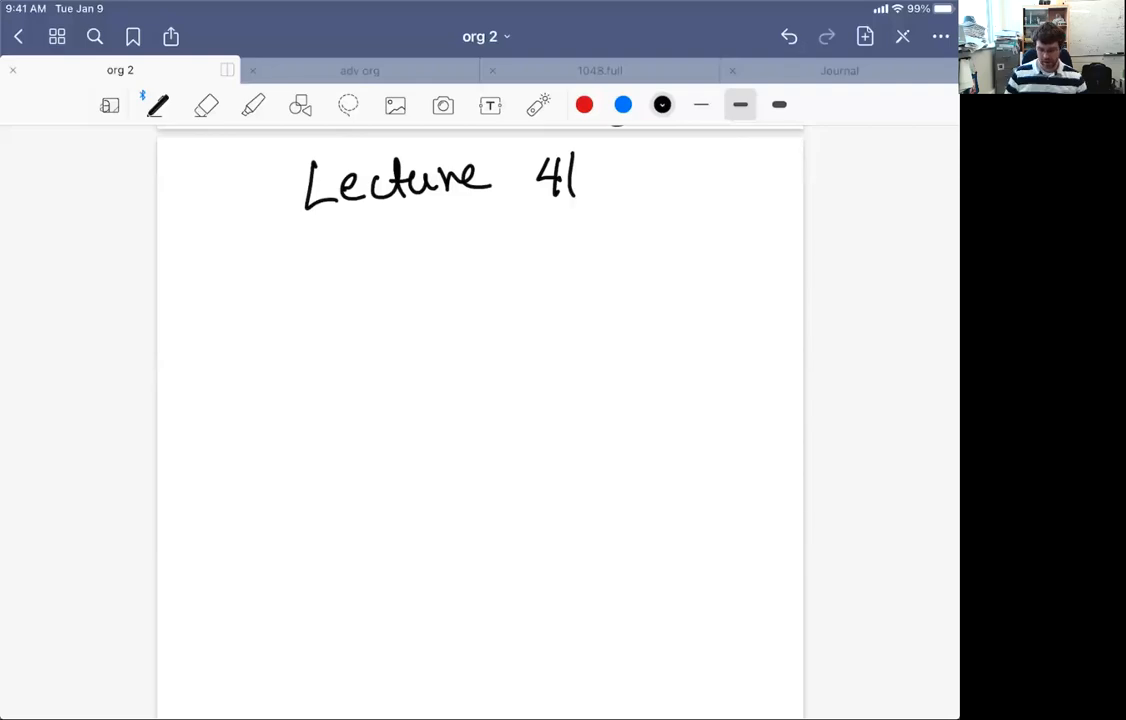
With a thin pen, write that application of heat can allow access to thermo products
click(700, 104)
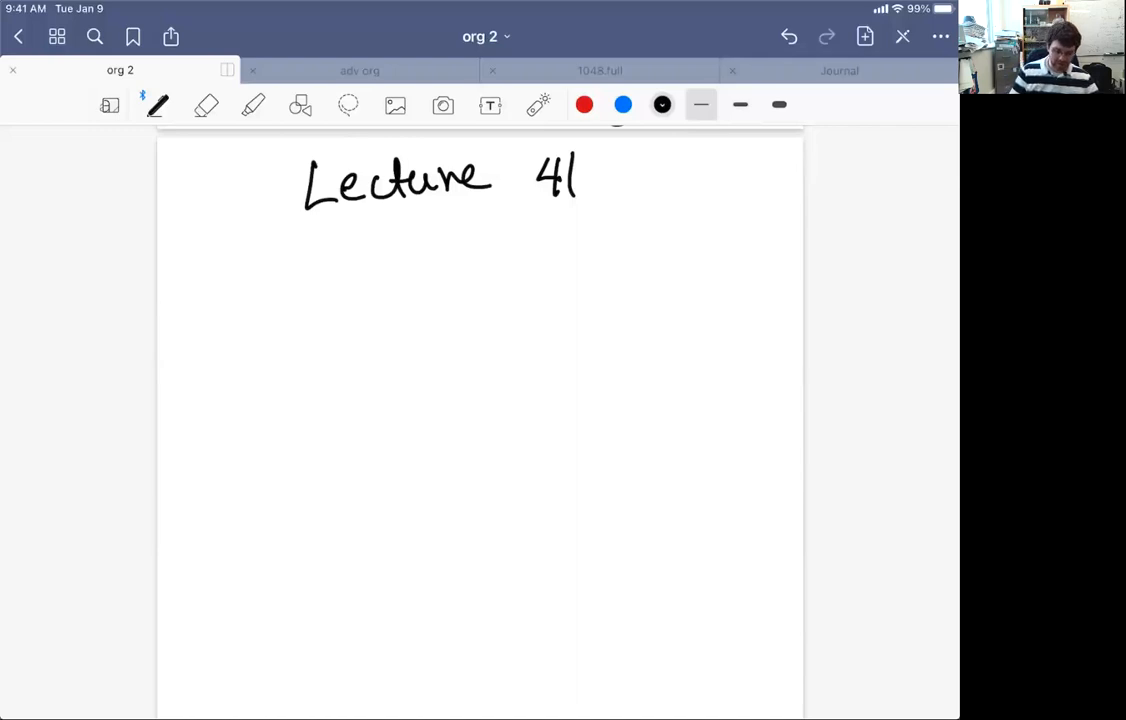
drag(193, 270, 245, 265)
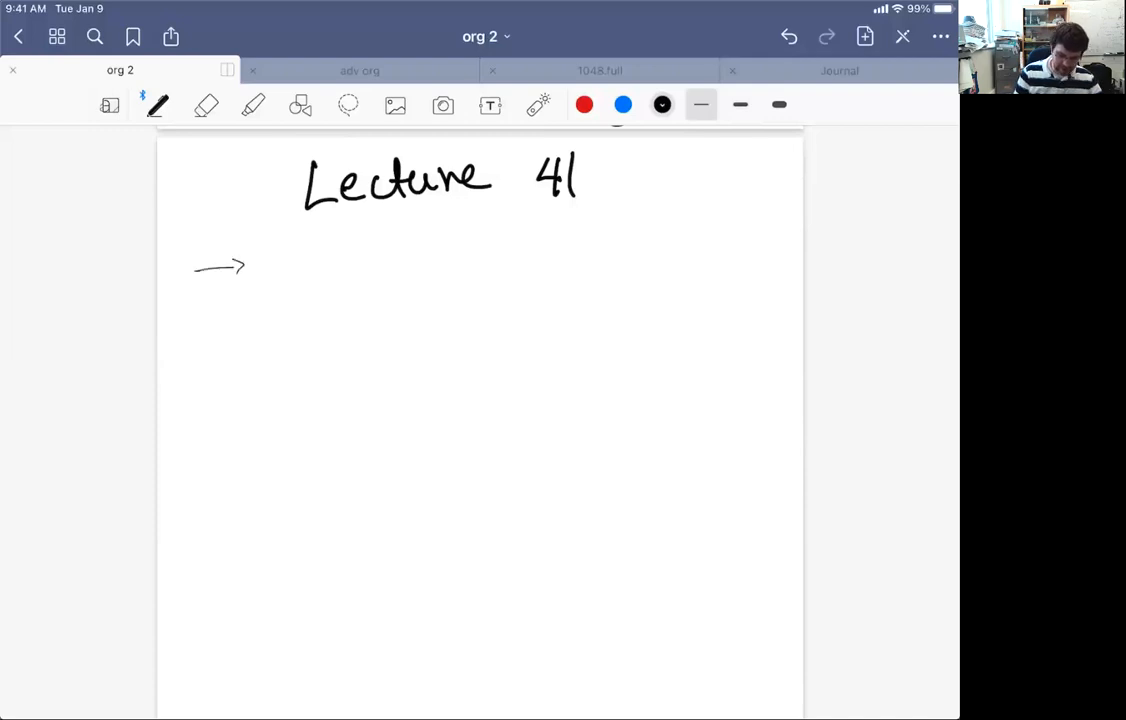
drag(268, 268, 275, 262)
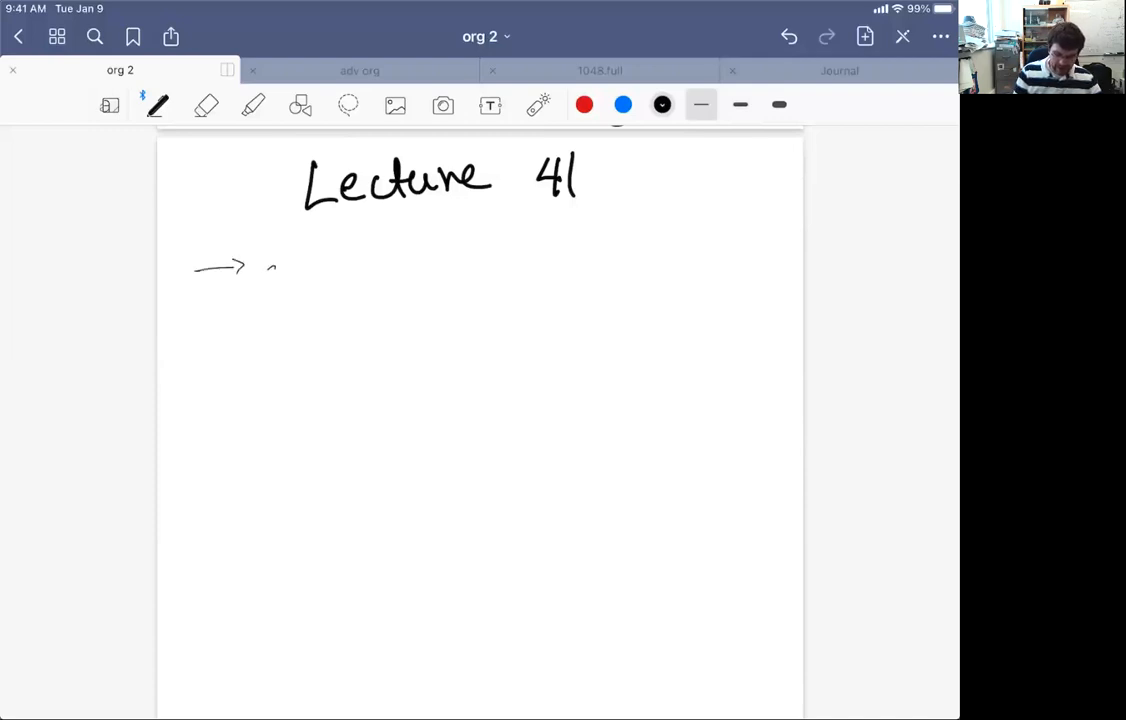
drag(265, 270, 365, 255)
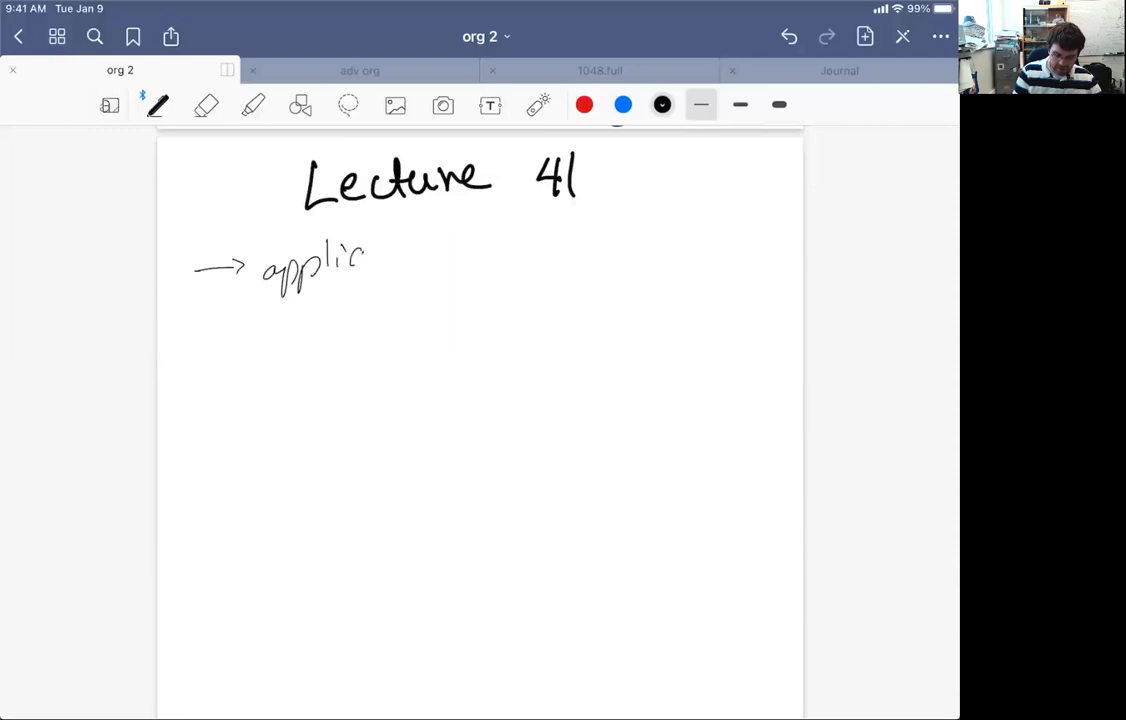
drag(365, 255, 450, 255)
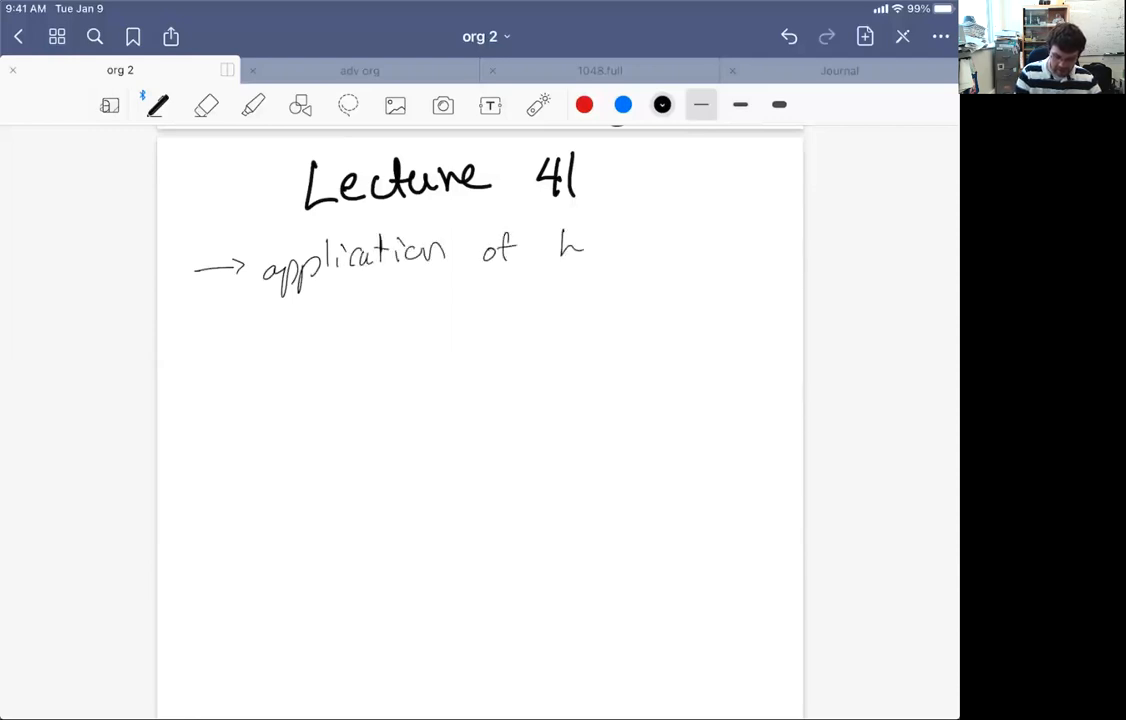
drag(570, 235, 720, 240)
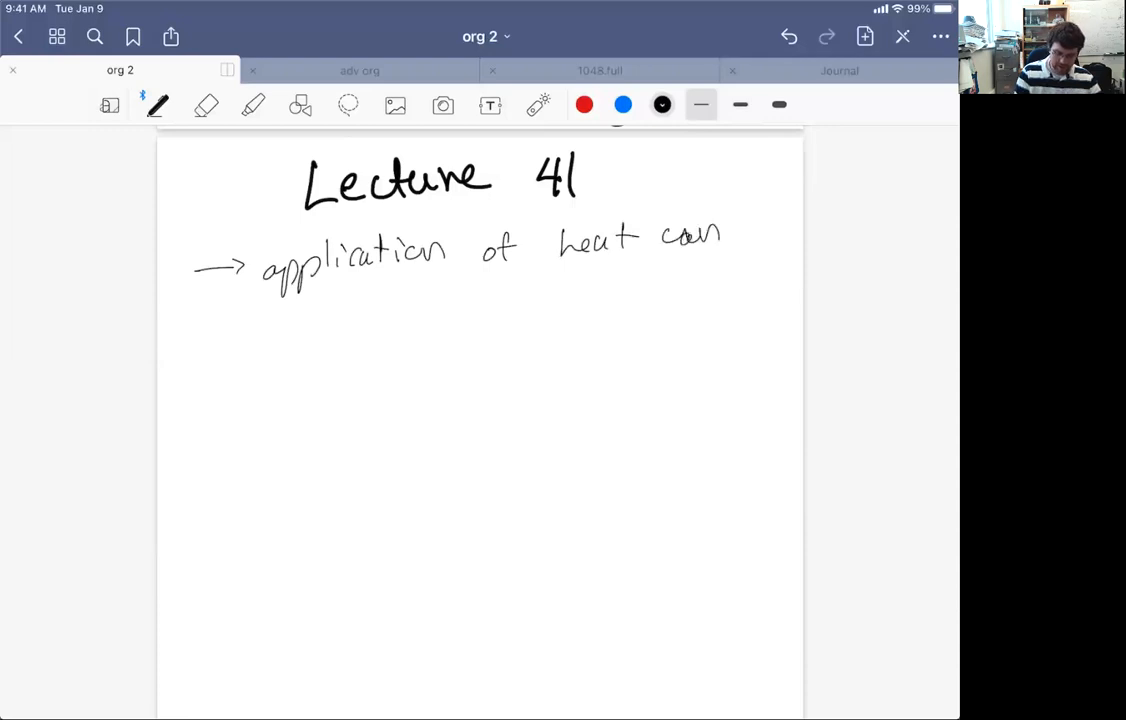
drag(210, 330, 320, 320)
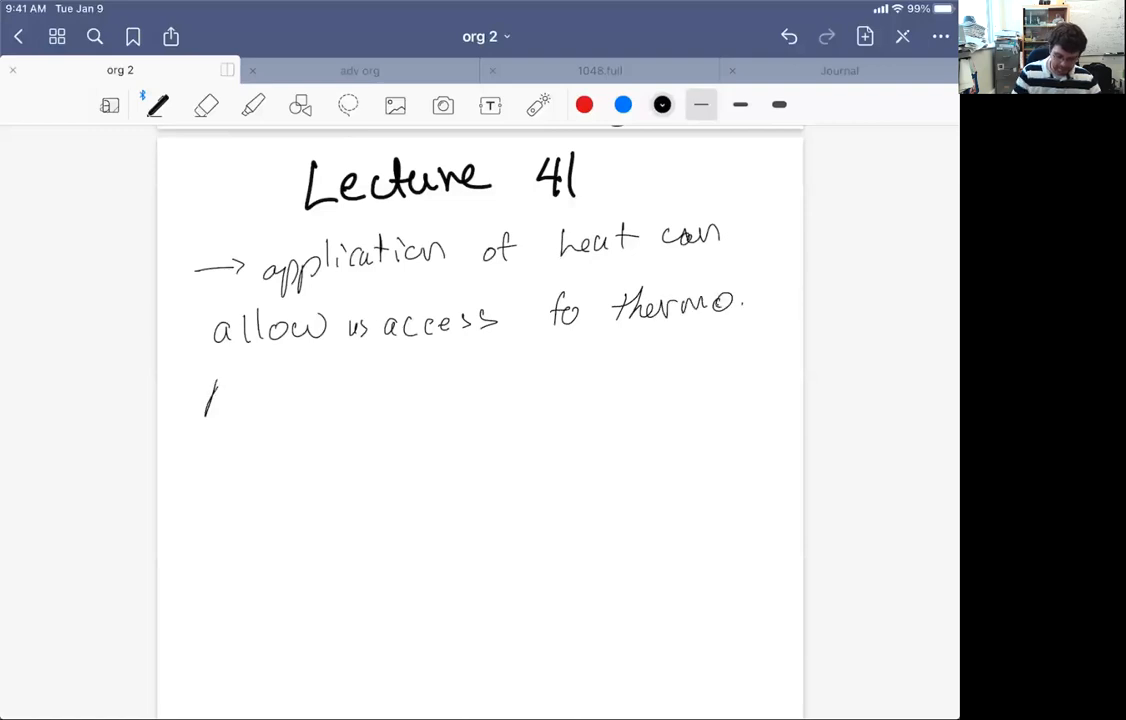
Continue: products if the rxn is reversible, with thermo product Exo and kinetic product Endo
drag(205, 390, 345, 390)
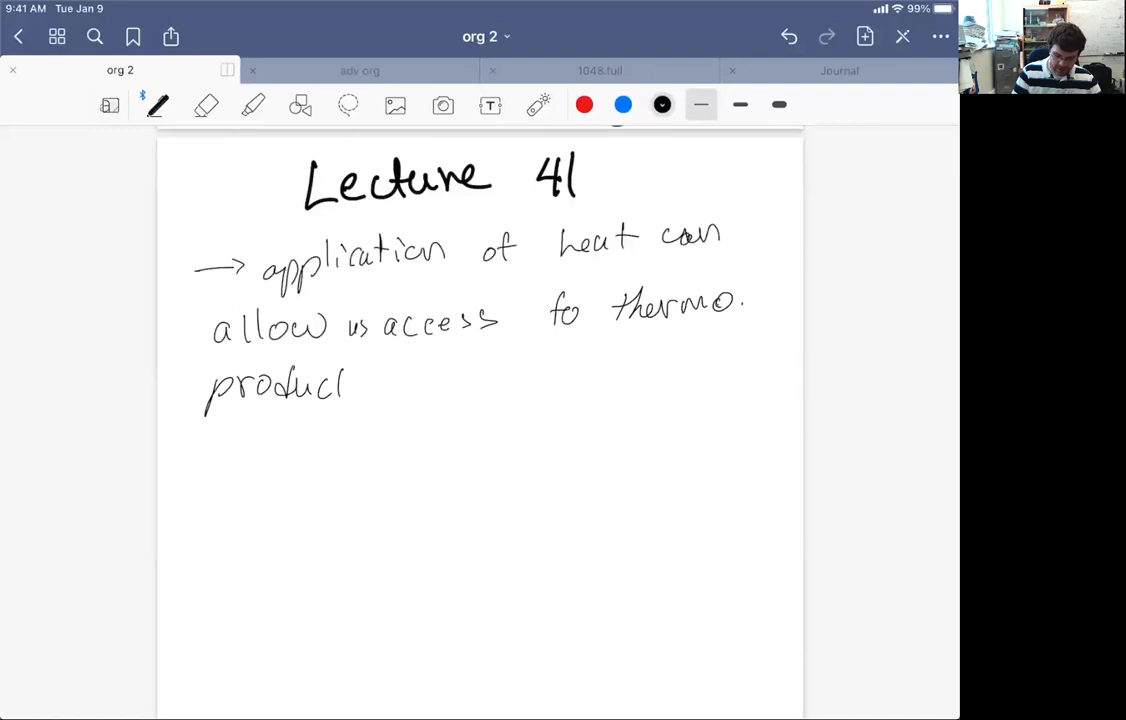
drag(350, 385, 445, 385)
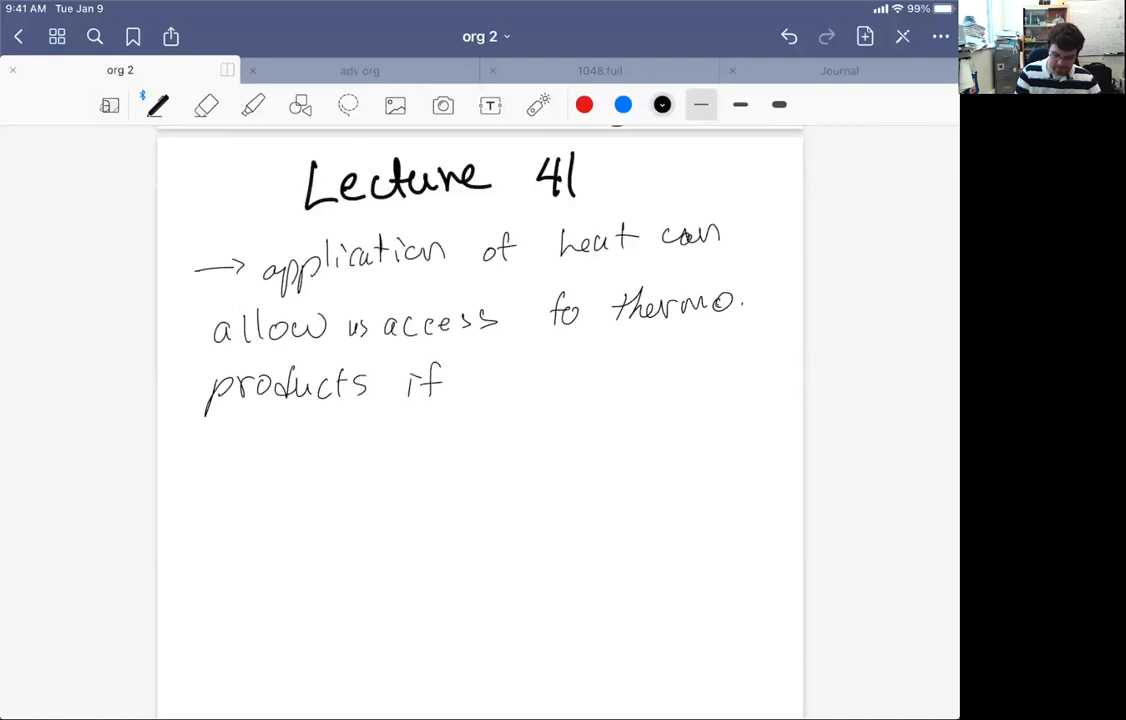
drag(490, 375, 640, 375)
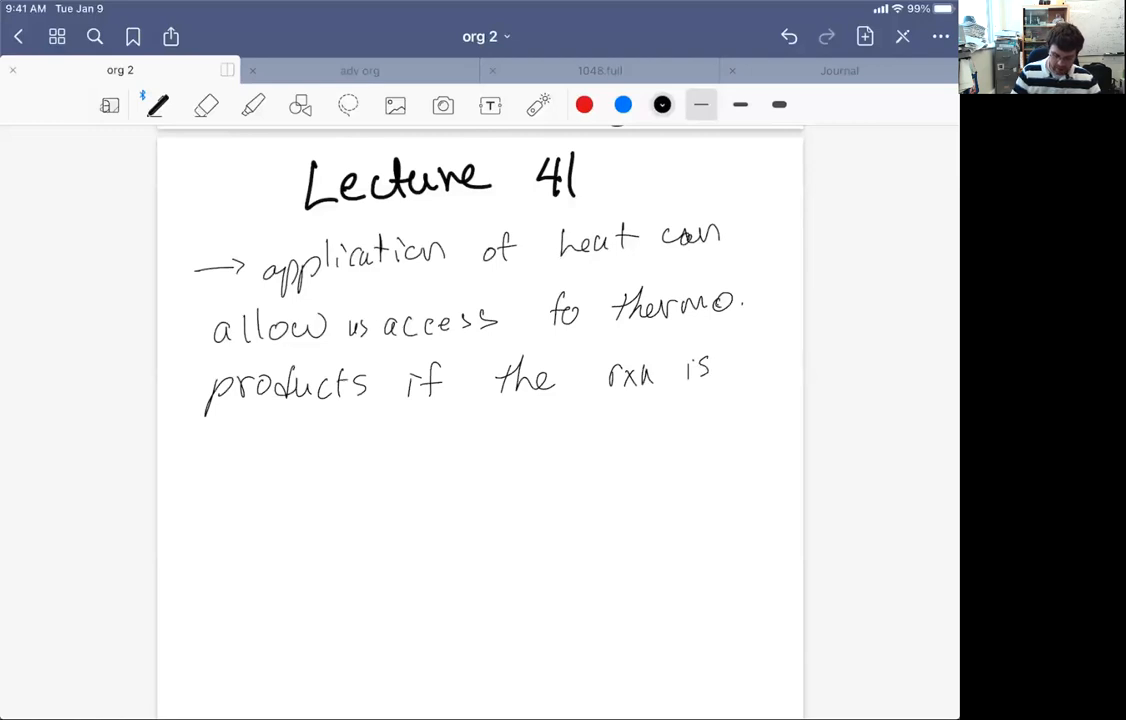
drag(210, 445, 335, 445)
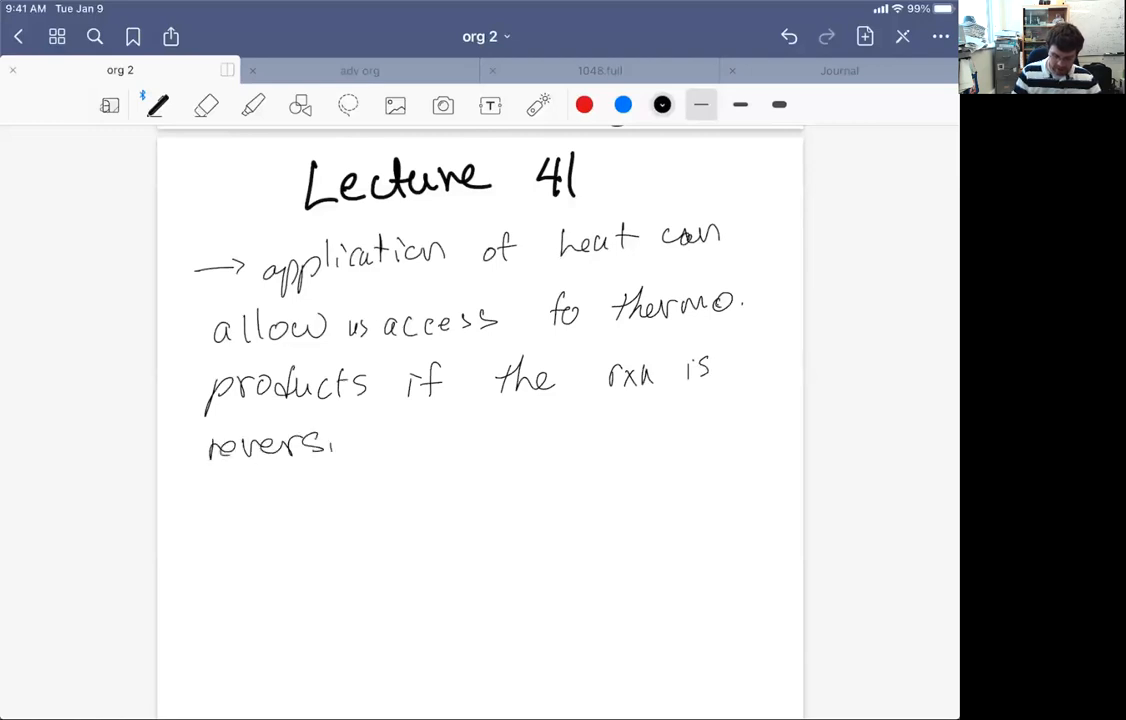
drag(340, 445, 320, 520)
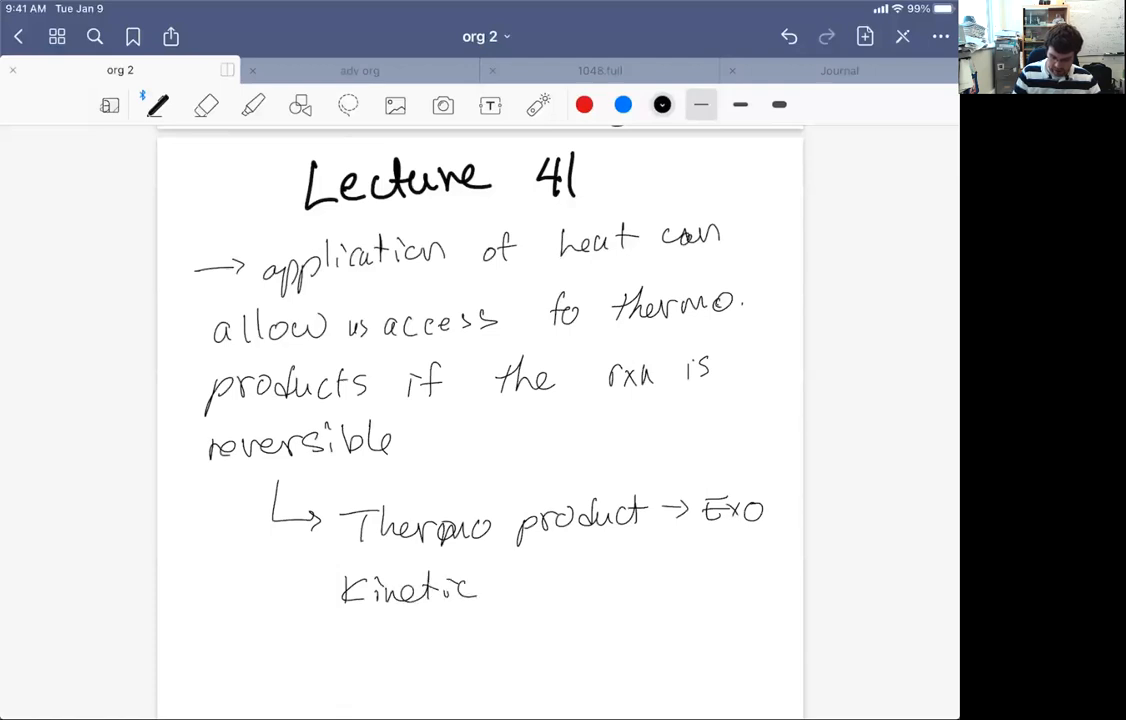
drag(505, 585, 600, 585)
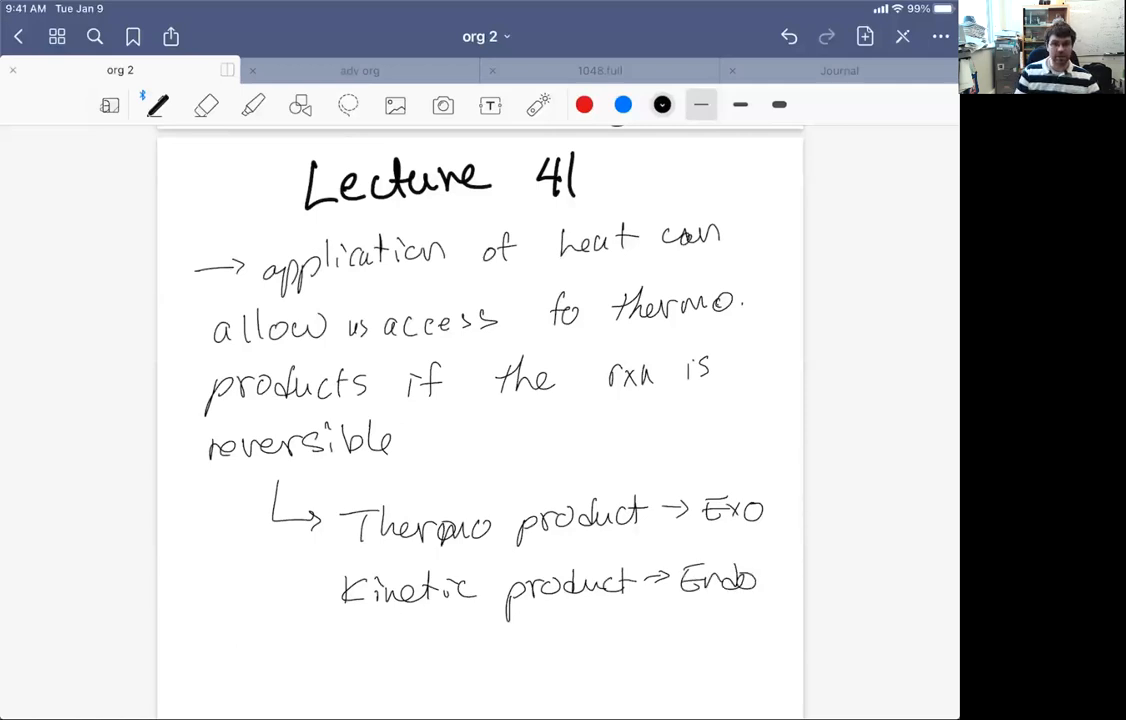
Write that the DA rxn is reversible through a retro-Diels-Alder, going backwards
scroll(down, 3)
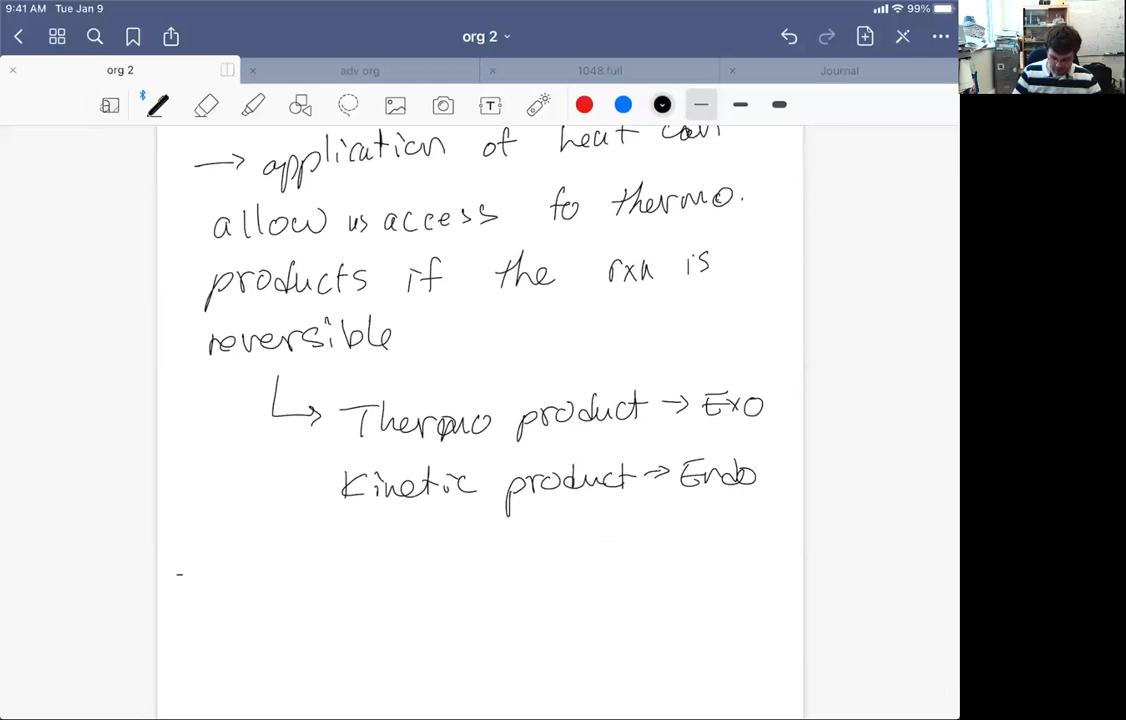
drag(180, 573, 310, 575)
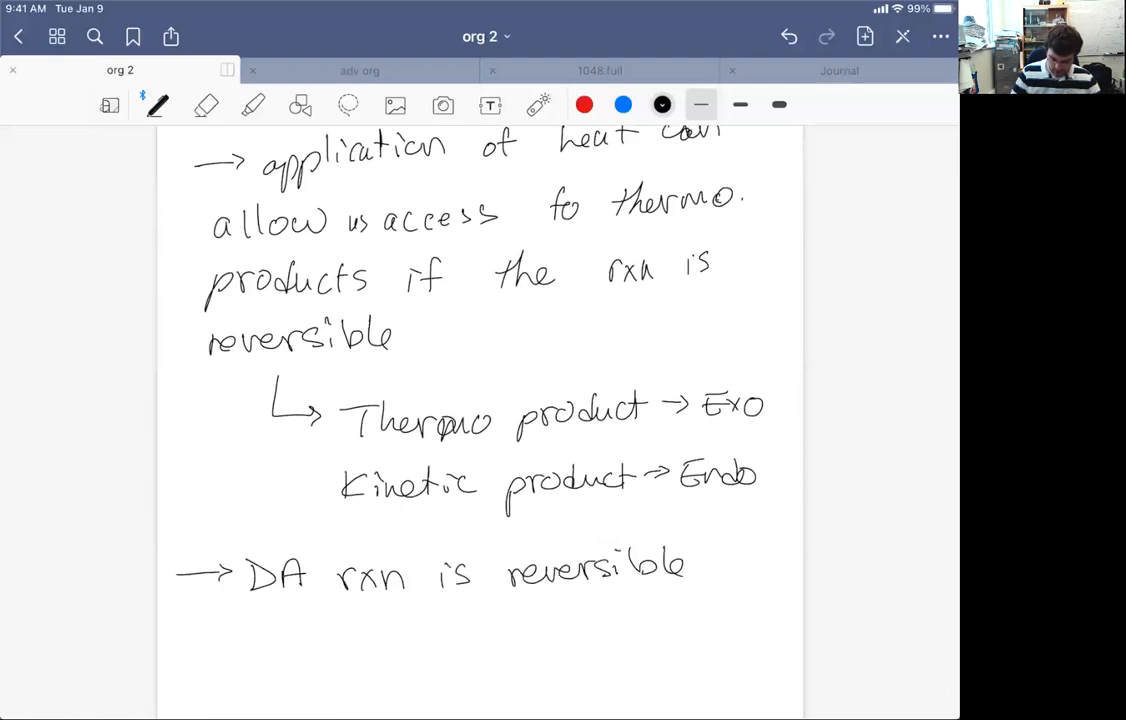
text(through a retro -)
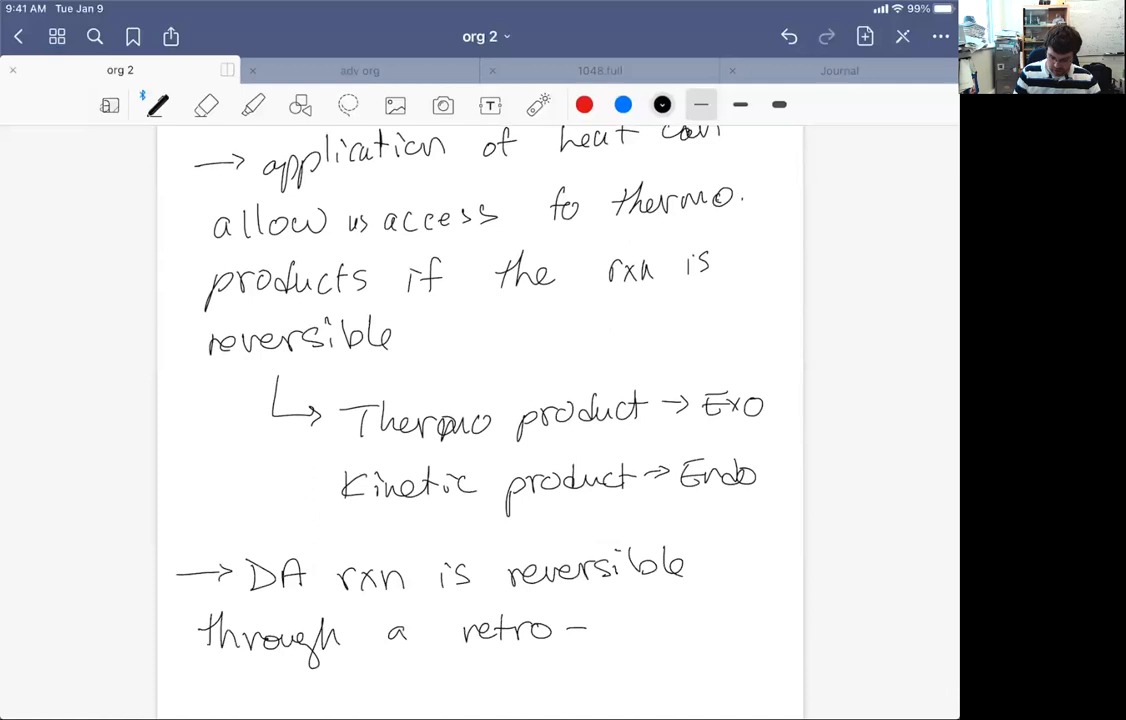
text(Diels-Alder)
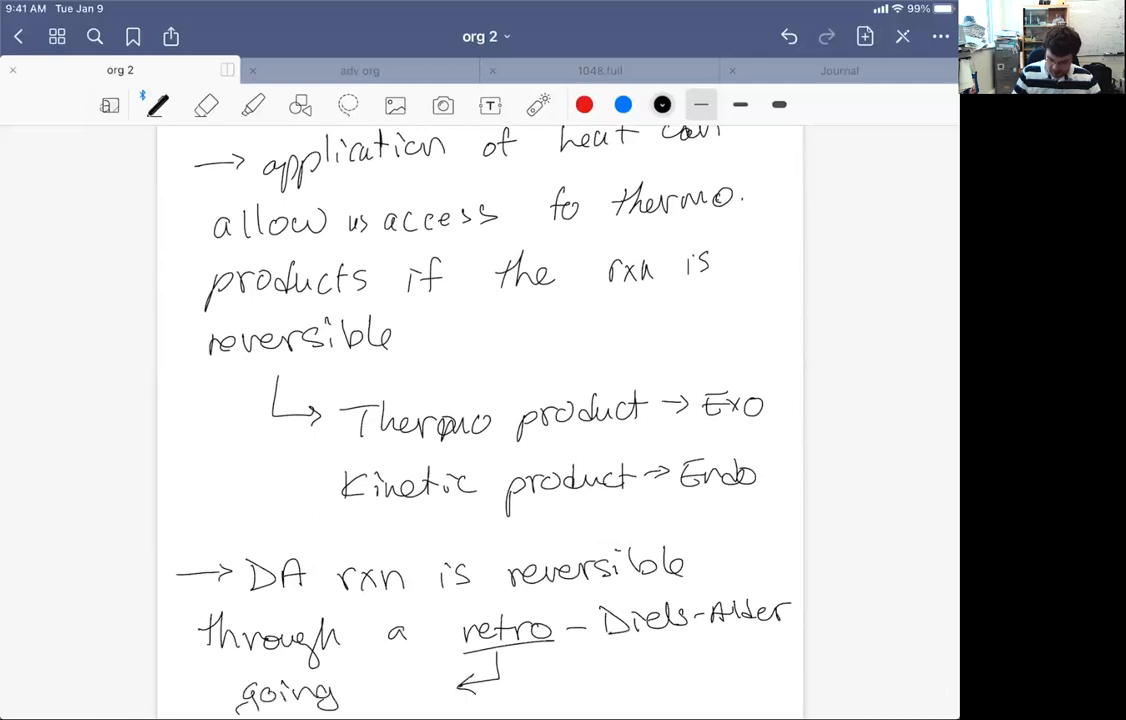
text(backwards)
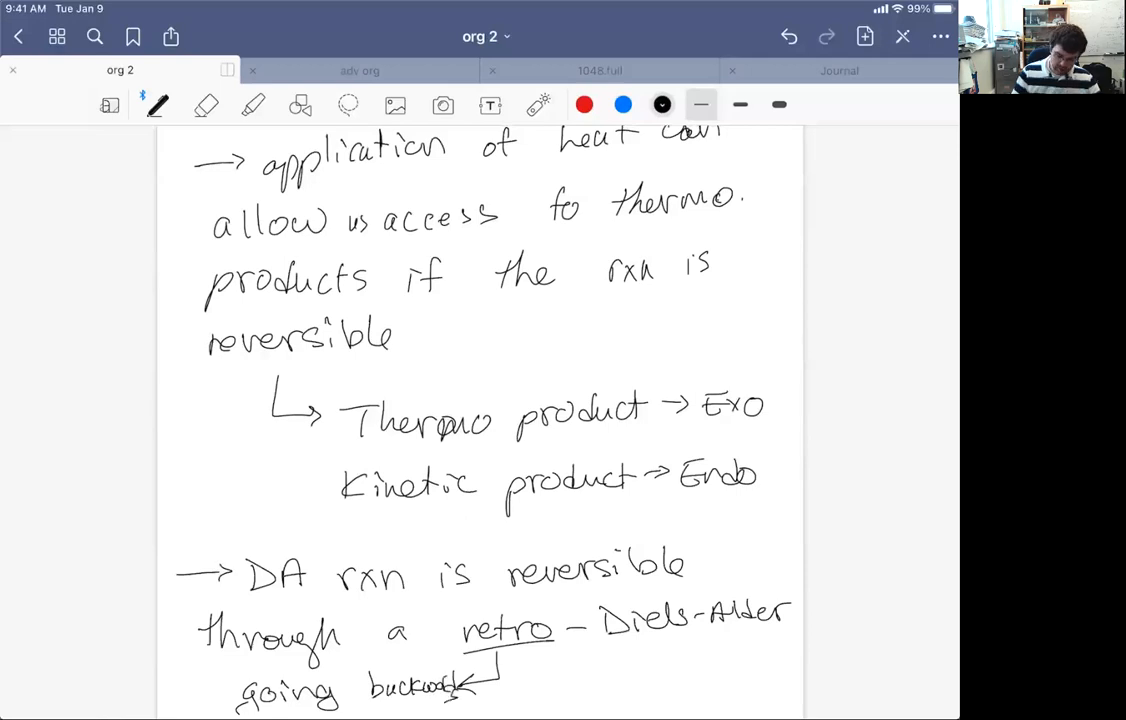
Draw the six-membered ring adduct and a reaction arrow marked with heat
scroll(down, 3)
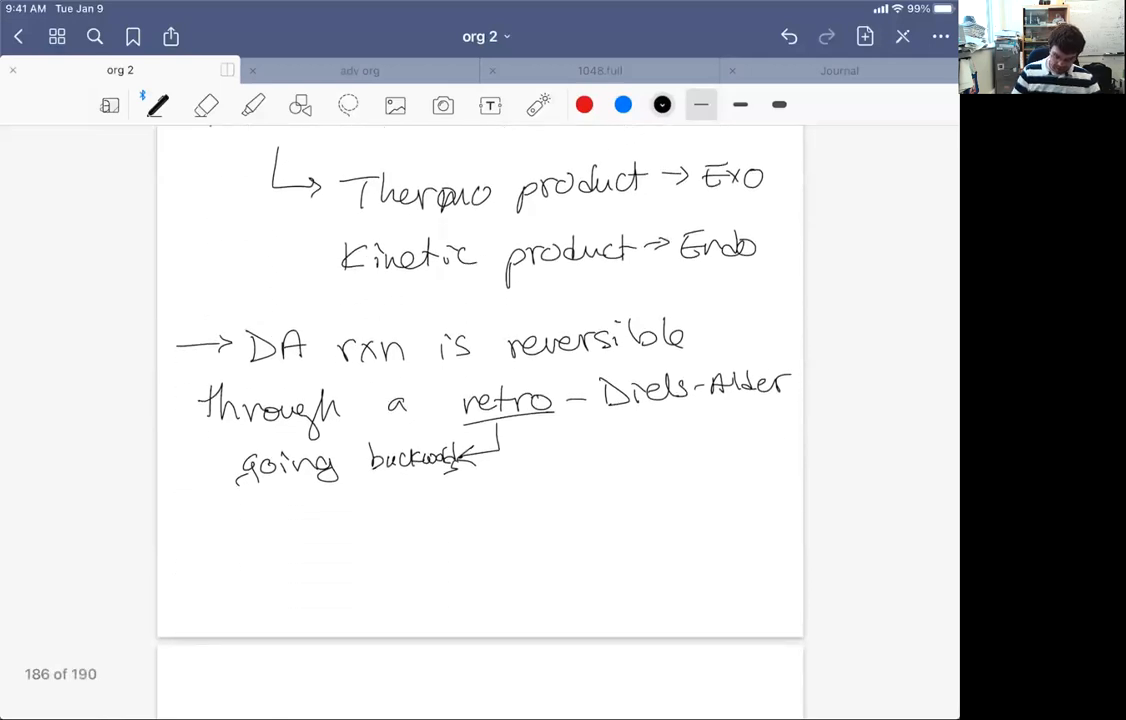
drag(225, 555, 300, 545)
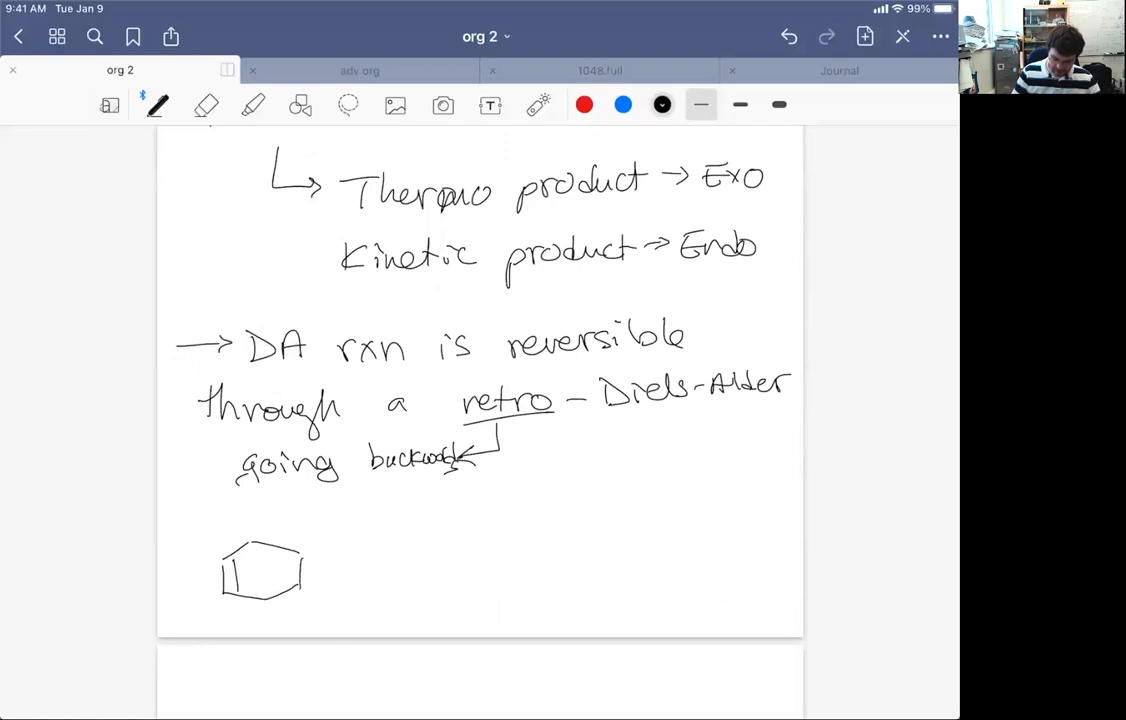
drag(330, 565, 410, 565)
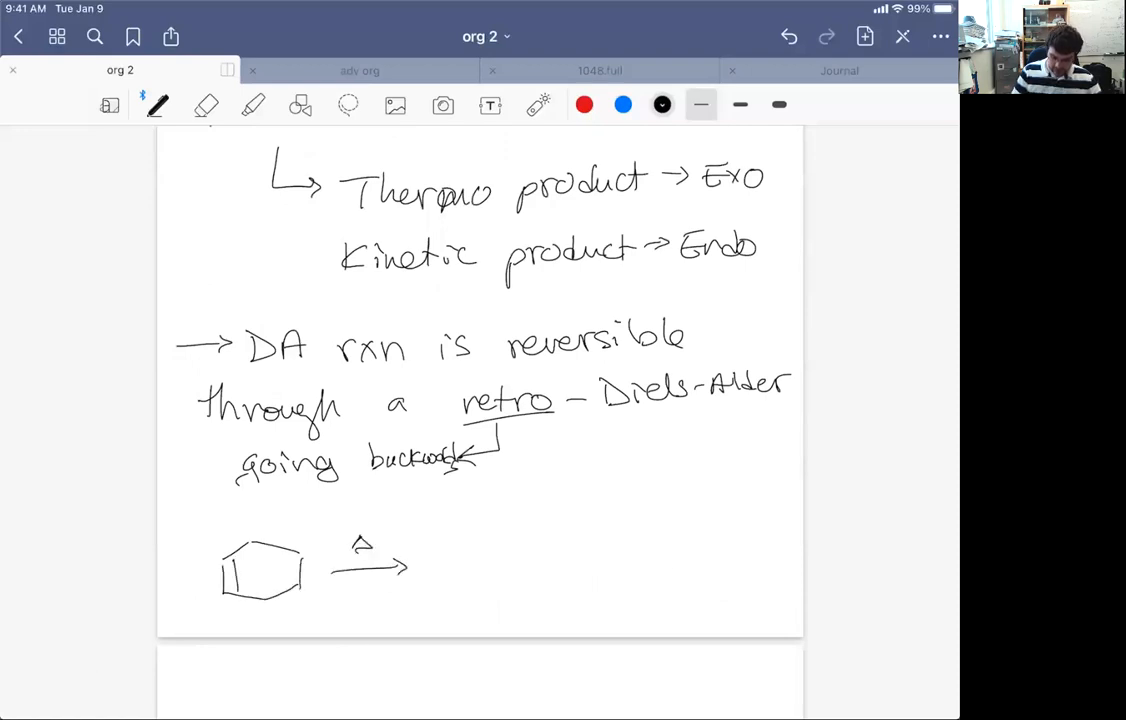
drag(375, 540, 390, 555)
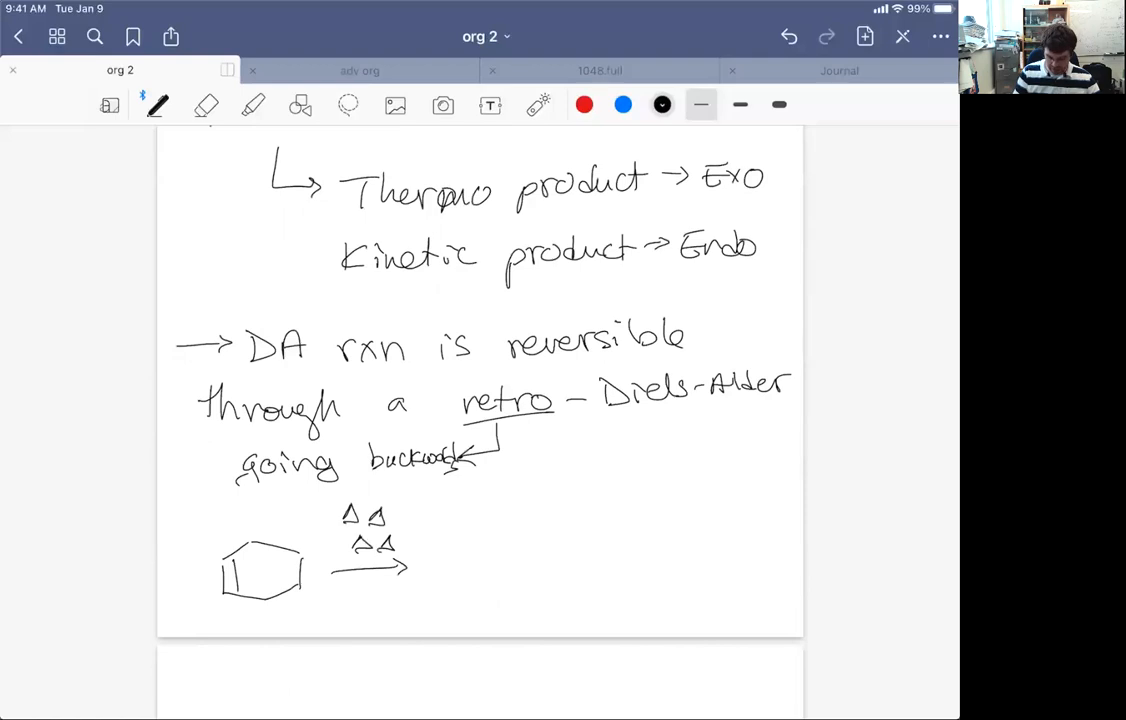
Add red electron-pushing curved arrows inside the ring
click(584, 104)
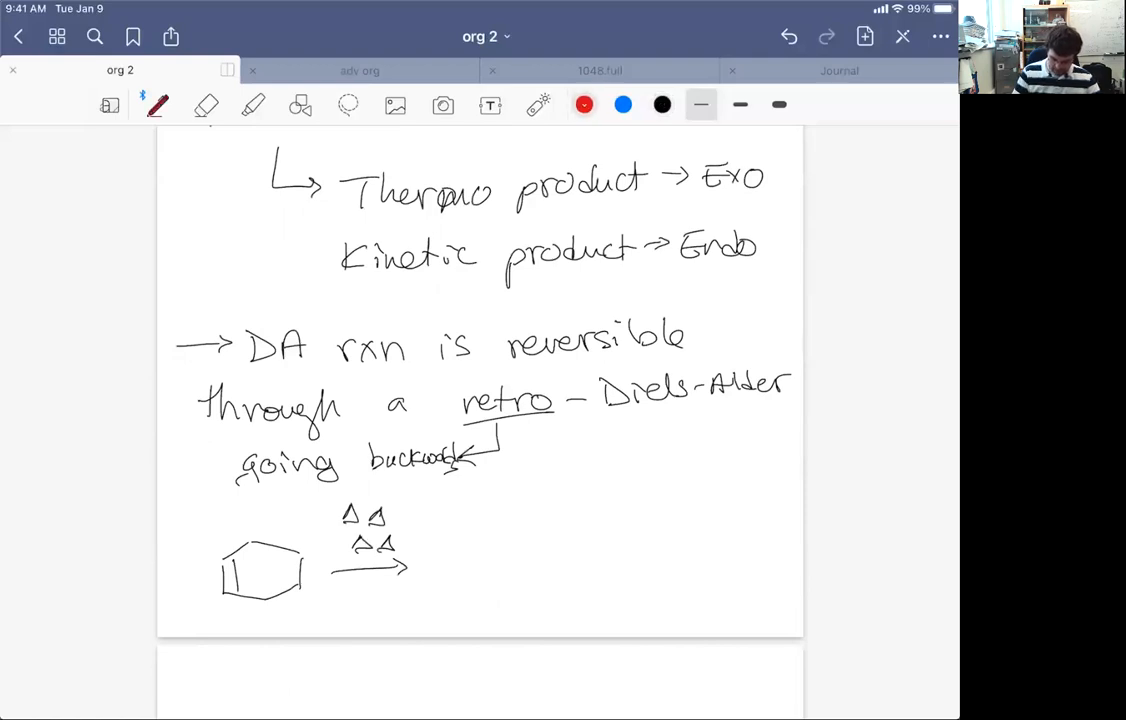
drag(248, 575, 278, 585)
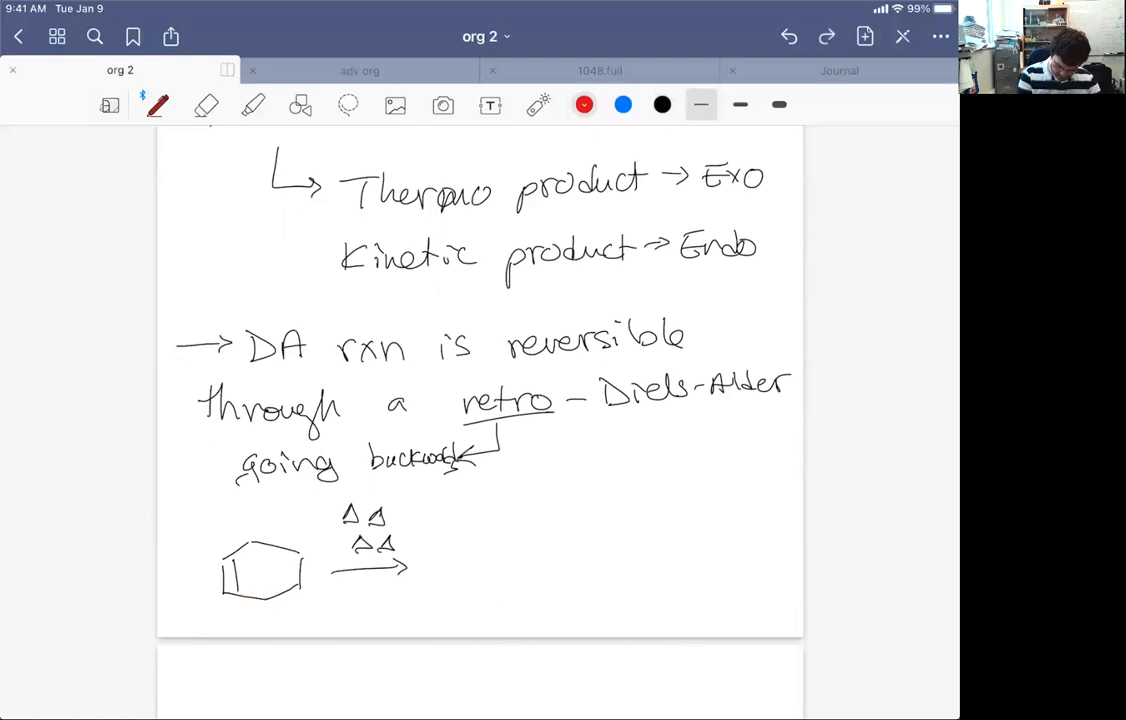
drag(280, 575, 295, 568)
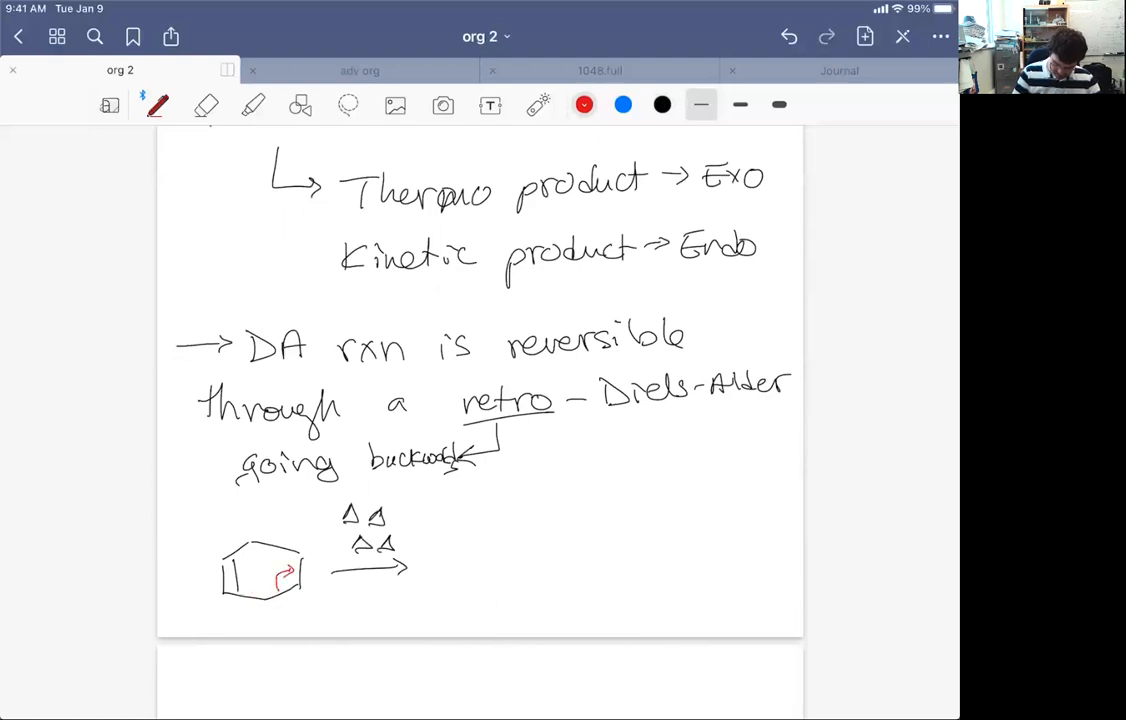
drag(250, 550, 280, 580)
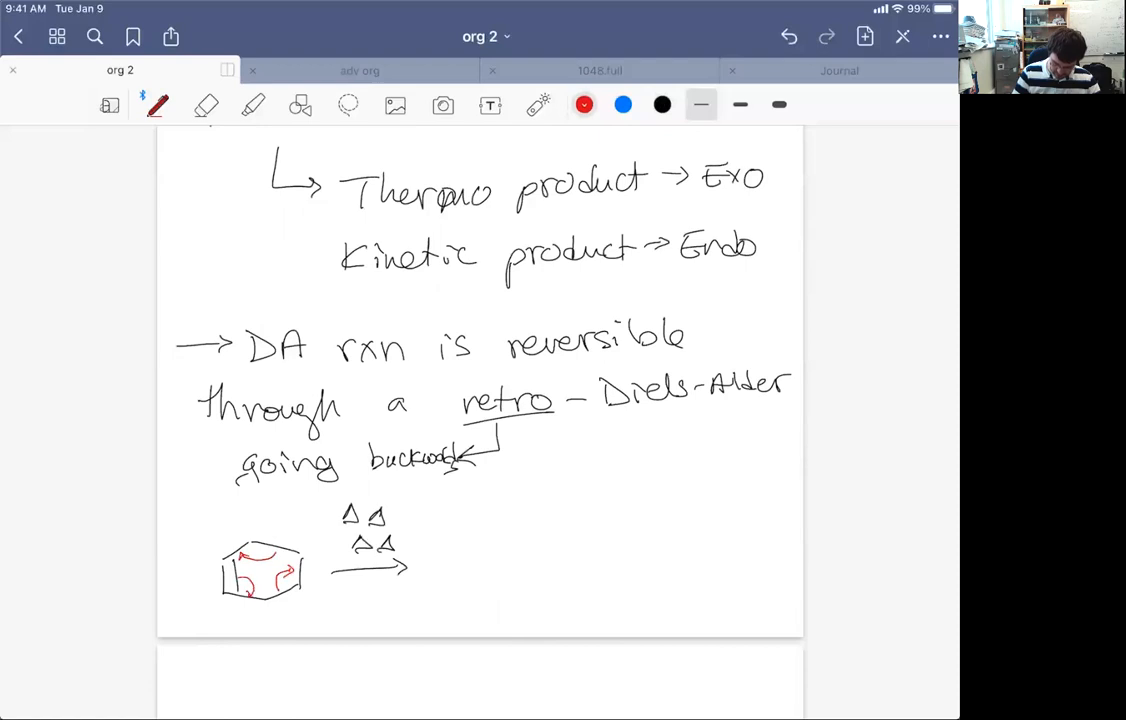
Draw the diene plus alkene products after the arrow, labelled retro D.A. rxn
click(661, 104)
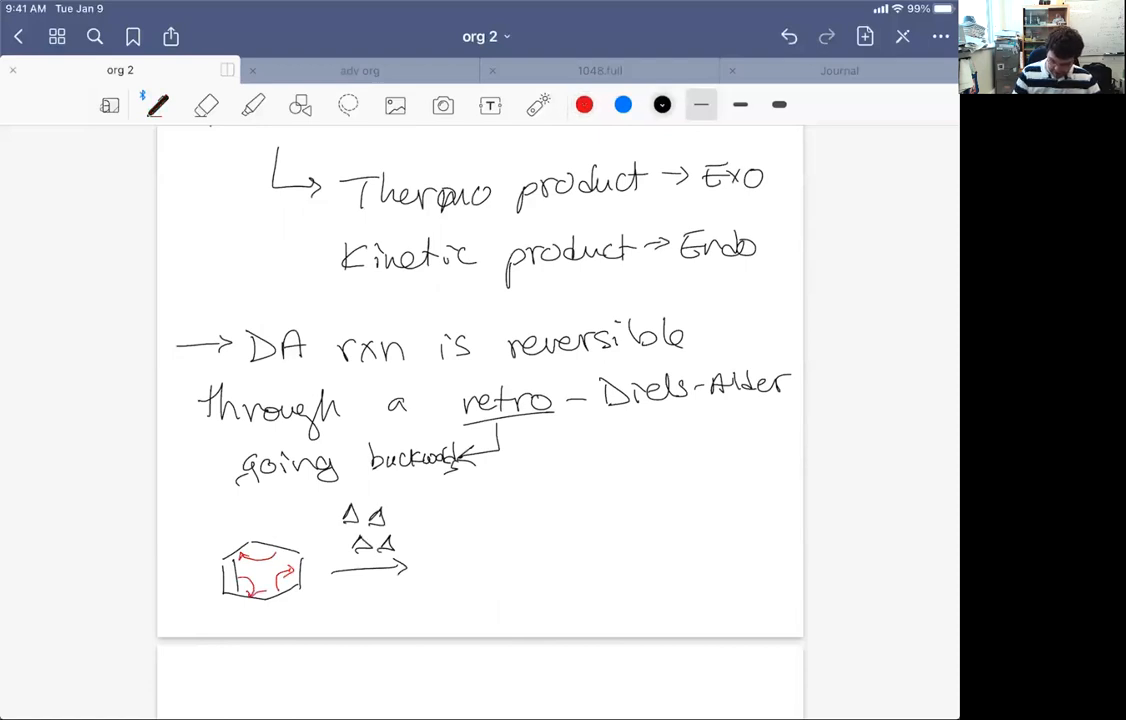
drag(450, 540, 490, 600)
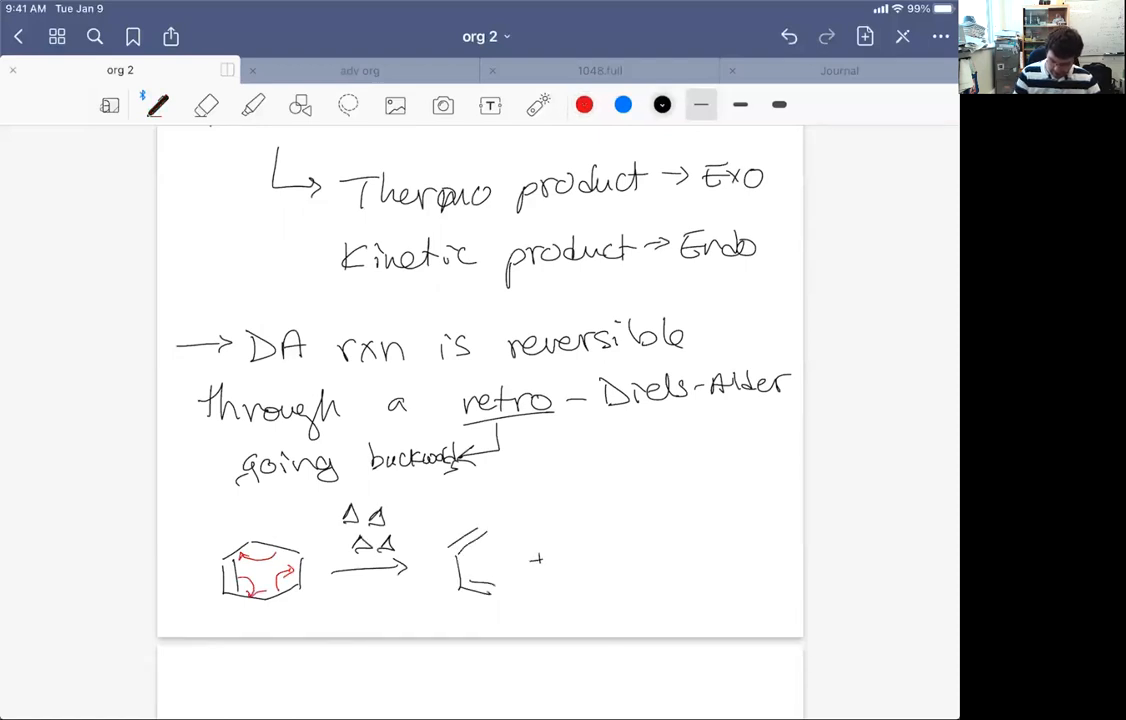
drag(585, 540, 595, 575)
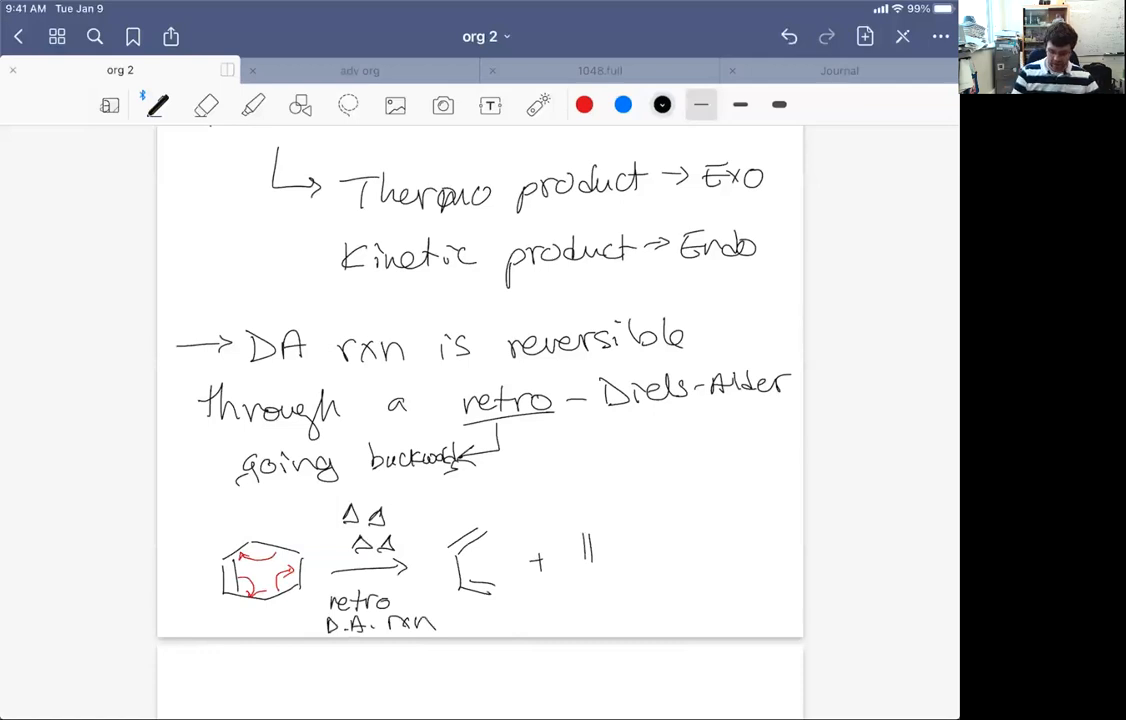
On the next page draw the ENDO adduct with stuff substituents and a heated reaction arrow
scroll(down, 3)
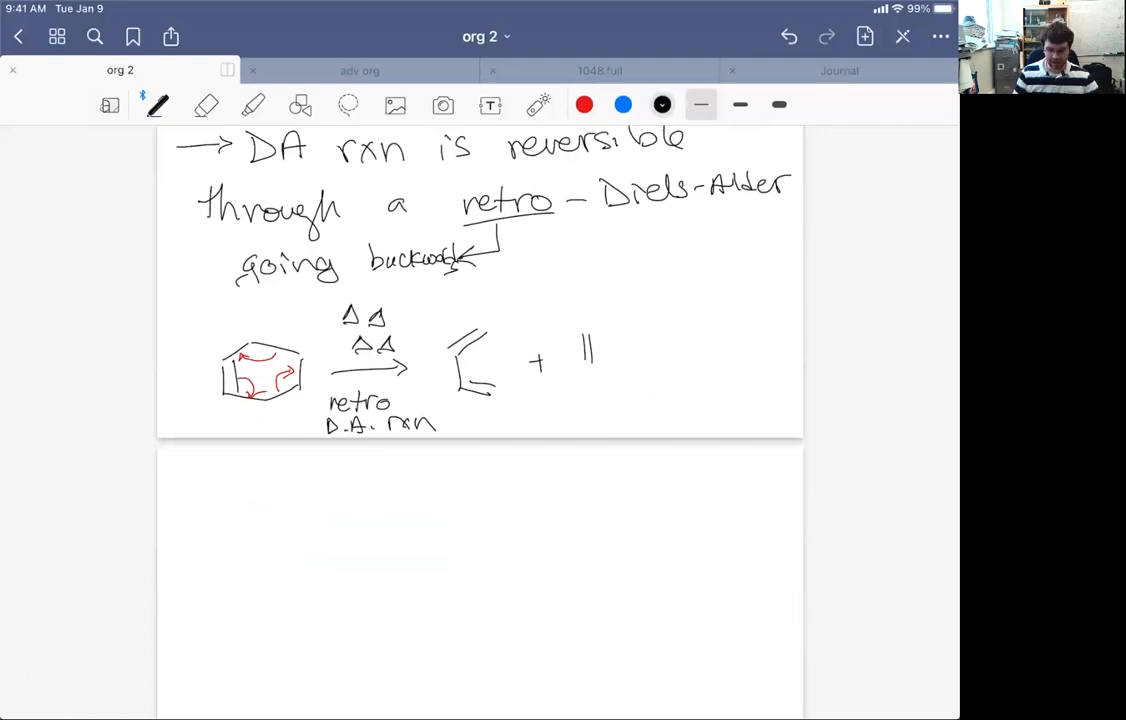
drag(205, 555, 290, 555)
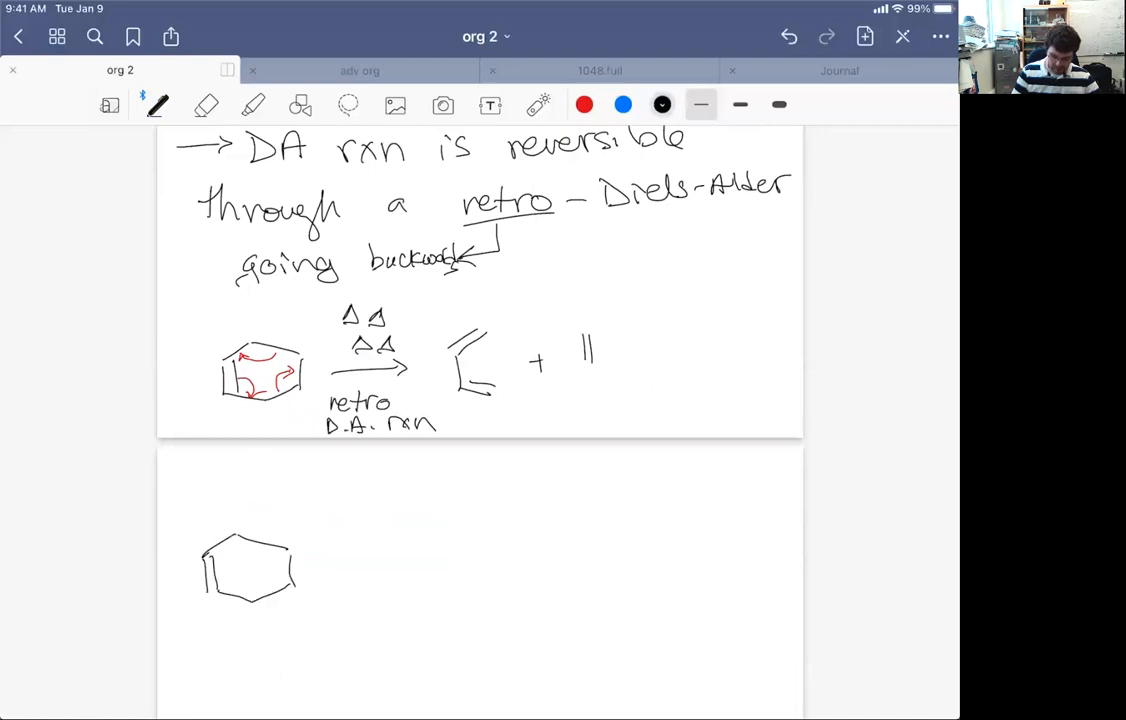
drag(232, 510, 240, 530)
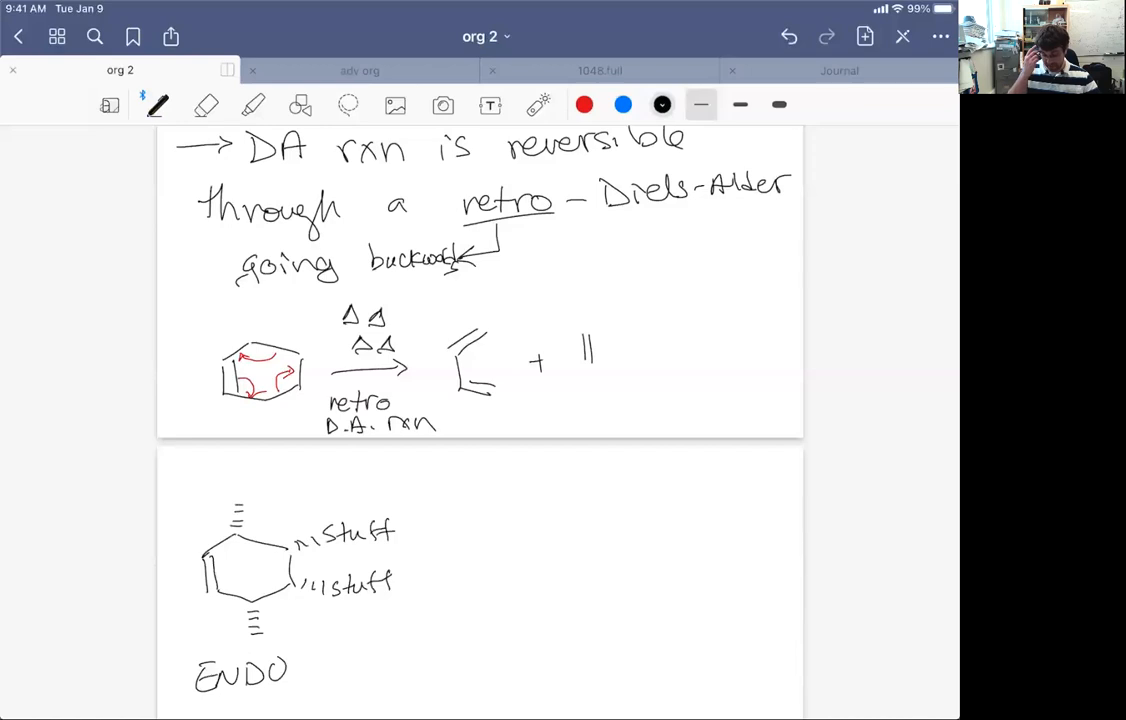
drag(425, 563, 515, 555)
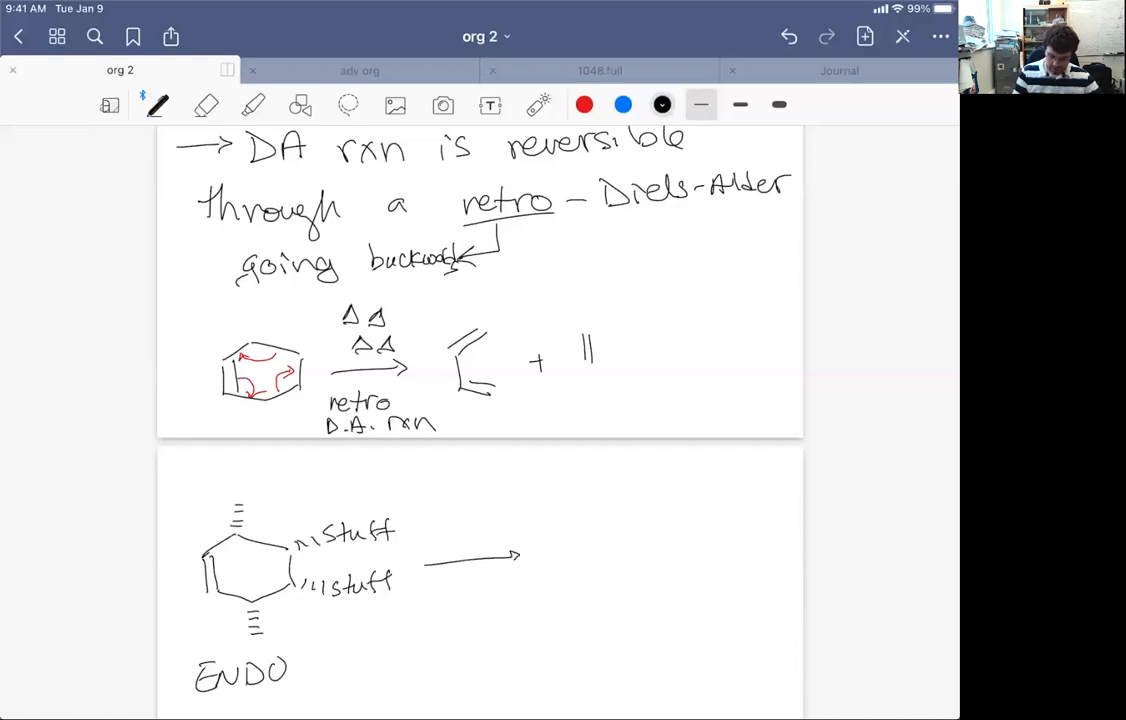
drag(460, 550, 475, 545)
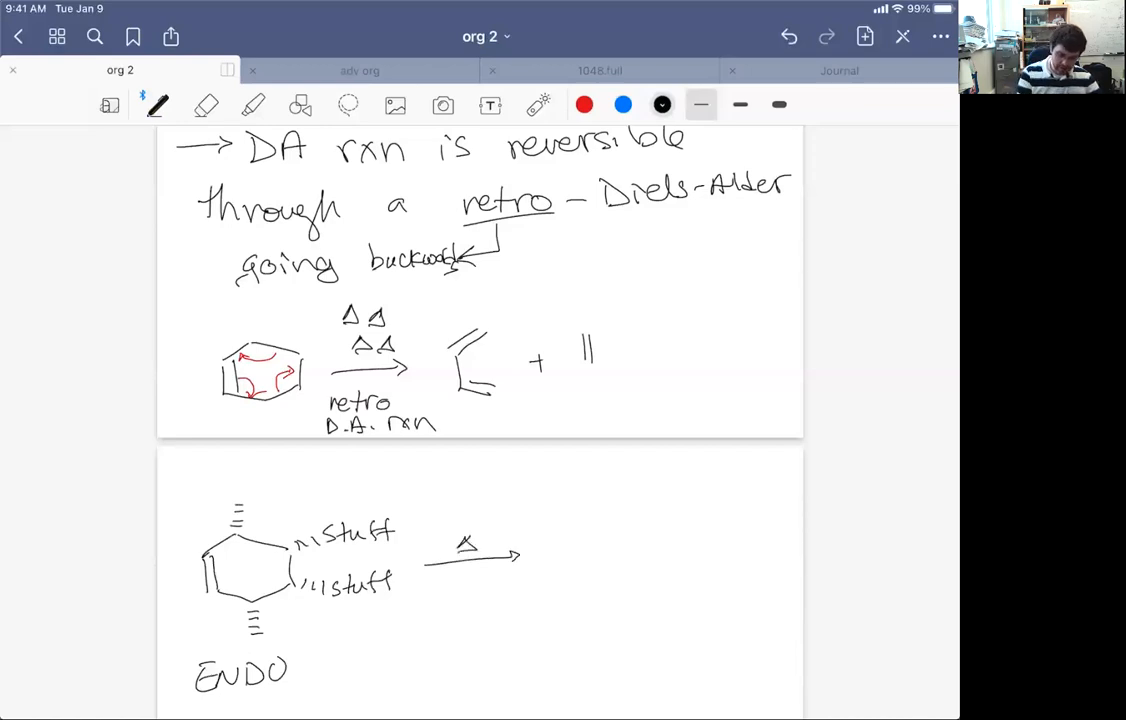
Add red electron-flow arrows, the retro DA label, and the diene plus substituted alkene products
click(584, 104)
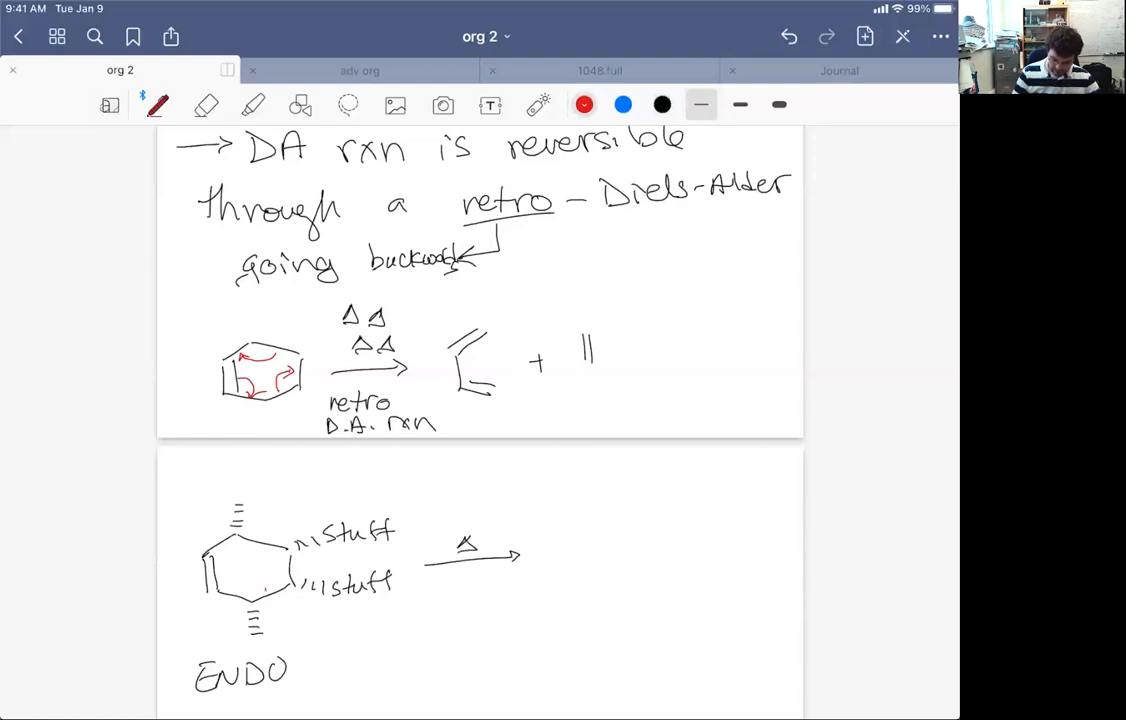
drag(225, 545, 265, 575)
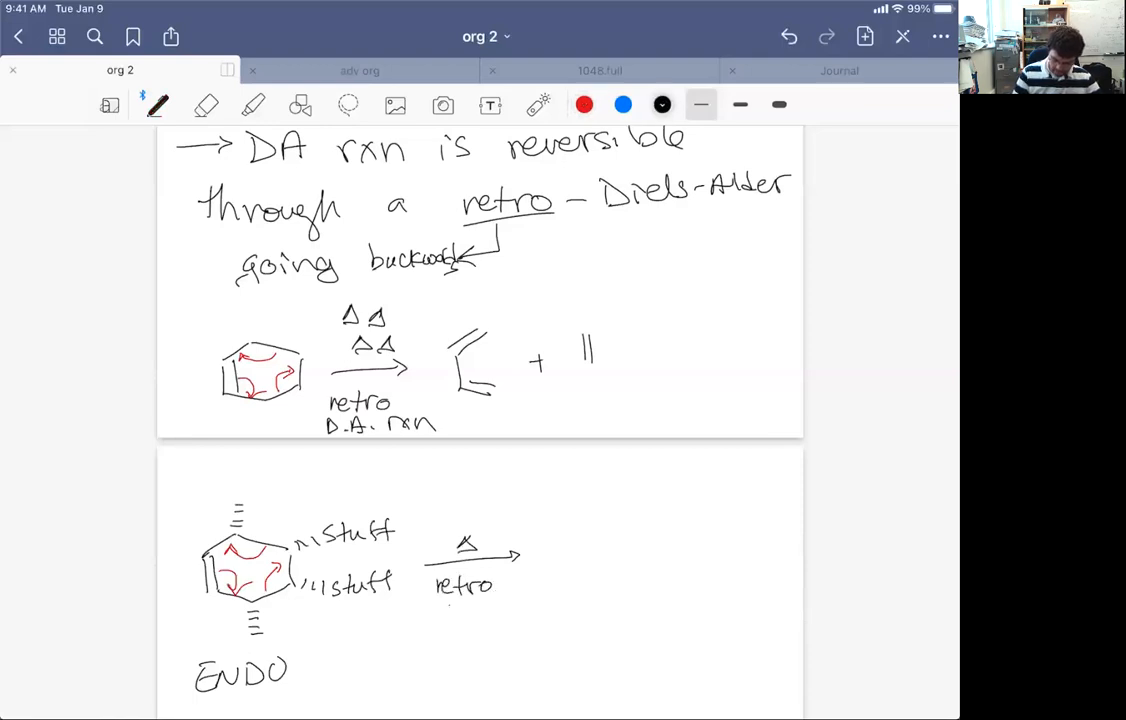
text(DA)
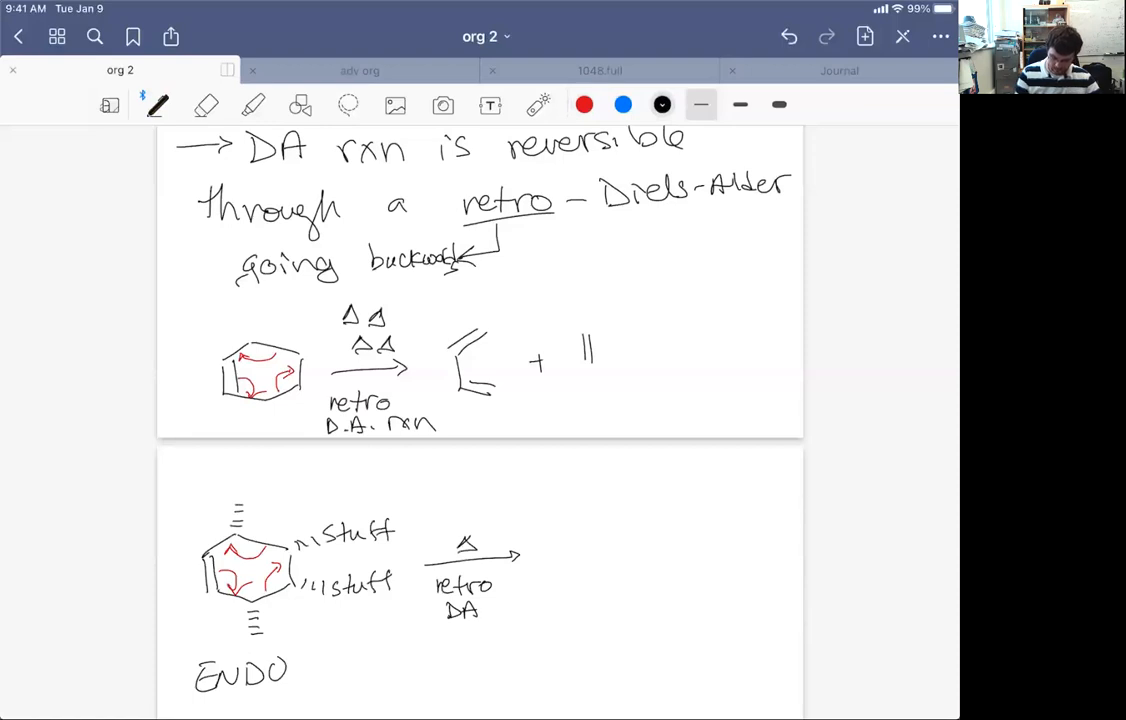
drag(600, 530, 610, 590)
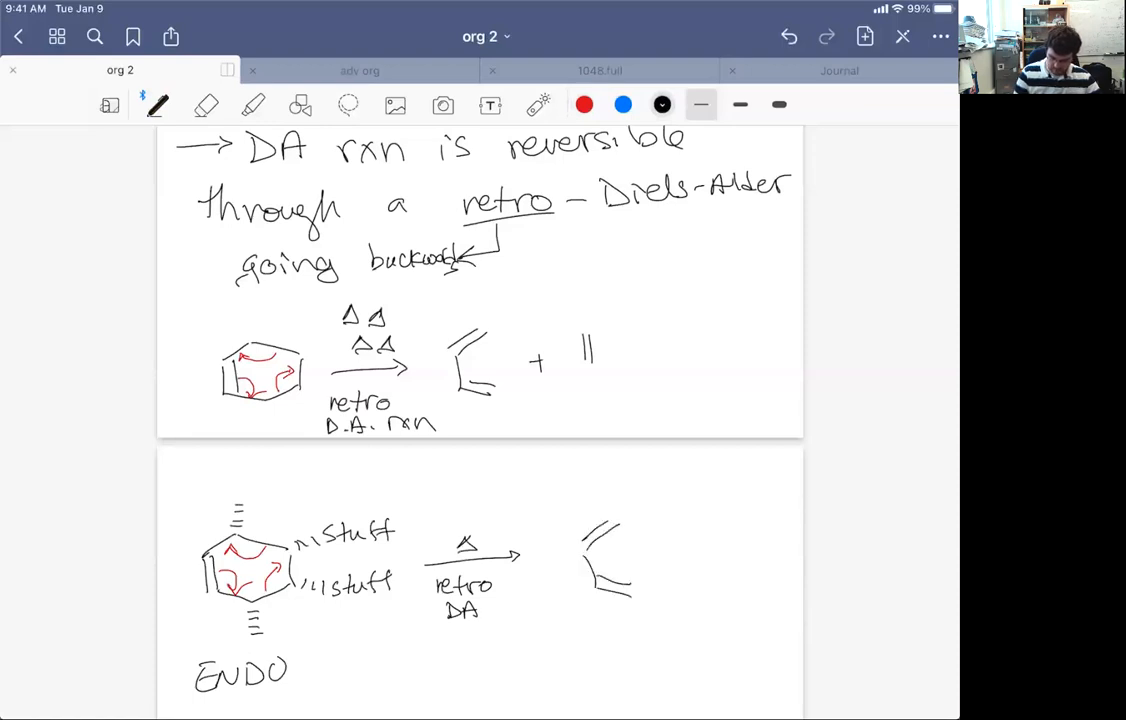
drag(600, 490, 660, 600)
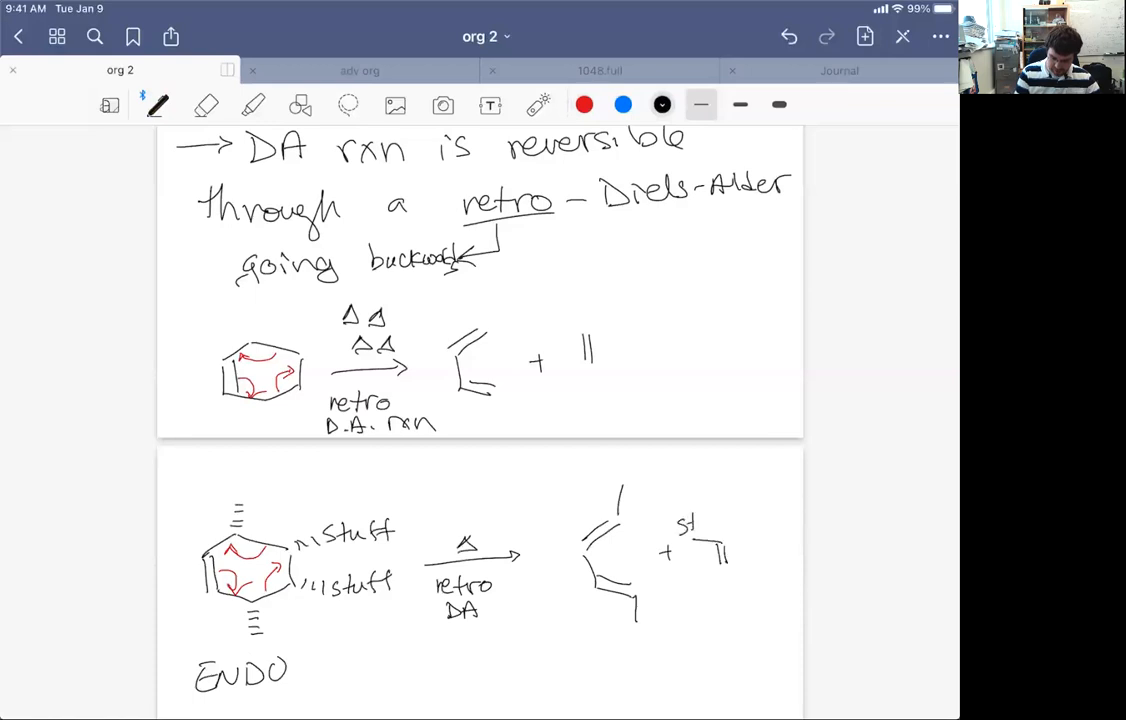
Label the products 'stuff' and 'DA. SM', with a reverse arrow marked 'D.A. r' beneath
text(stuff)
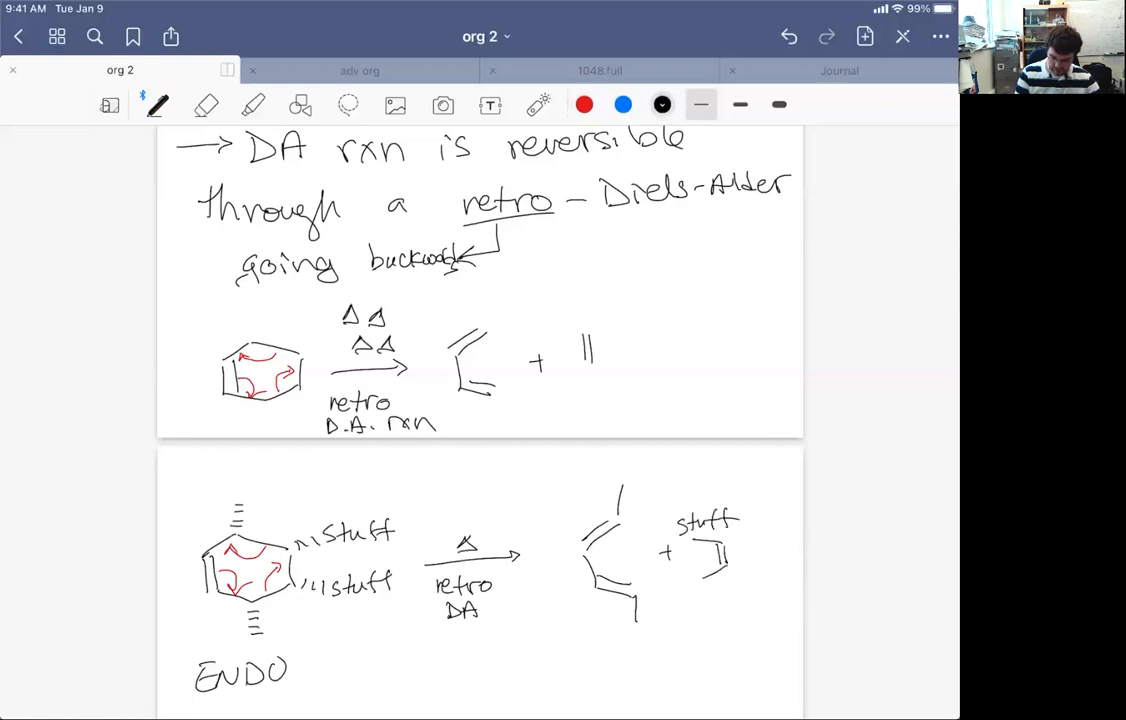
text(stuff)
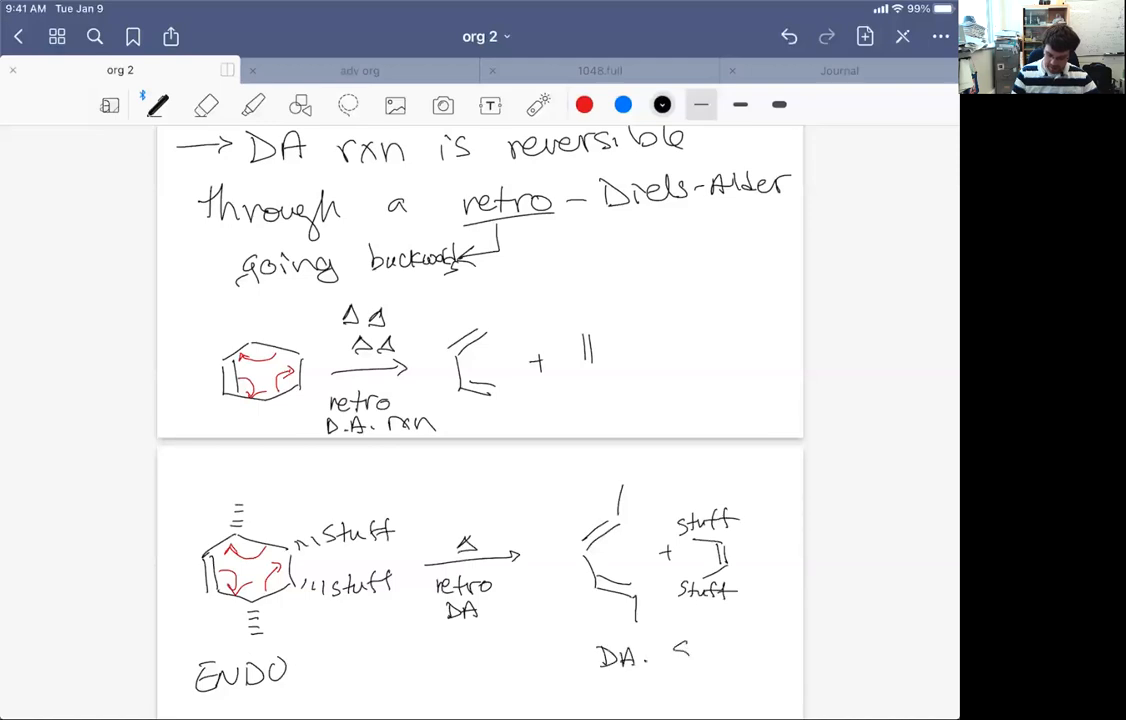
text(SM)
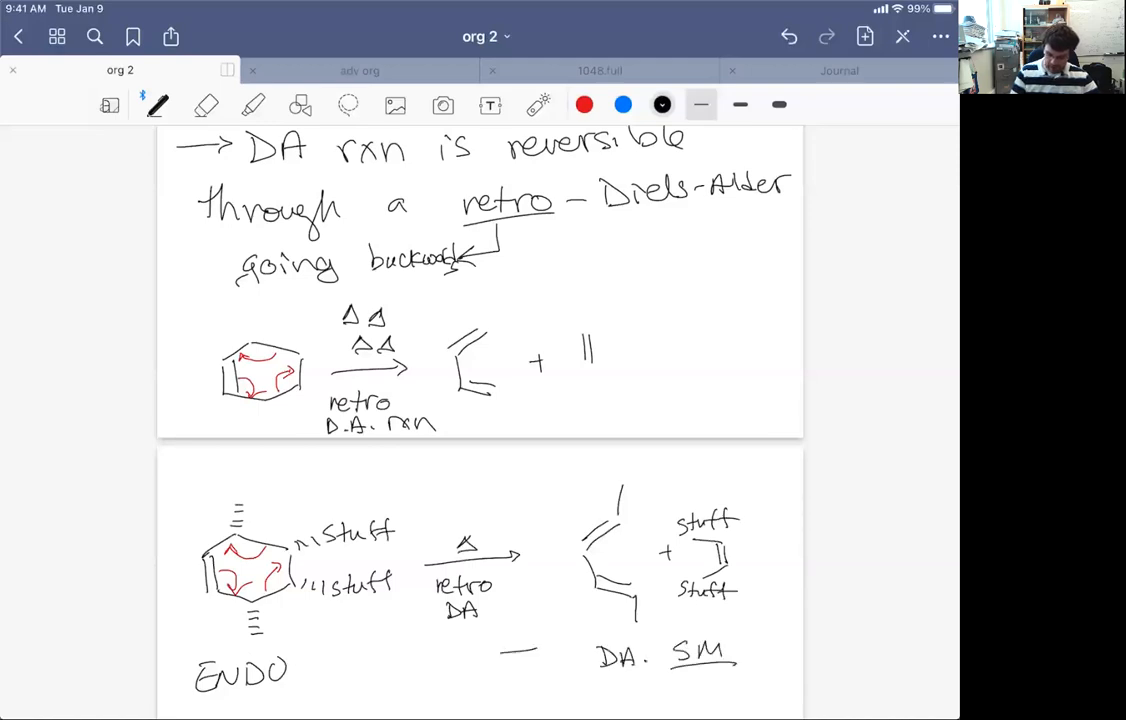
drag(540, 655, 435, 657)
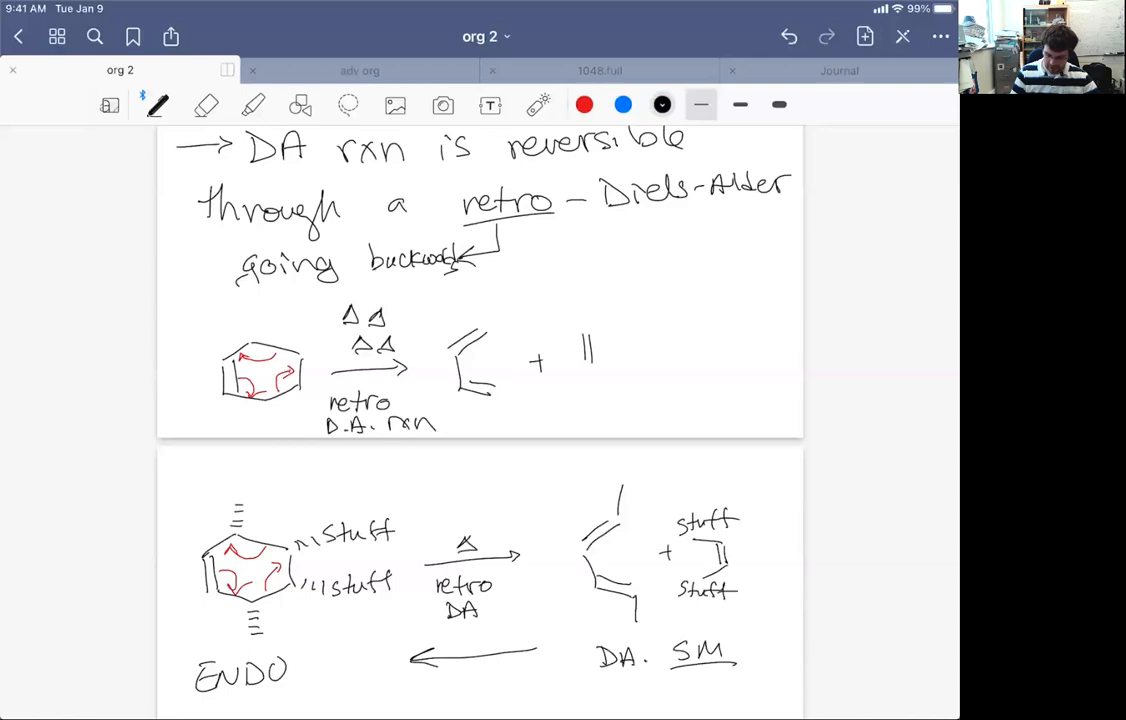
text(D.A. r)
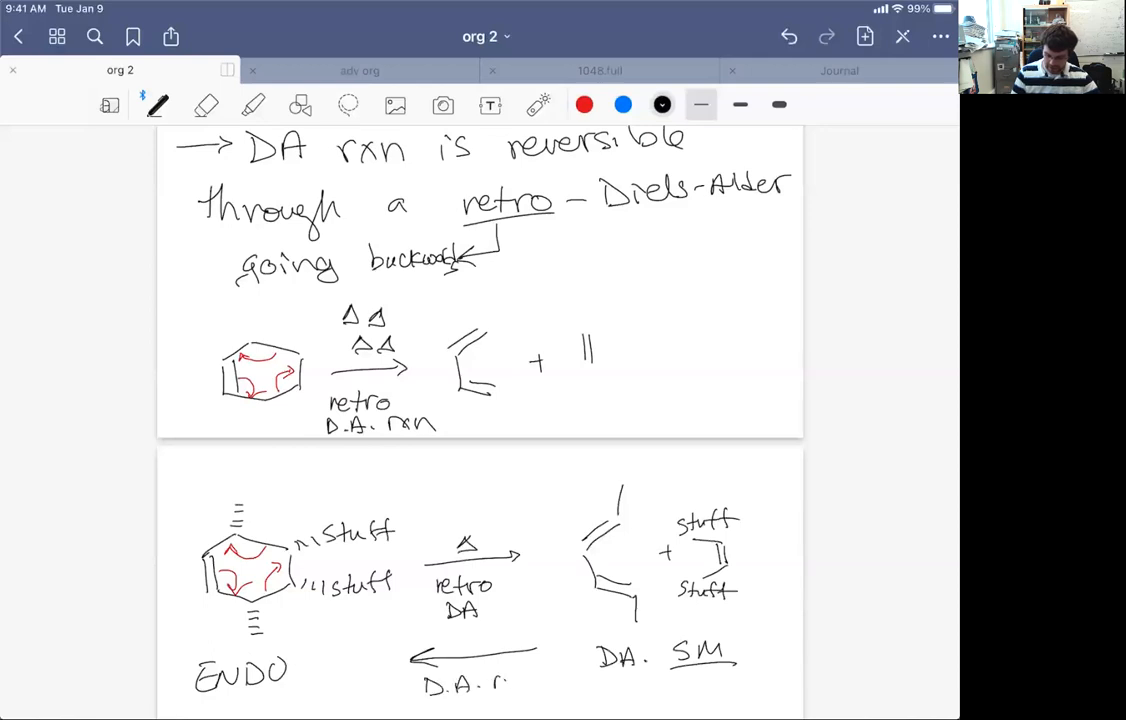
scroll(down, 3)
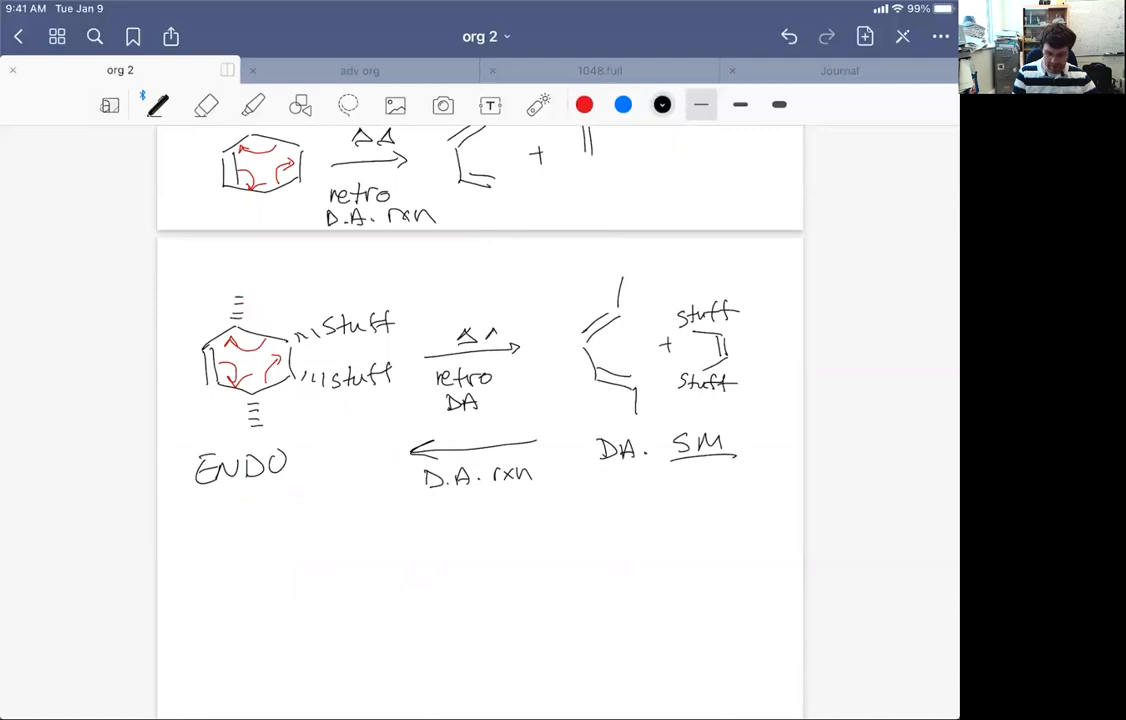
Redraw the heat marks and add a bent arrow down from DA. SM labelled EXO
drag(478, 320, 490, 310)
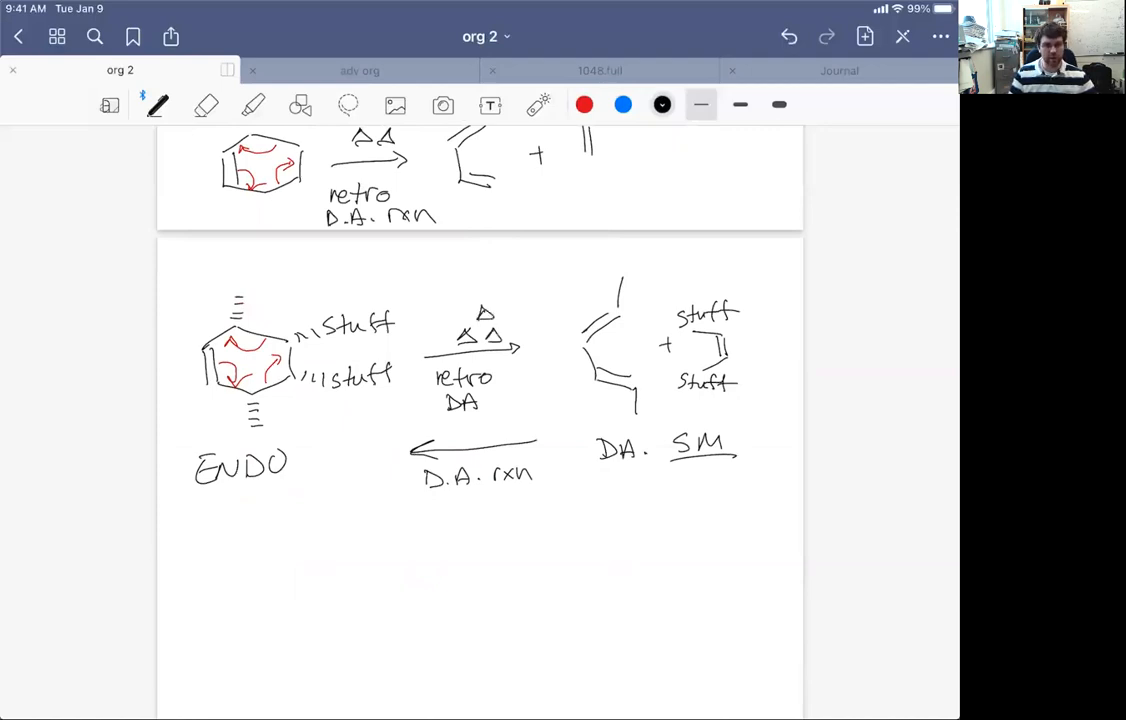
drag(658, 485, 660, 505)
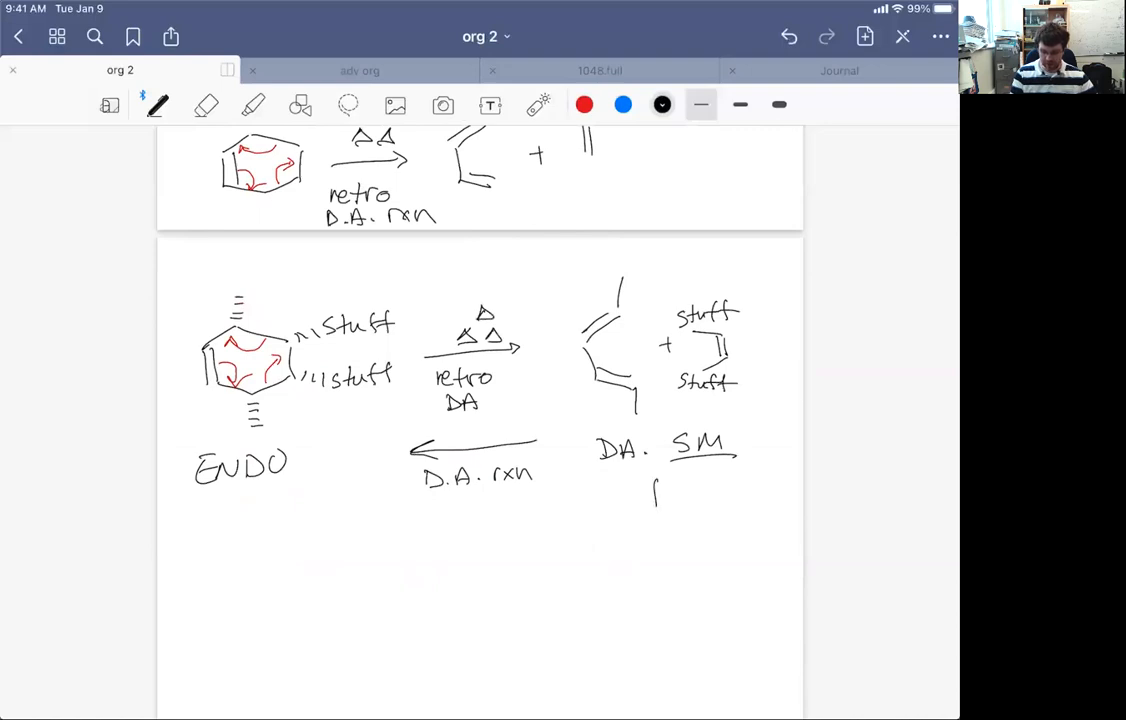
drag(655, 490, 675, 555)
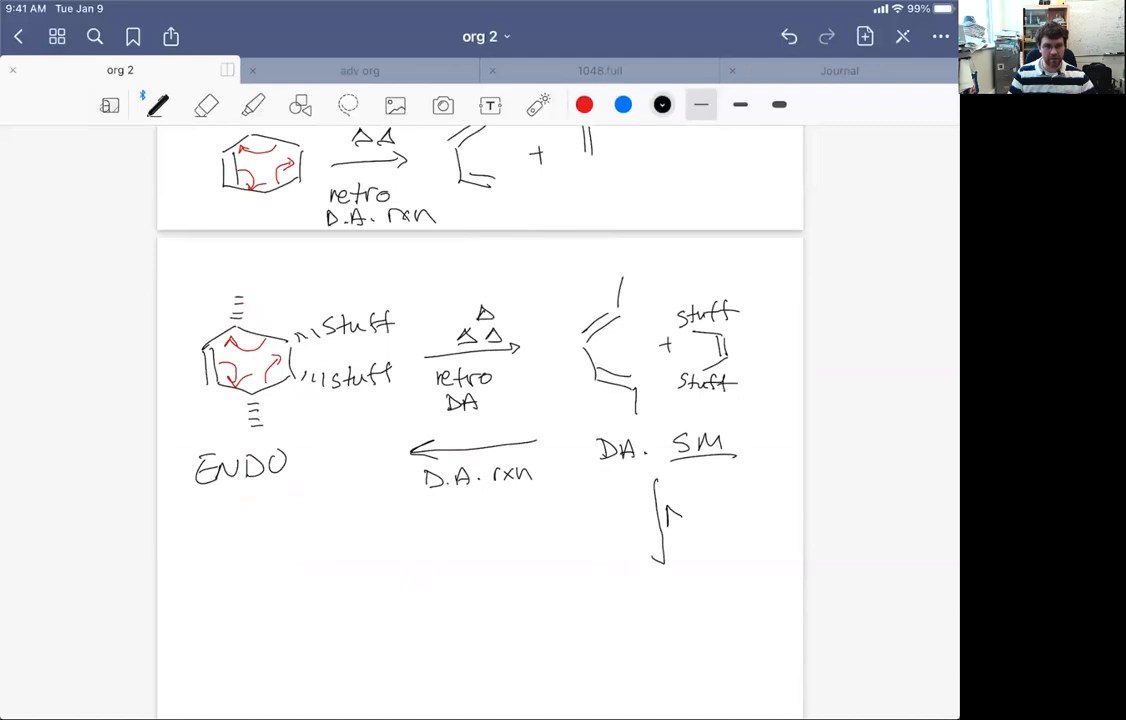
scroll(down, 3)
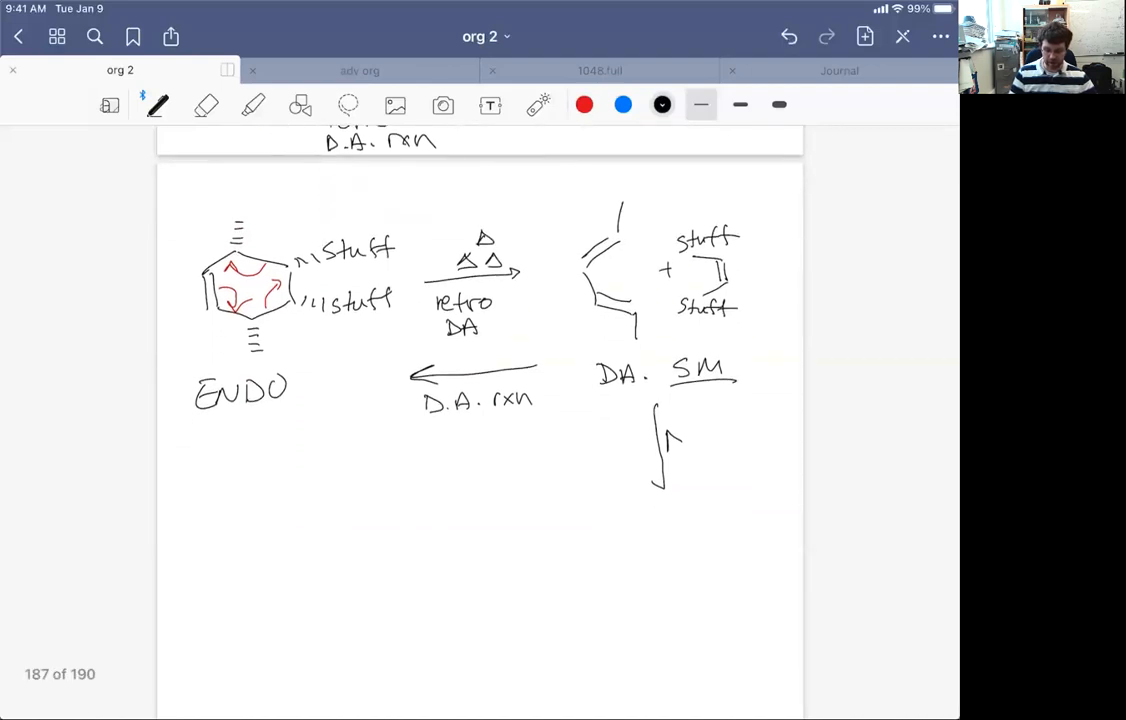
drag(680, 440, 710, 455)
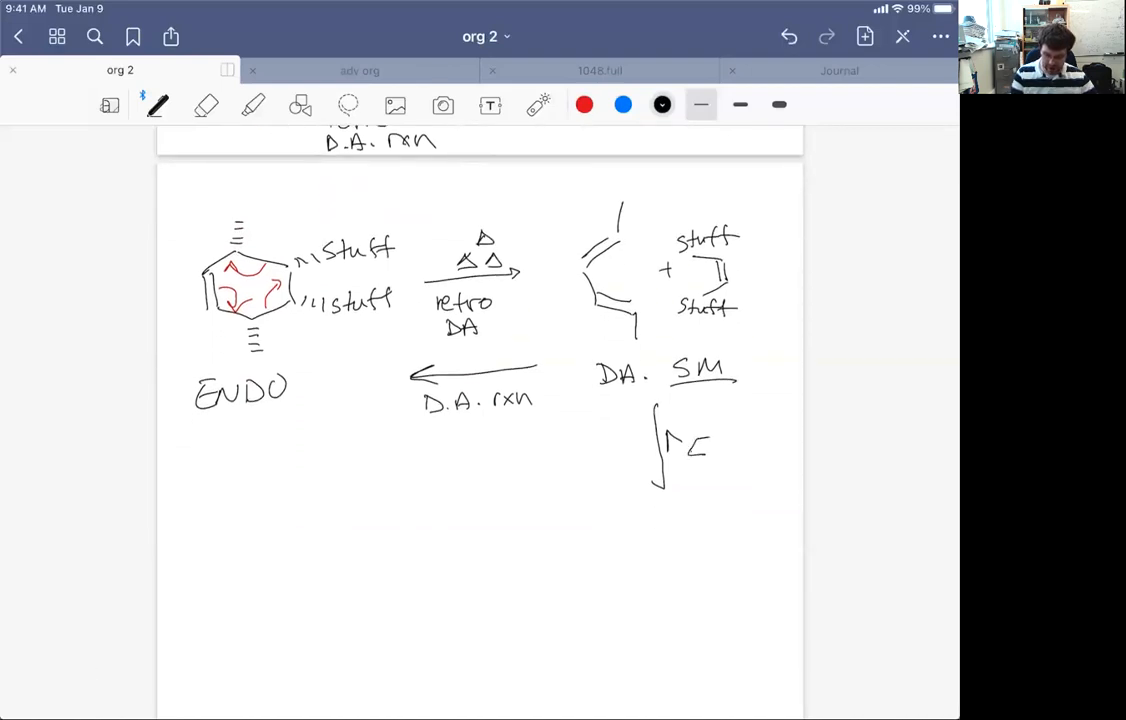
text(EXO)
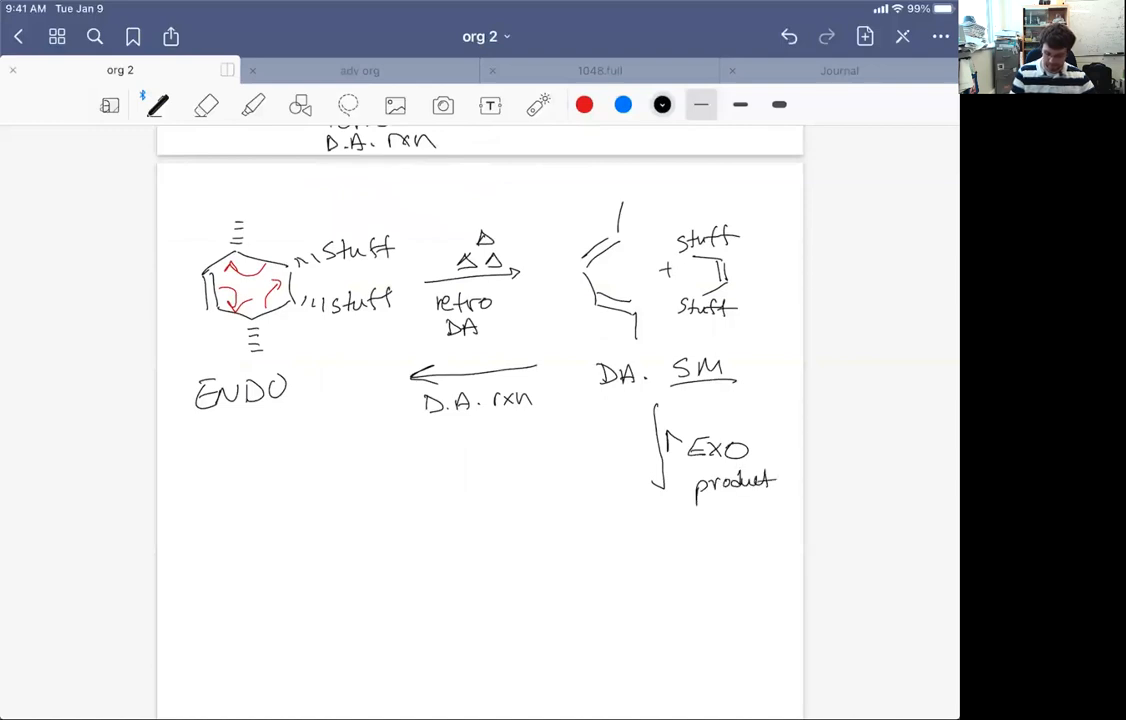
Draw the exo product ring with hashed and wedged bonds, labelled Stuff
drag(610, 588, 660, 570)
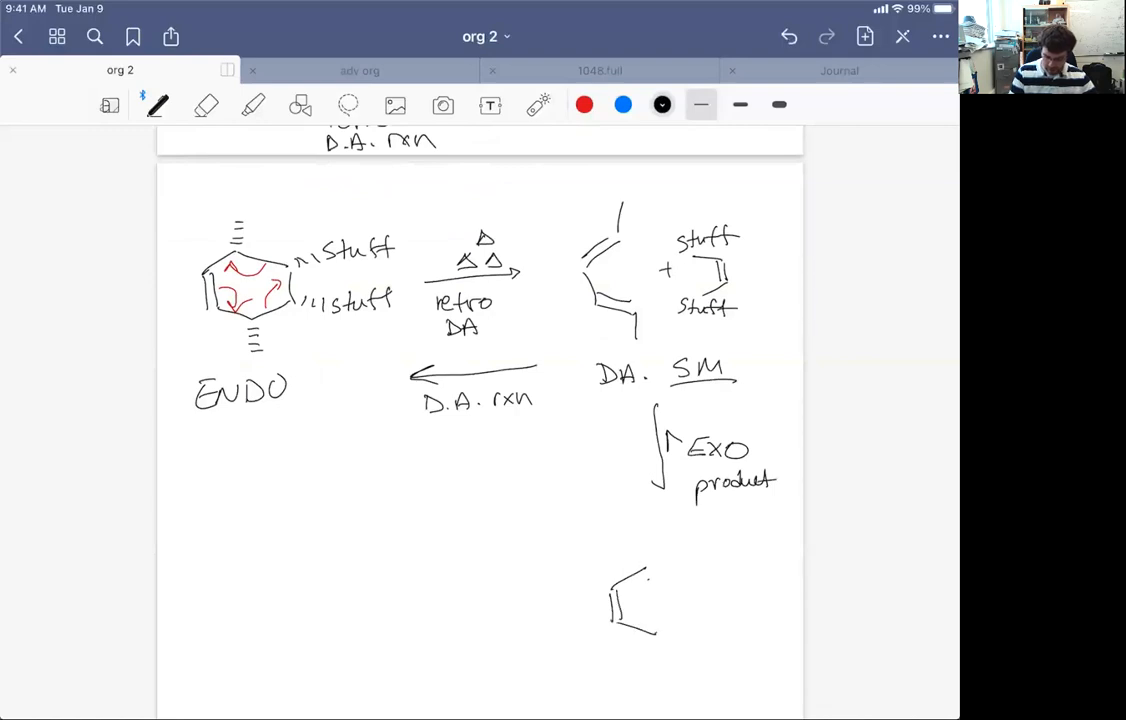
drag(650, 550, 670, 650)
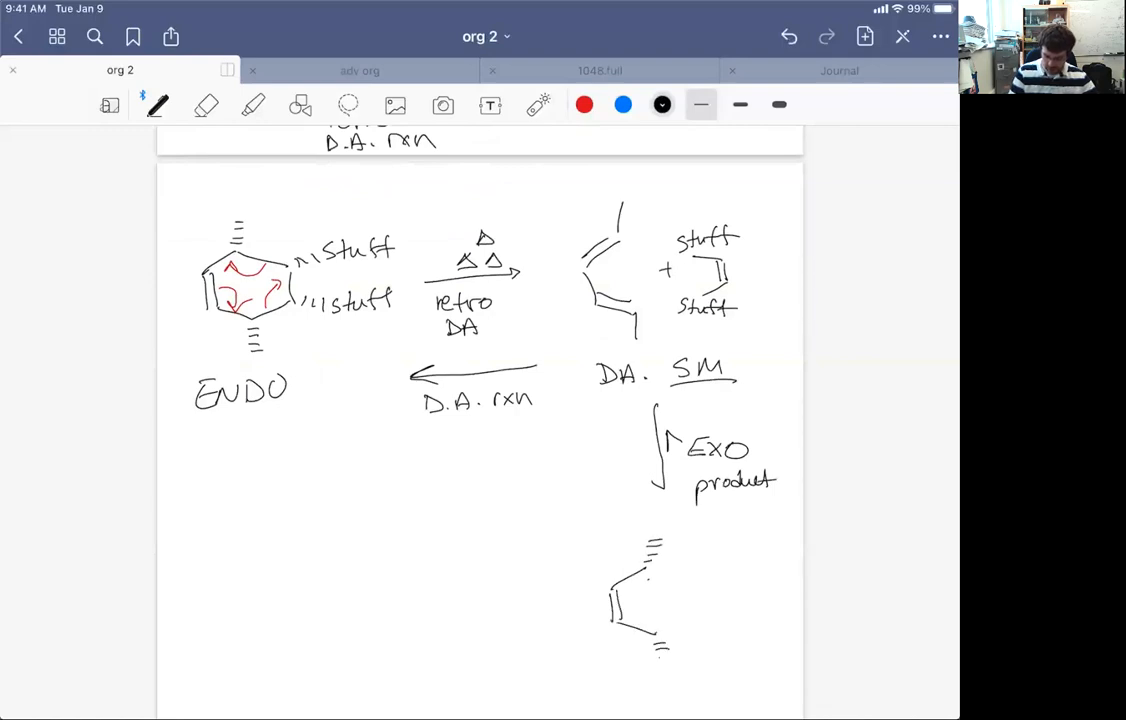
drag(665, 555, 680, 620)
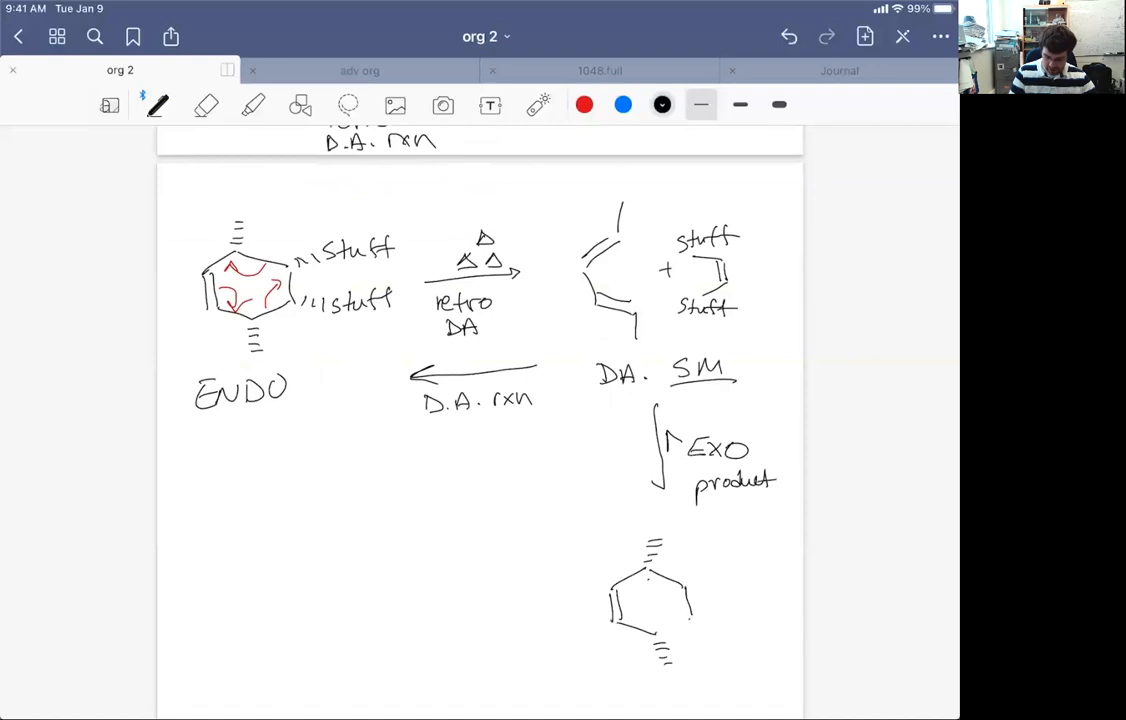
drag(685, 585, 715, 565)
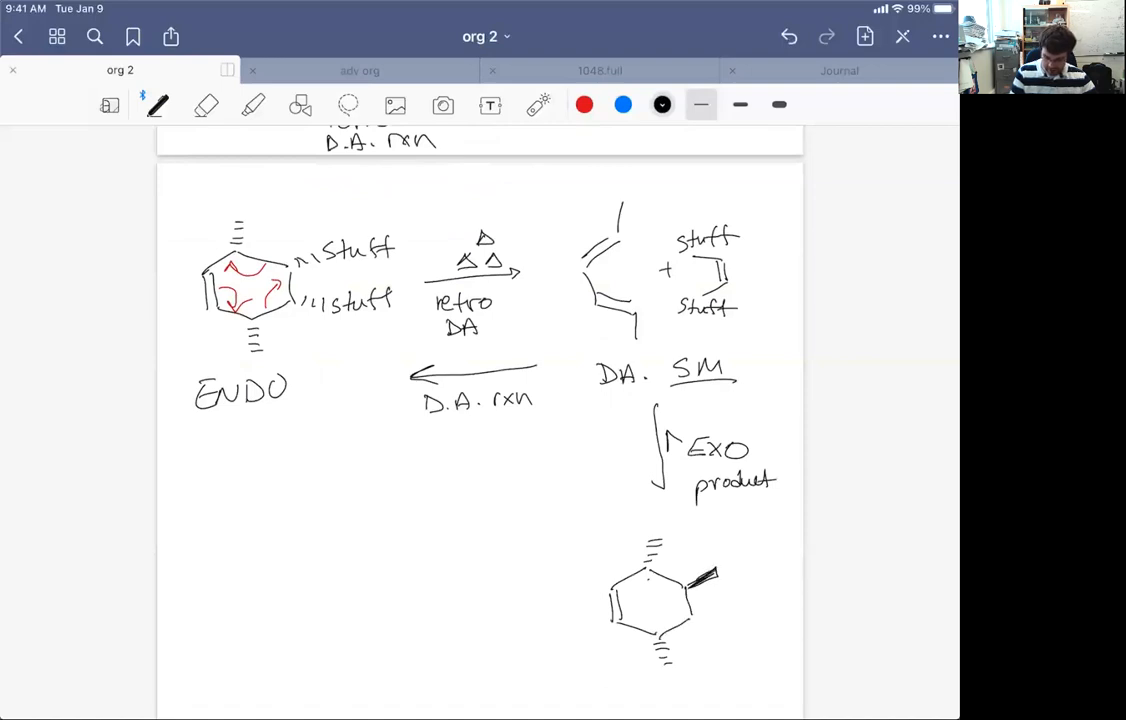
drag(710, 575, 730, 610)
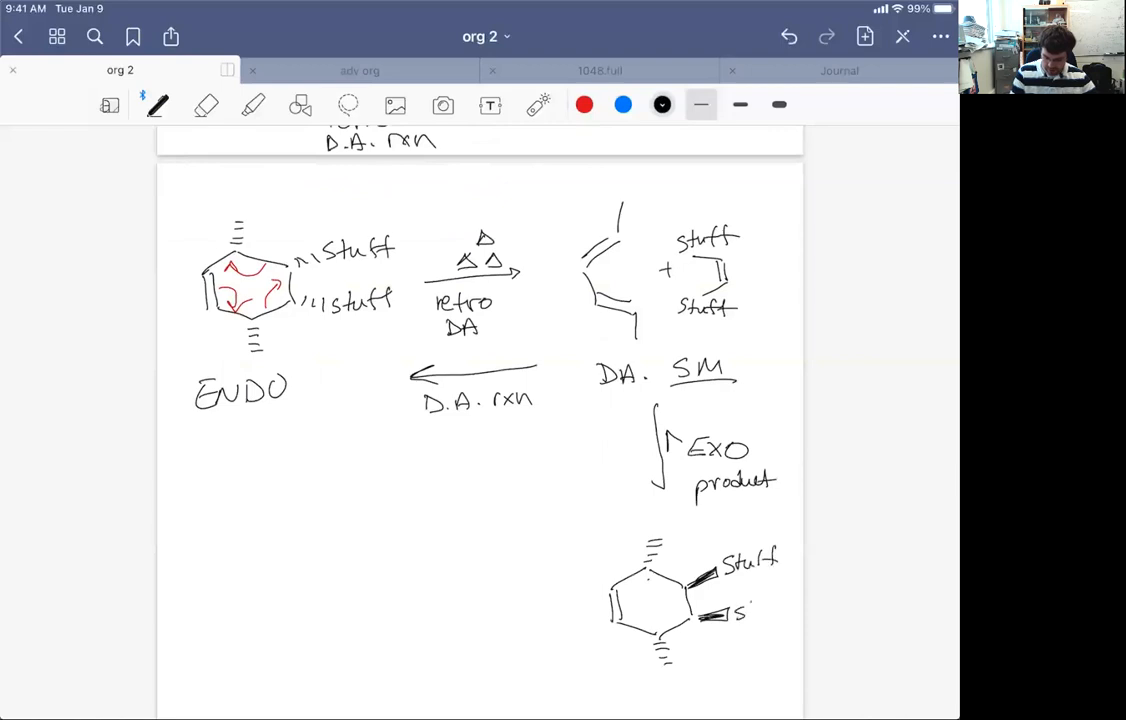
text(stuff)
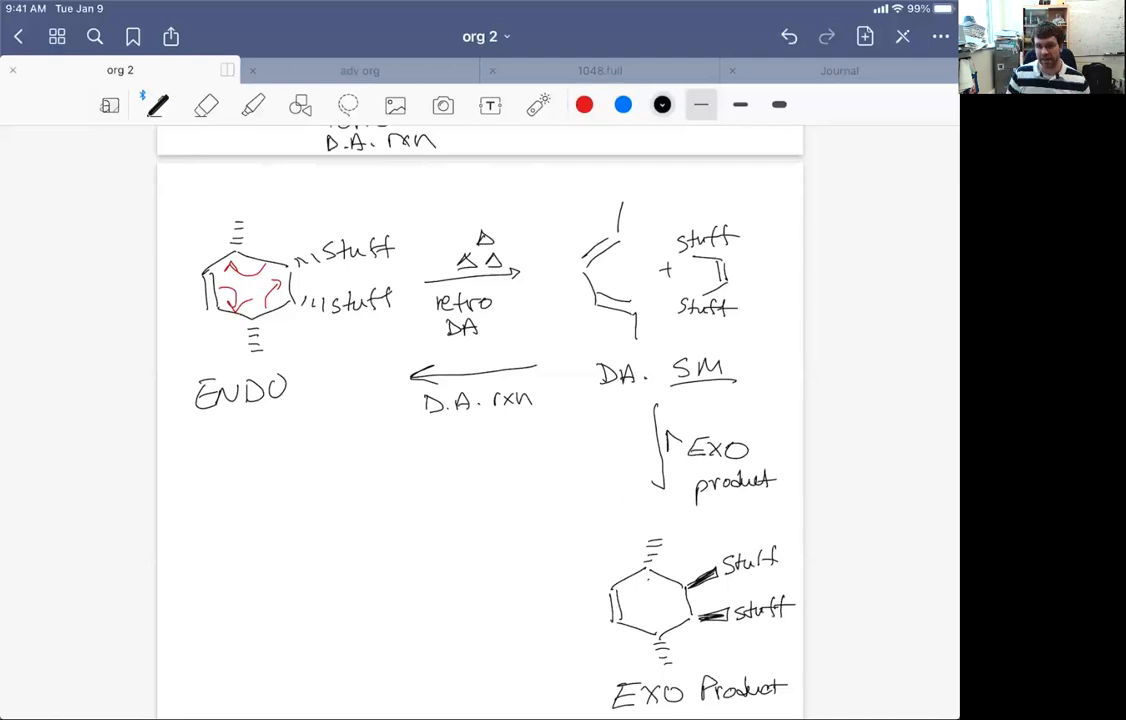
Write that heat lets Exo products form via a retro D.A. rxn, then draw a dividing line
scroll(down, 3)
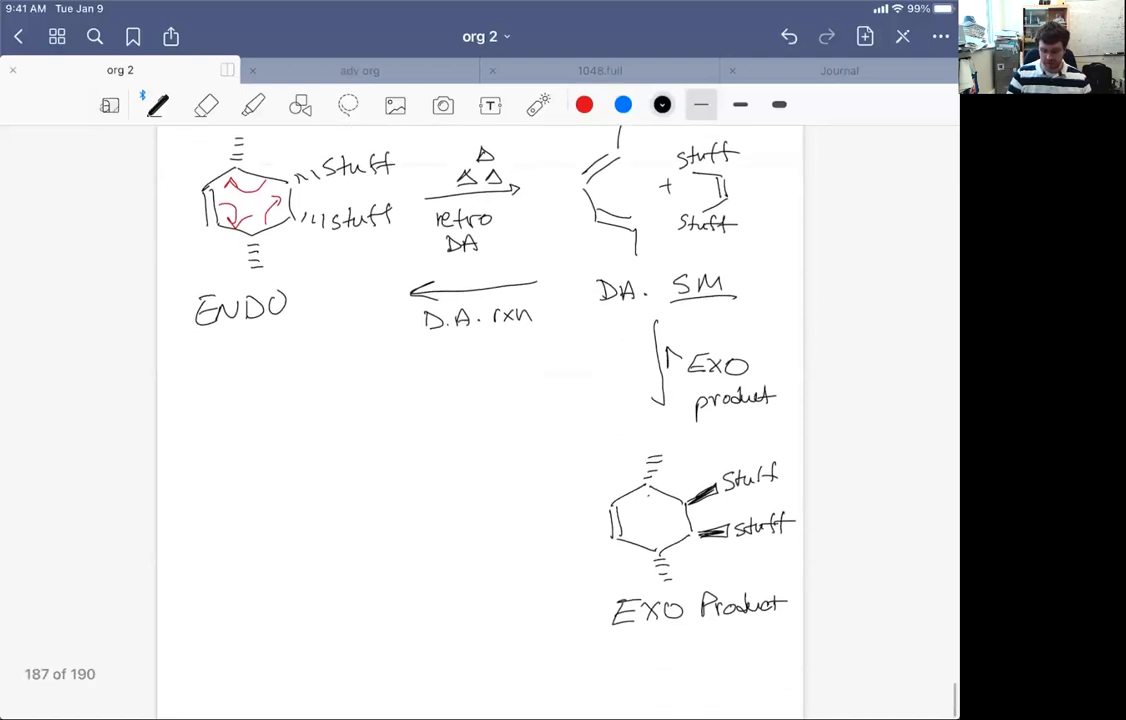
scroll(down, 3)
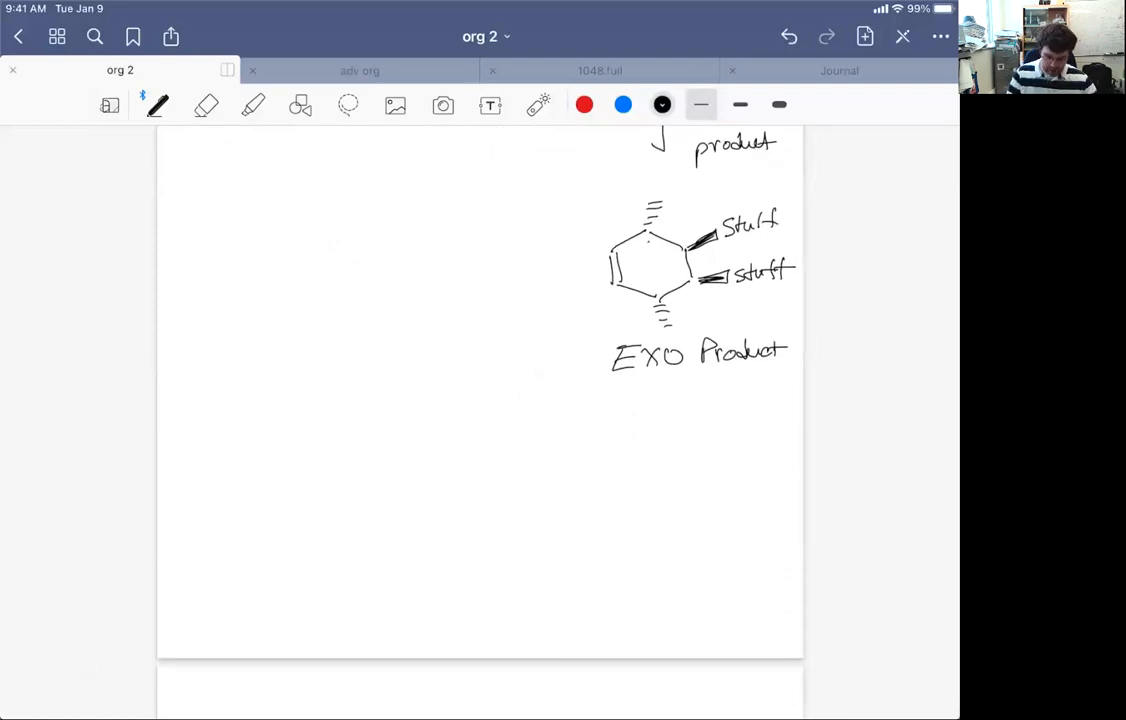
scroll(down, 3)
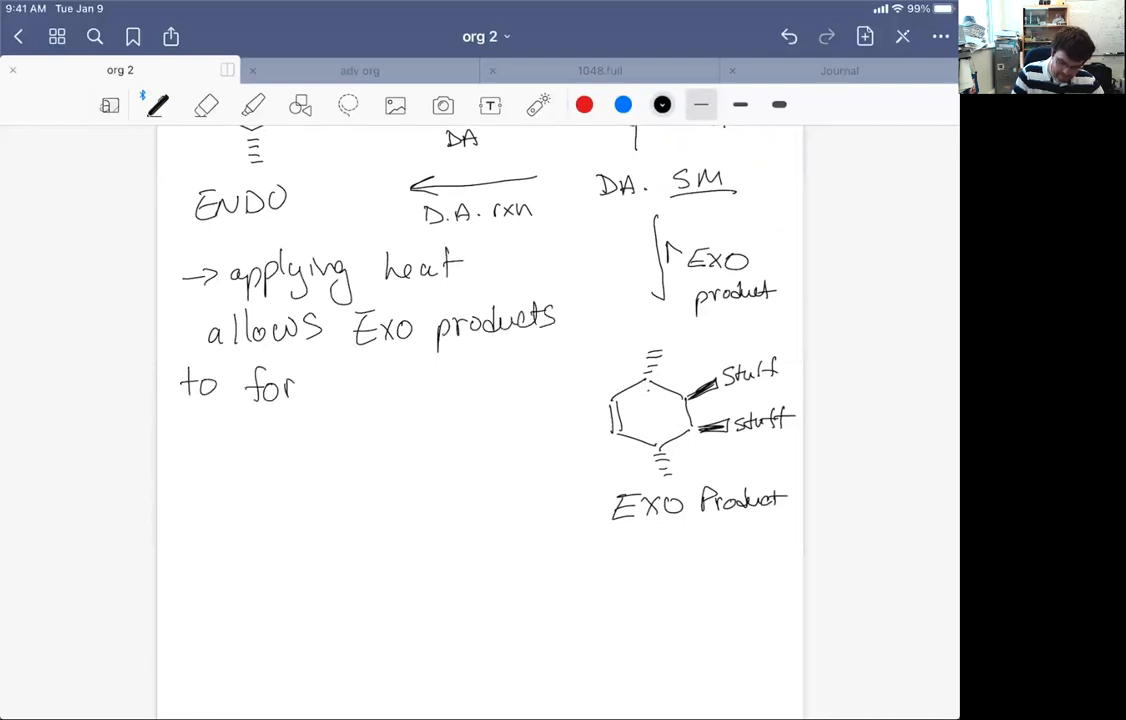
drag(300, 385, 415, 385)
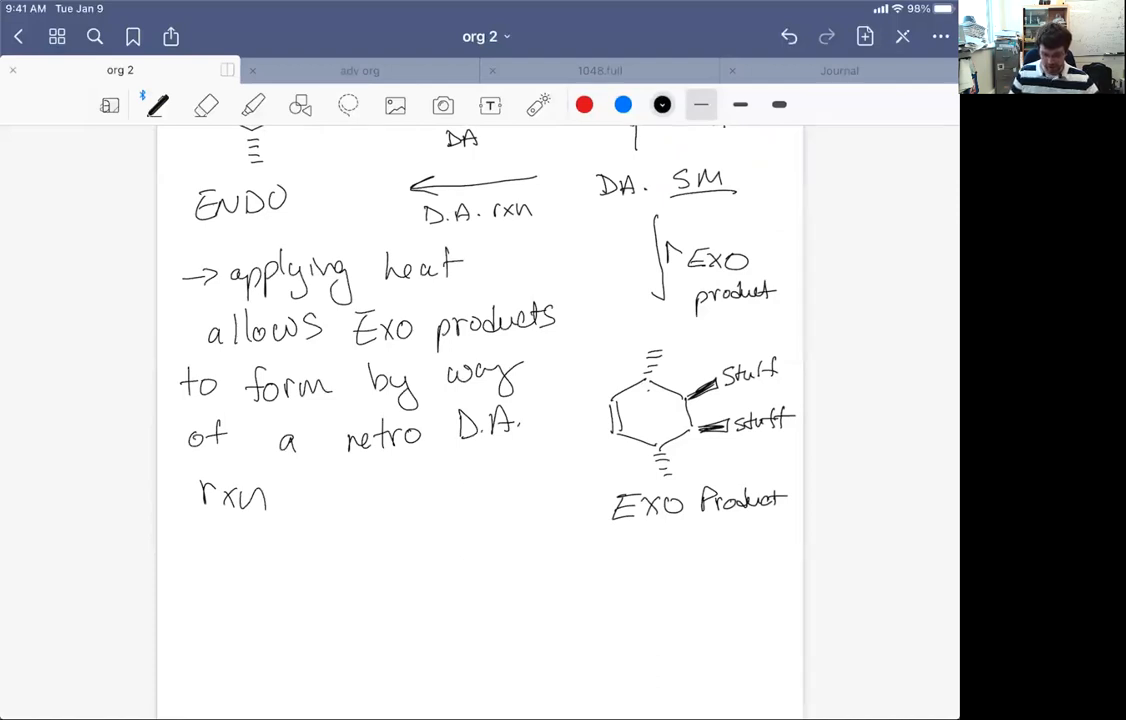
scroll(down, 3)
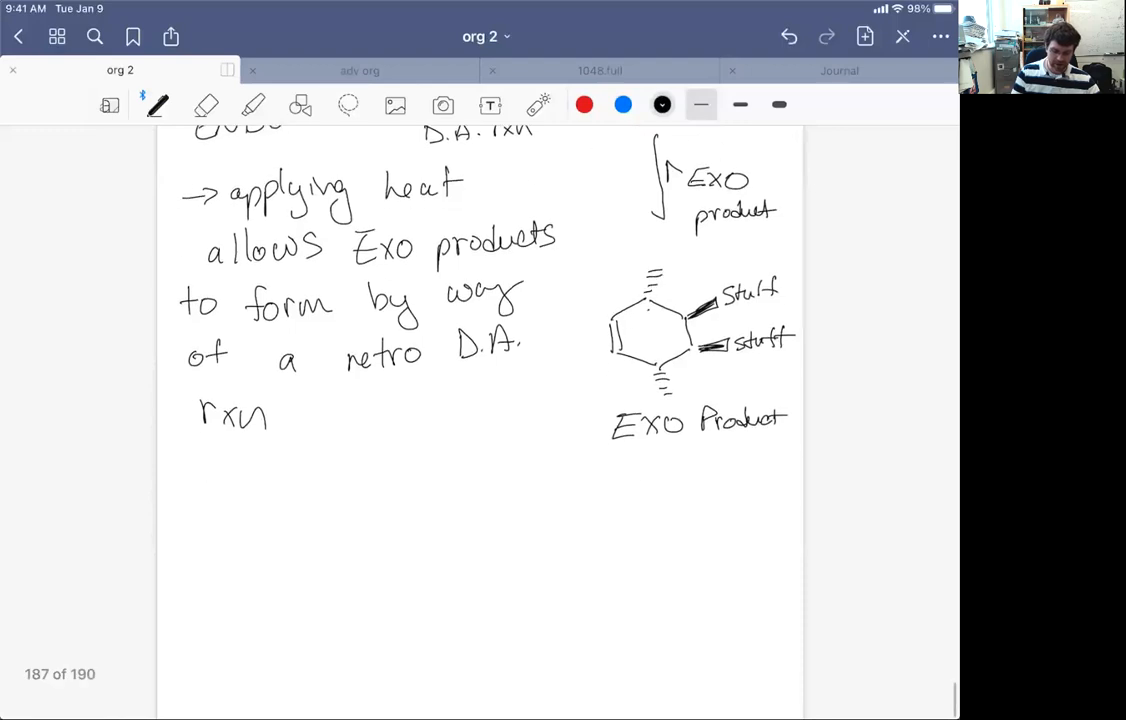
drag(170, 478, 783, 488)
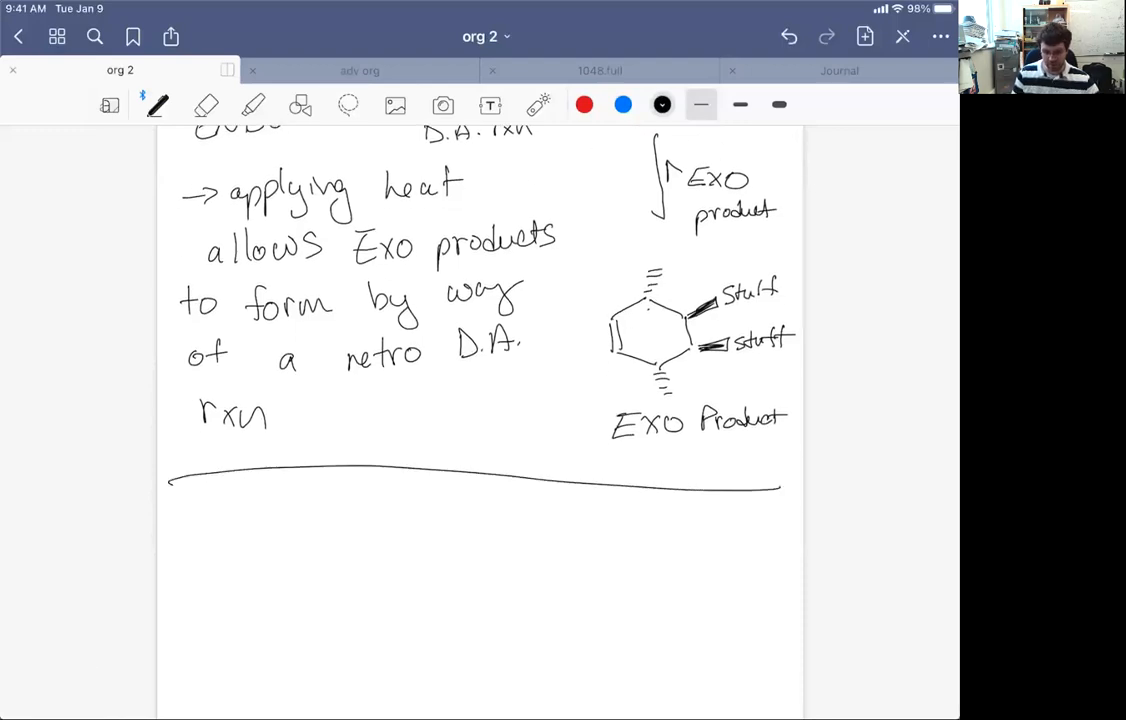
Sketch cyclopentadiene and note that it is a great diene
drag(205, 560, 235, 535)
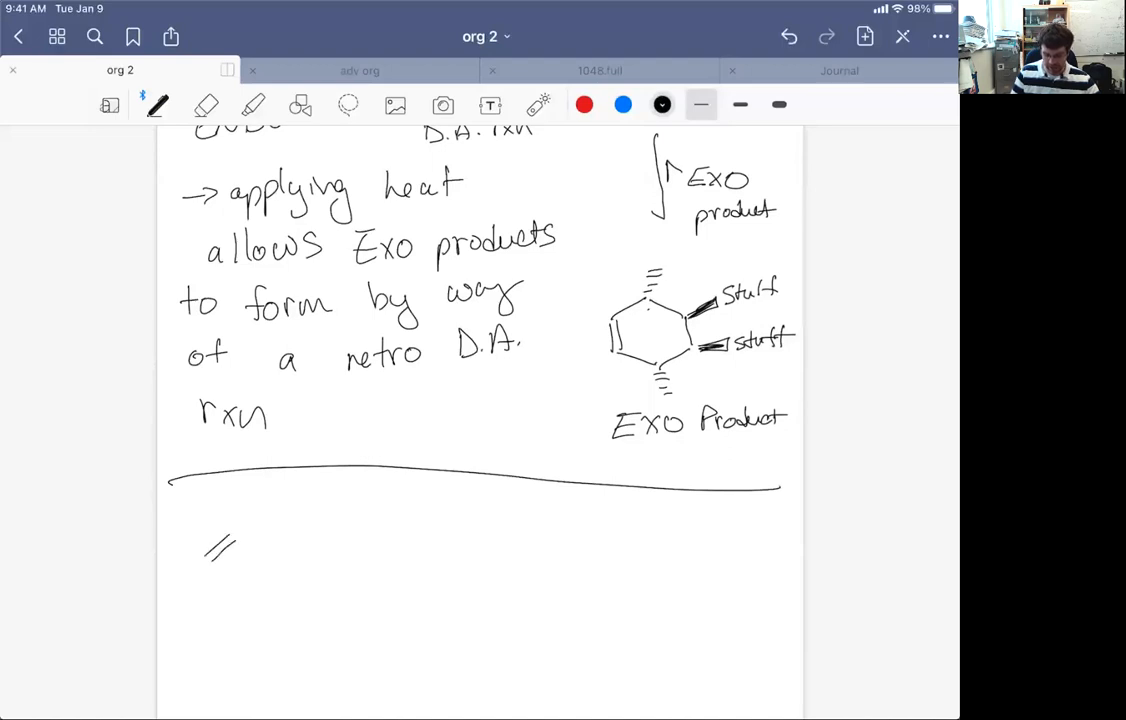
drag(210, 555, 270, 600)
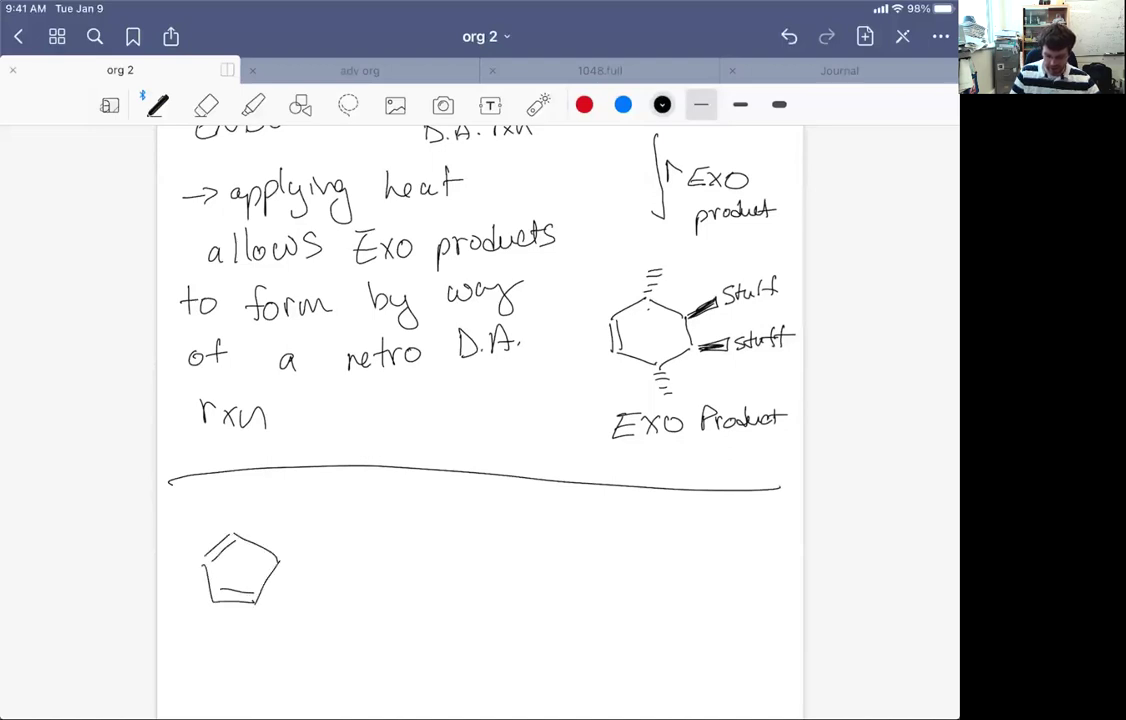
text(cyclopentadiene)
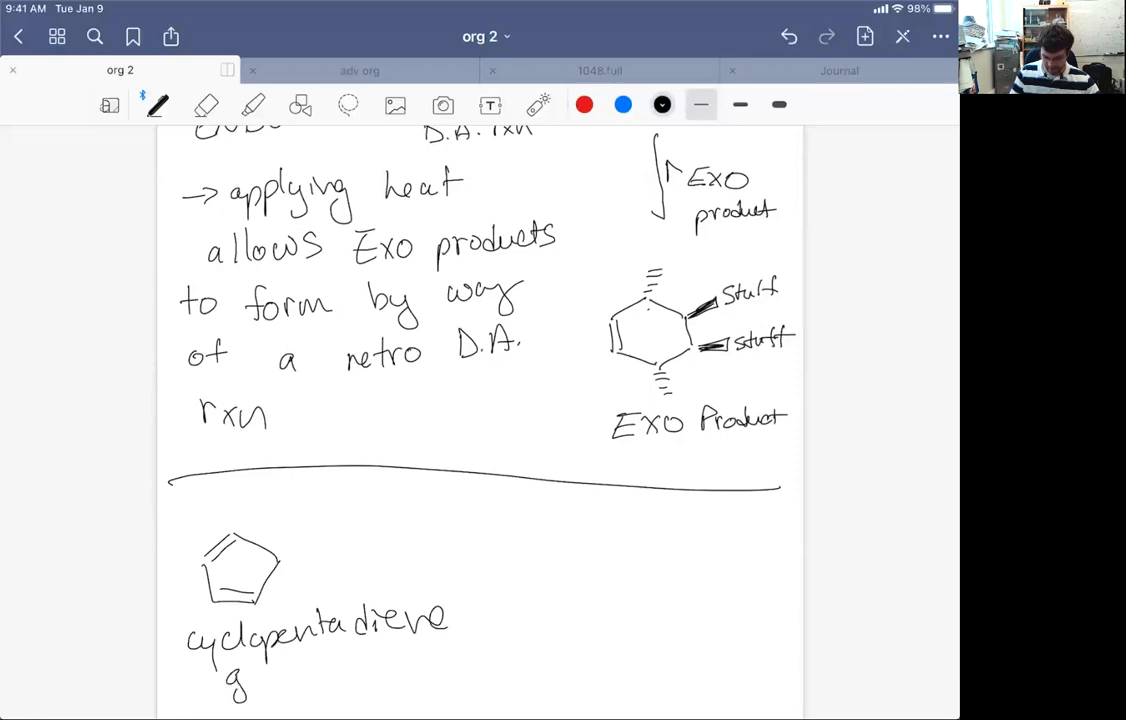
drag(230, 670, 350, 670)
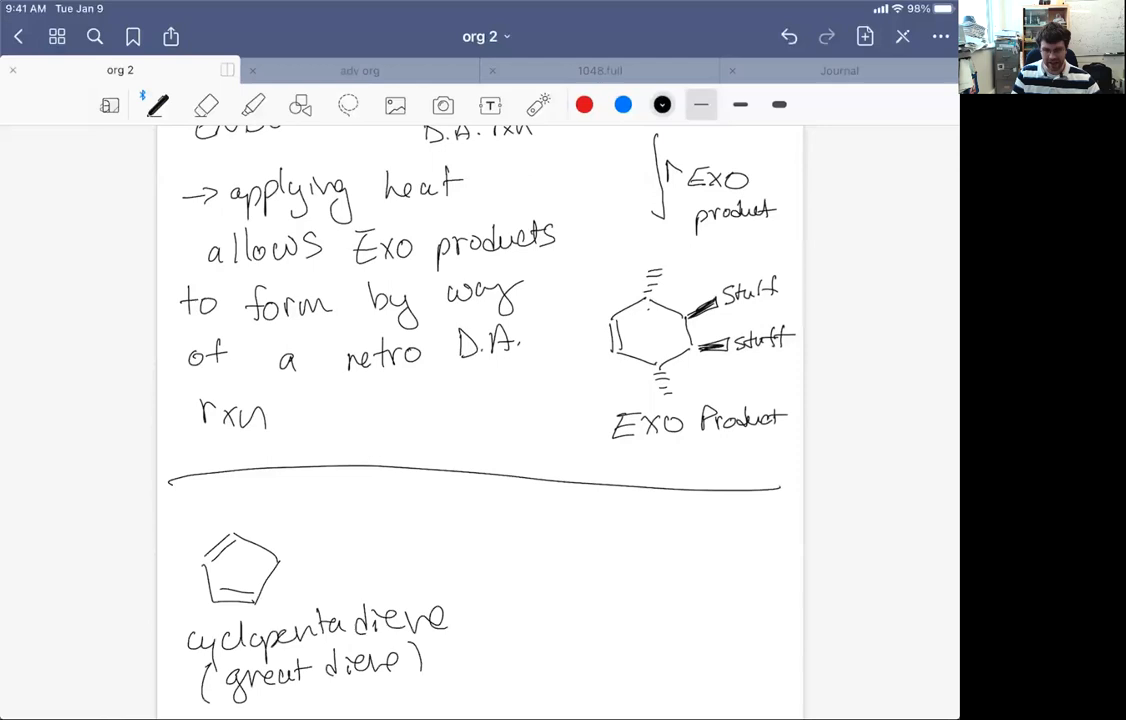
scroll(down, 3)
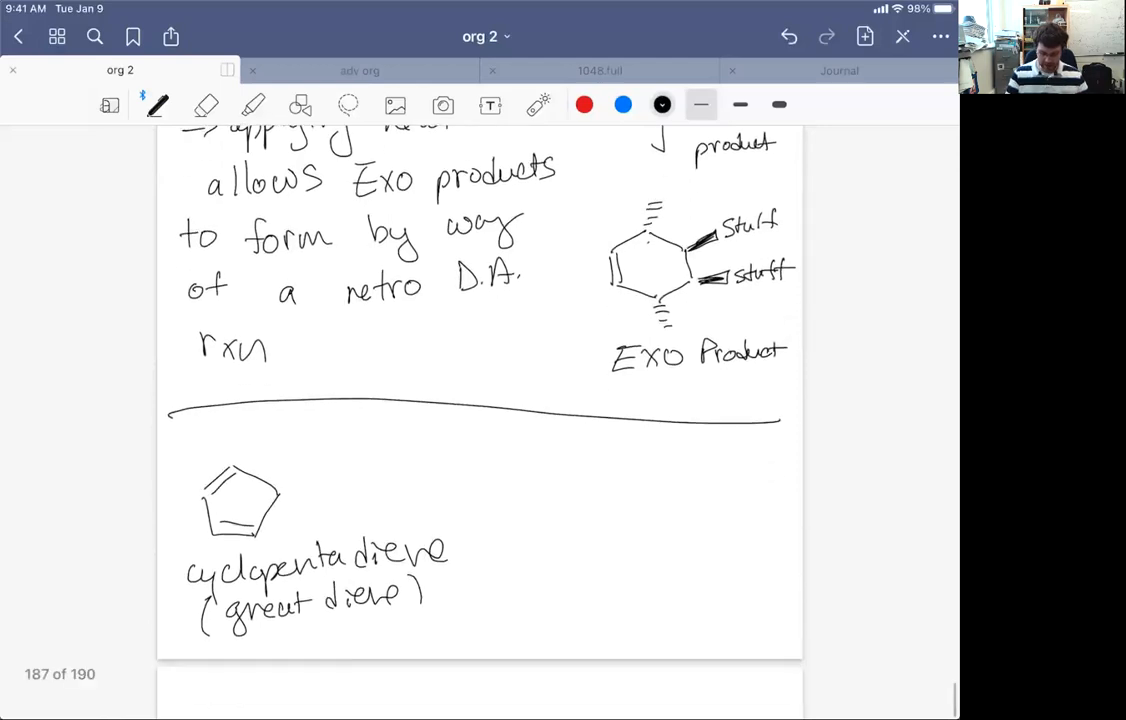
Explain it is locked in the s-cis conformation, with an arrow to the CH2 and 'No free rotation'
drag(295, 625, 340, 640)
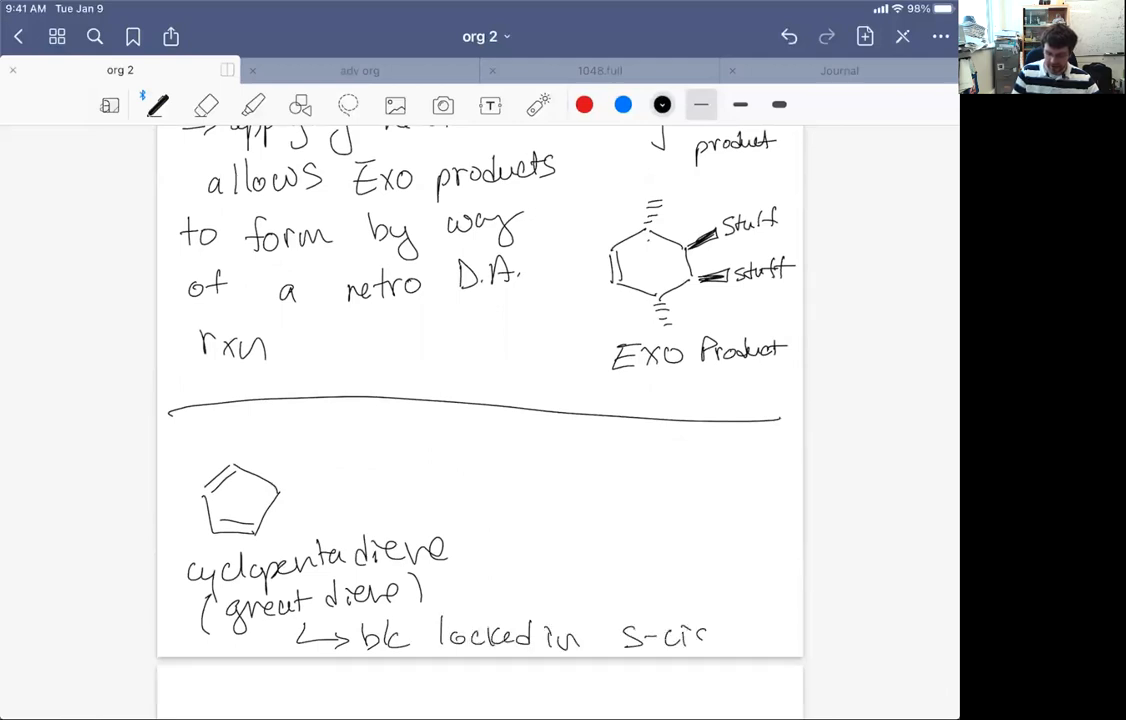
text(conf)
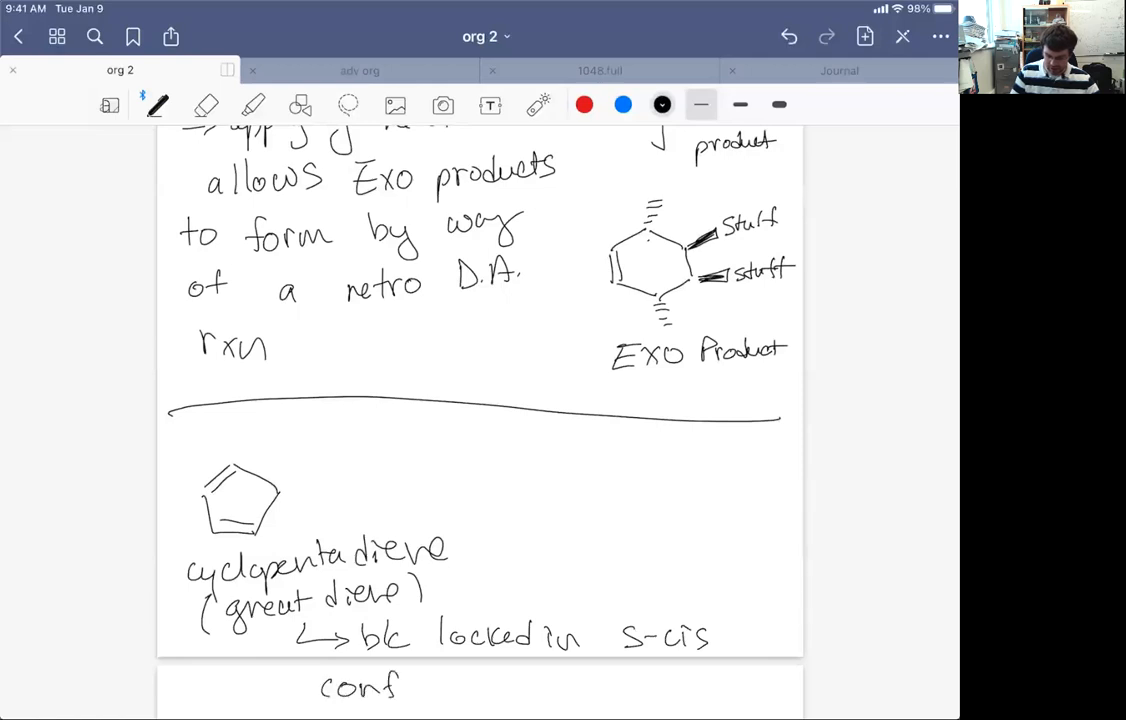
text(ormal)
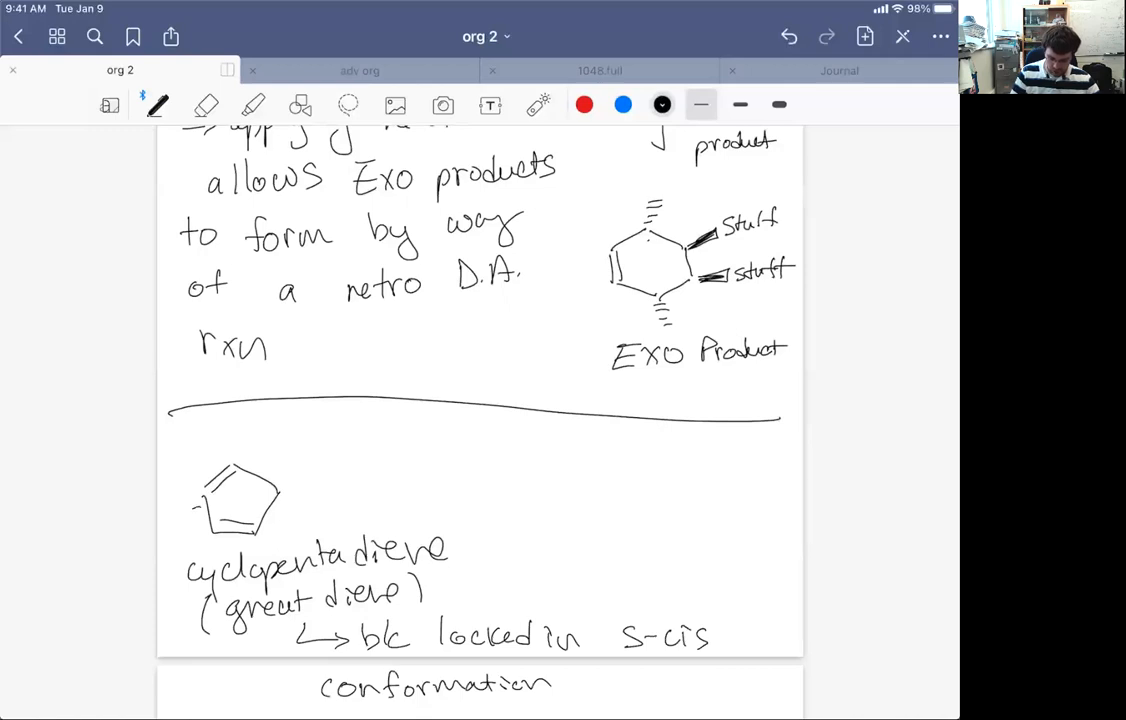
drag(210, 490, 218, 500)
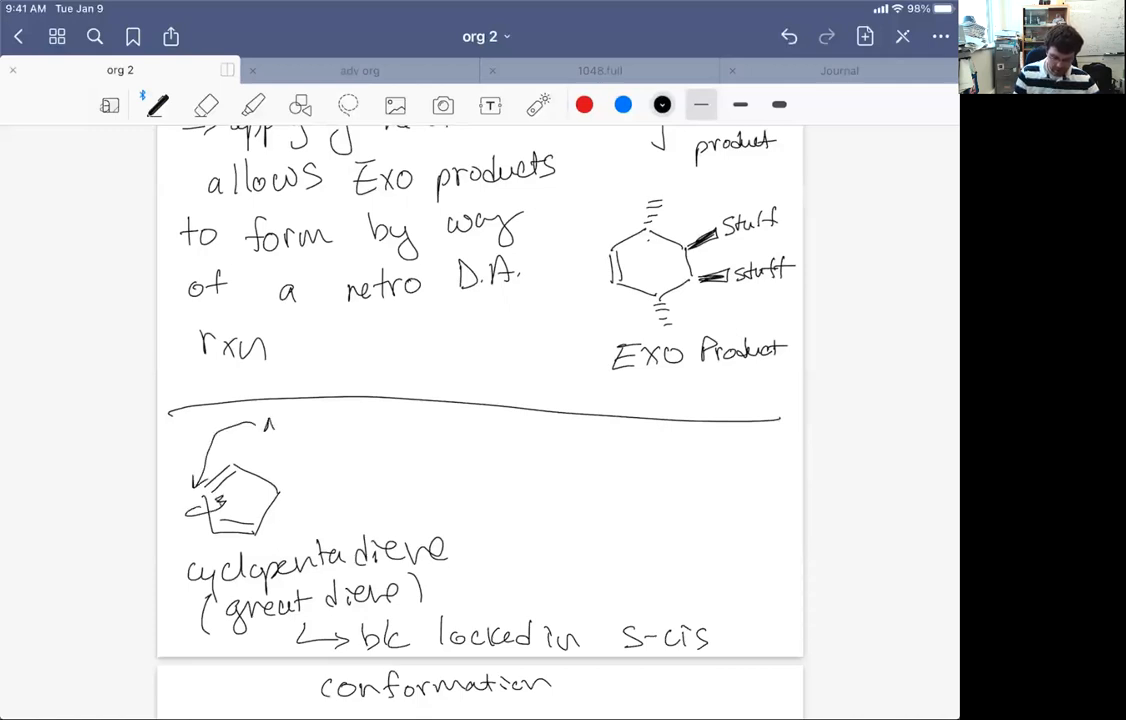
text(No fre.)
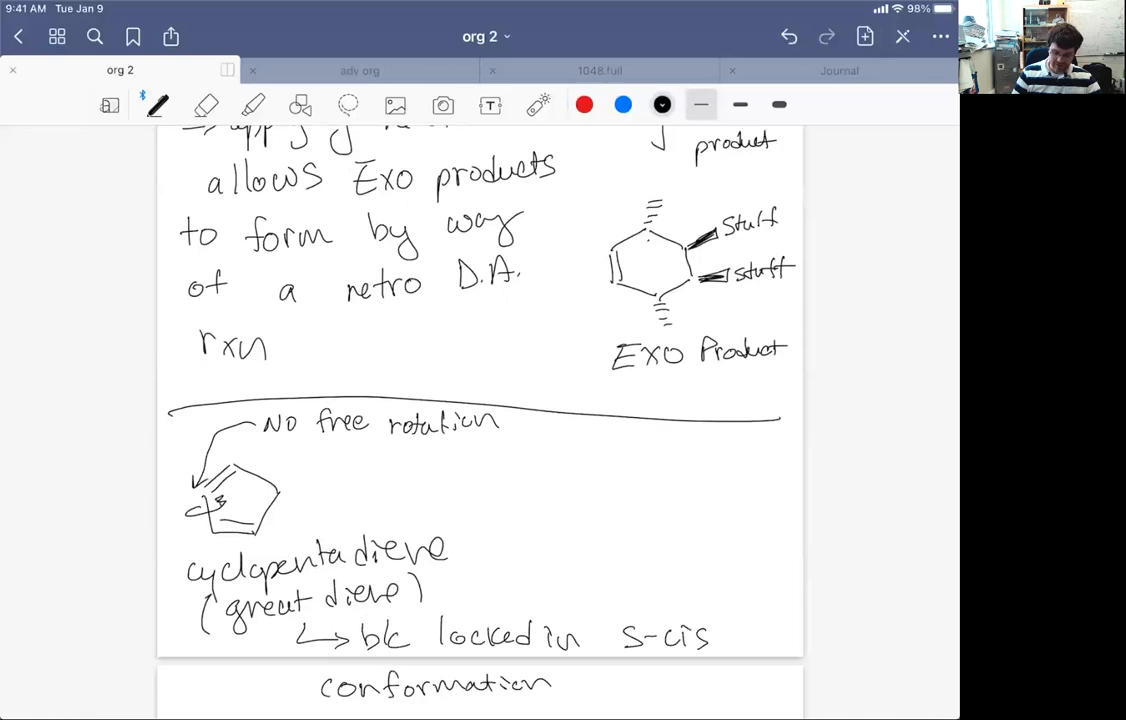
Add a double arrow to cyclopentadiene noting it is too good of a diene
drag(340, 480, 320, 500)
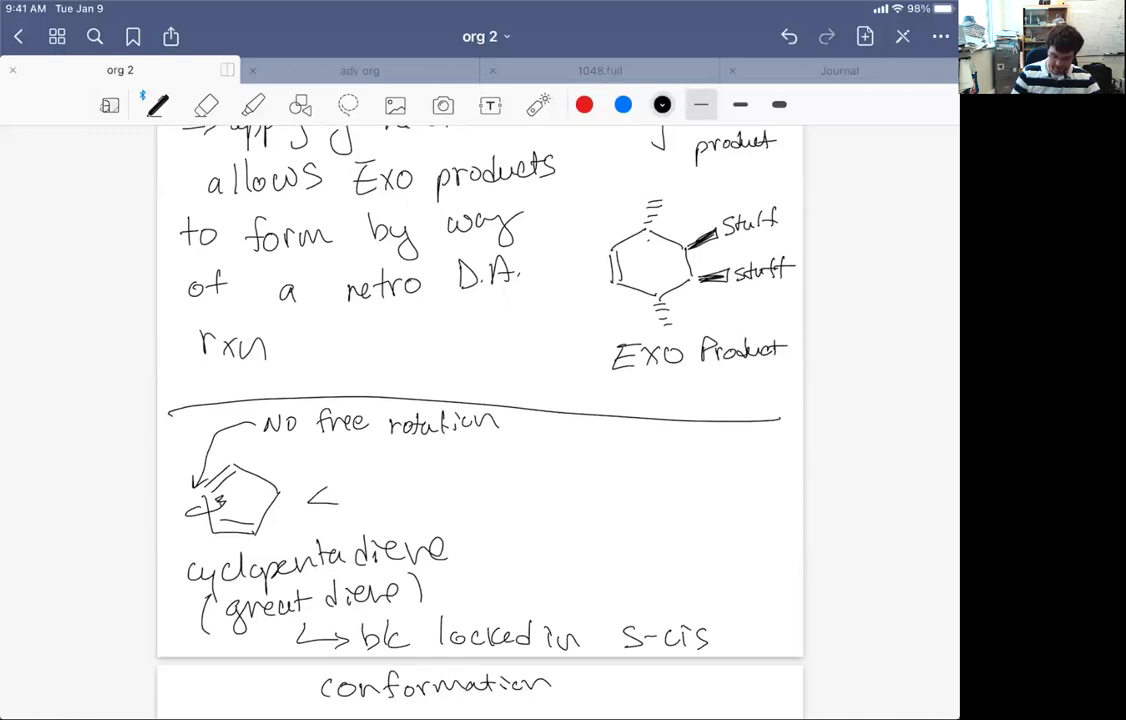
drag(310, 490, 450, 485)
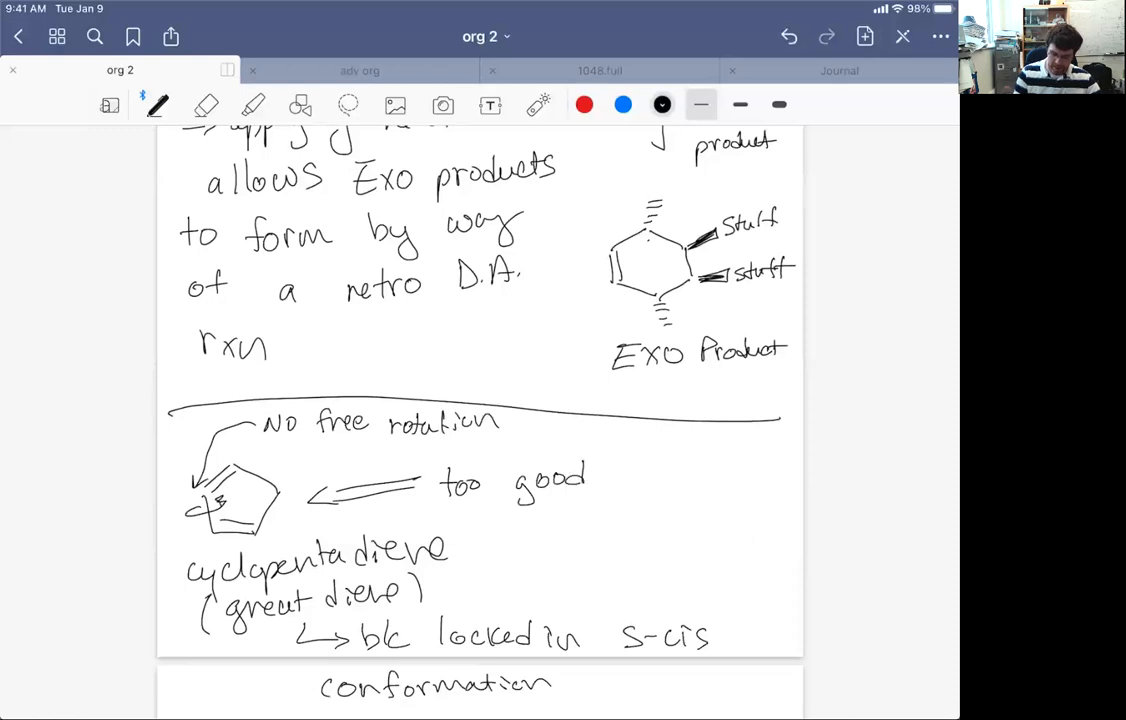
text(of a)
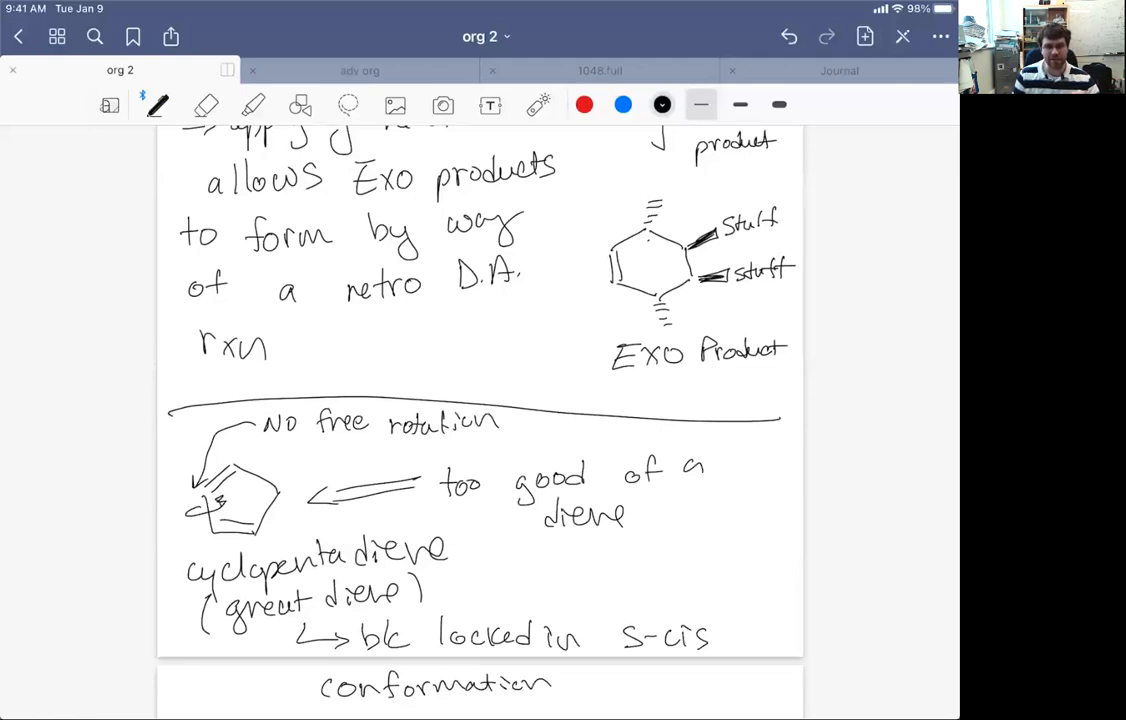
scroll(down, 3)
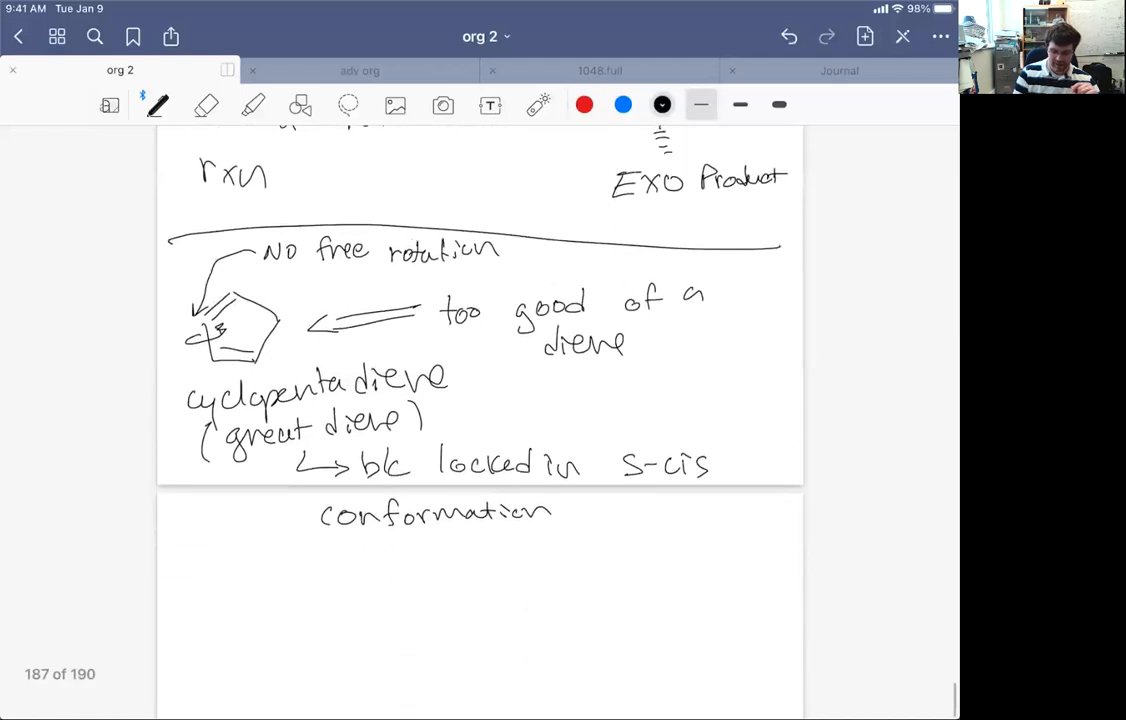
Sketch two cyclopentadienes reacting, an arrow, and the bicyclic dimer labelled Endo
scroll(down, 3)
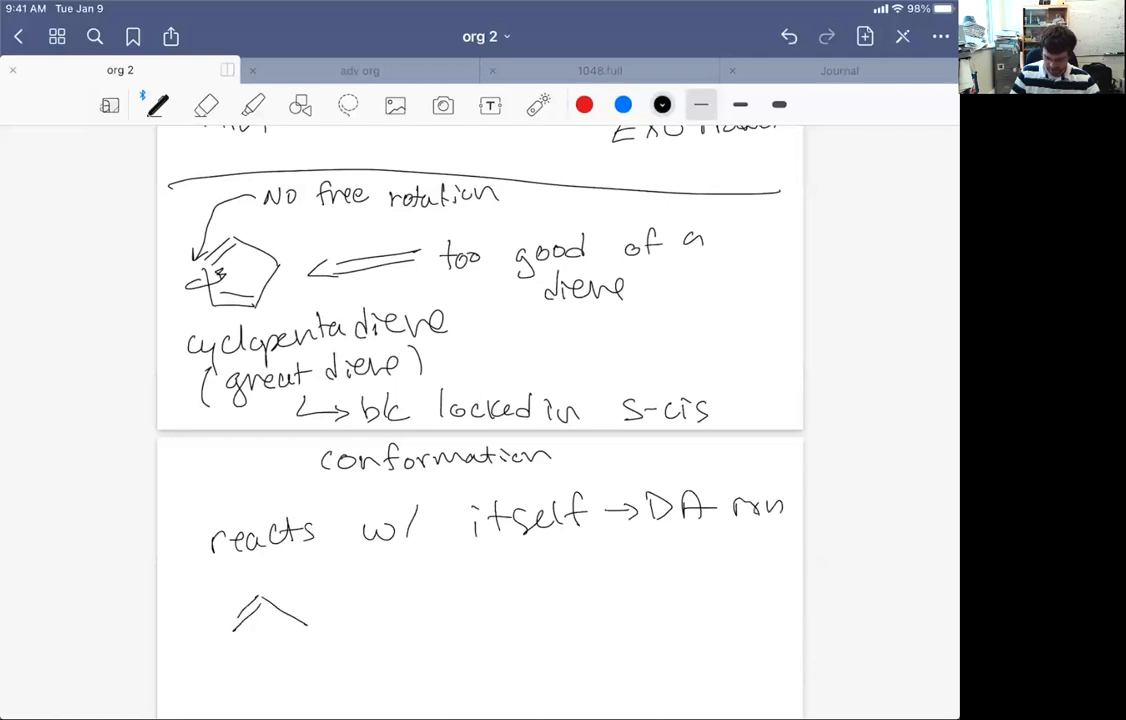
drag(235, 600, 310, 660)
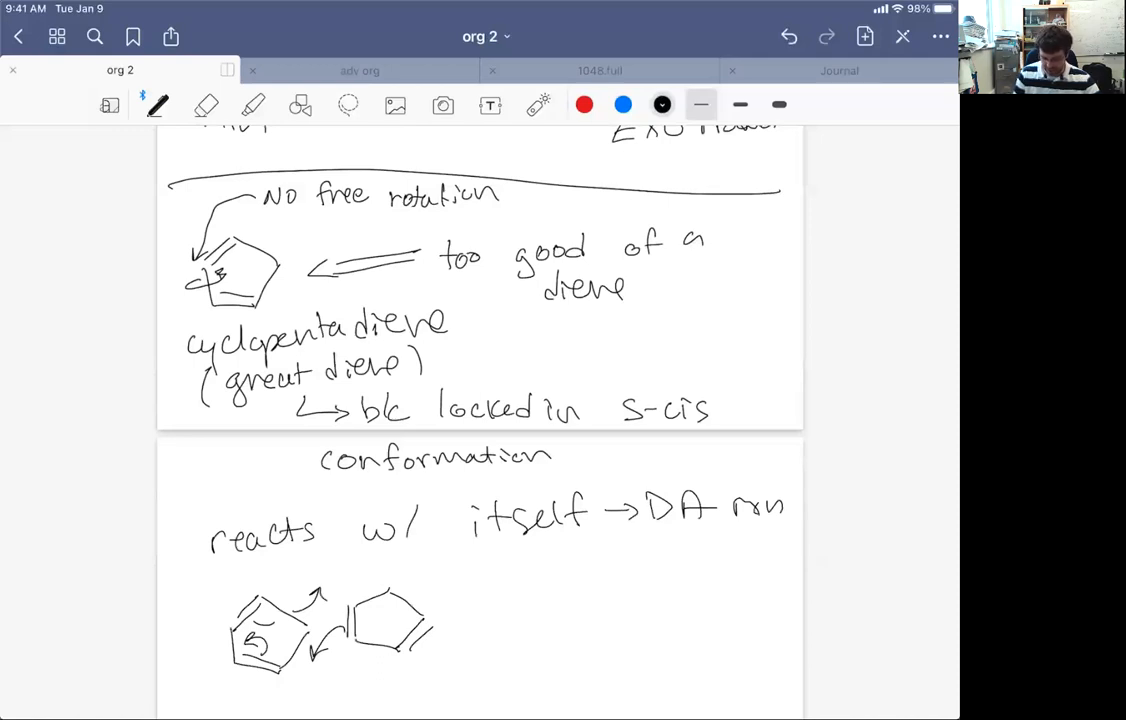
drag(450, 610, 600, 590)
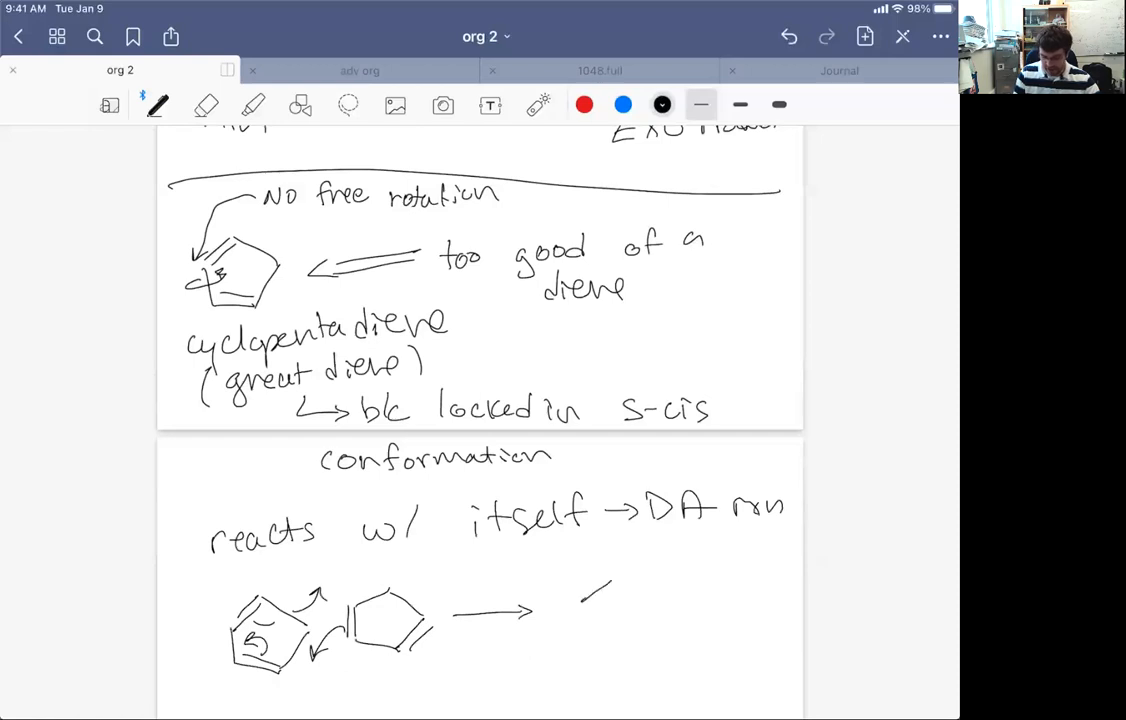
drag(580, 590, 660, 640)
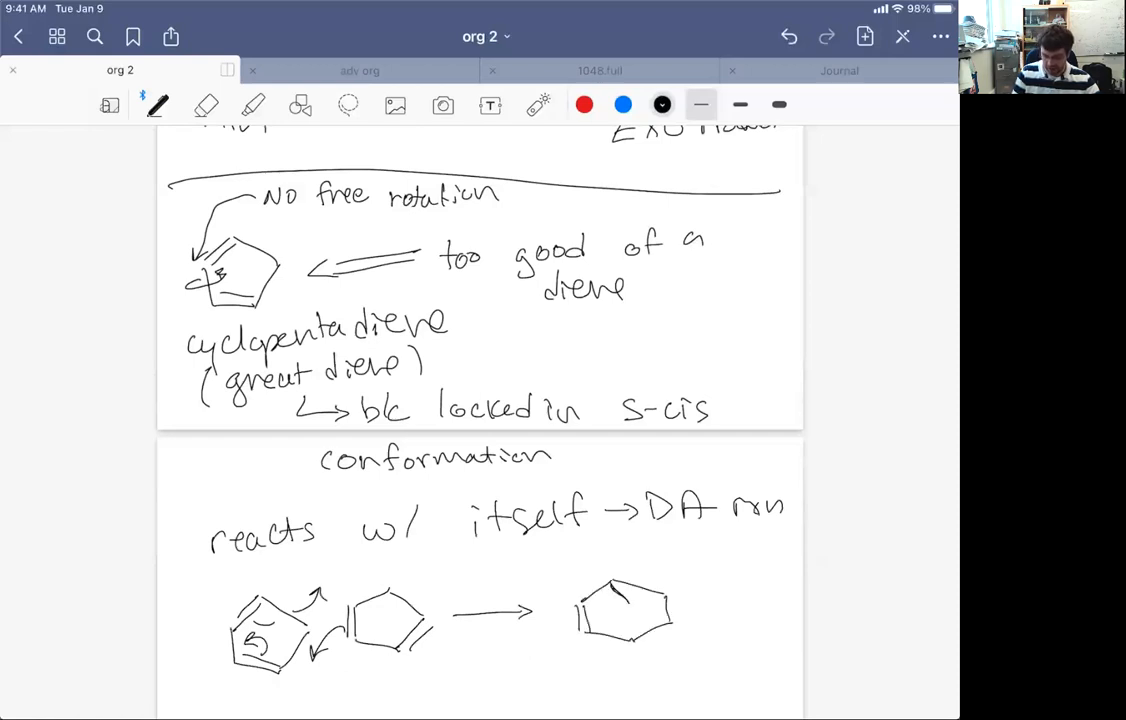
drag(600, 595, 630, 640)
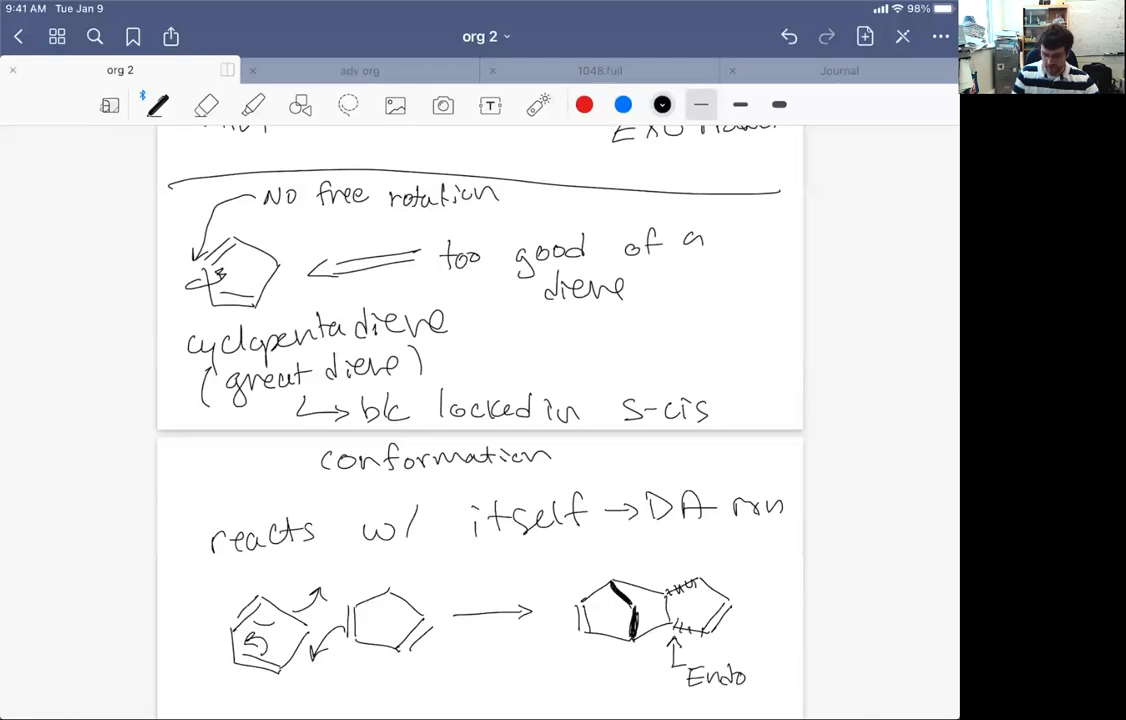
scroll(down, 3)
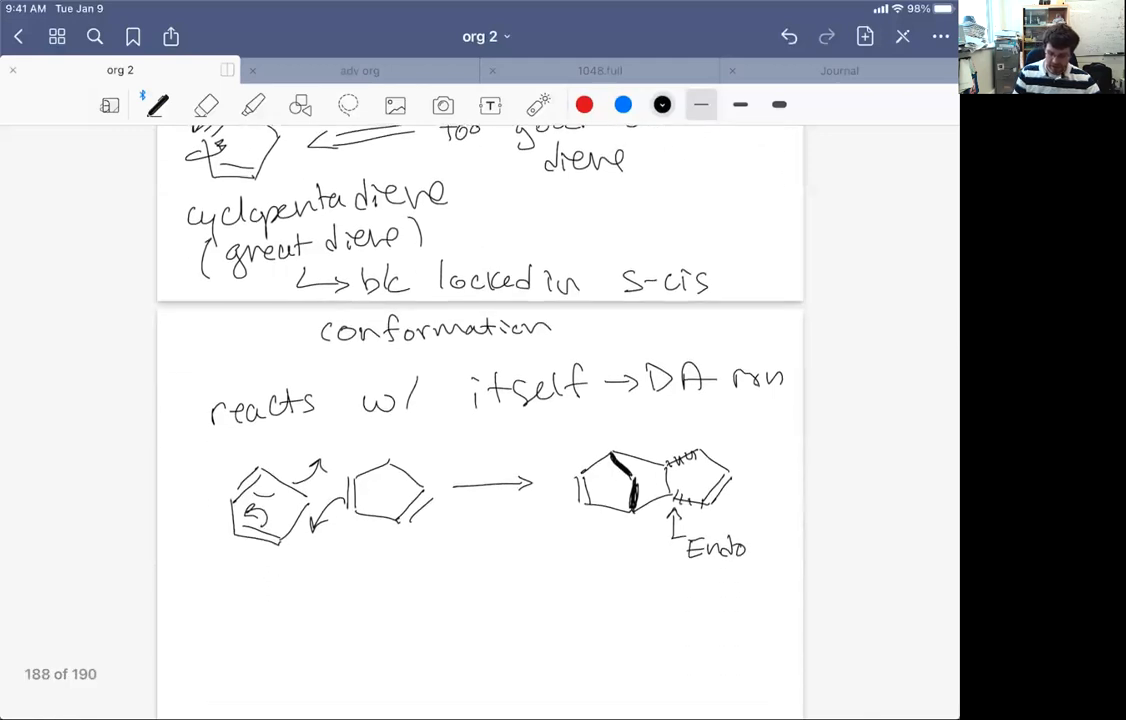
Write that cyclopentadiene reacts with itself in a D.A. rxn, underlining dicyclopentadiene
drag(185, 605, 260, 600)
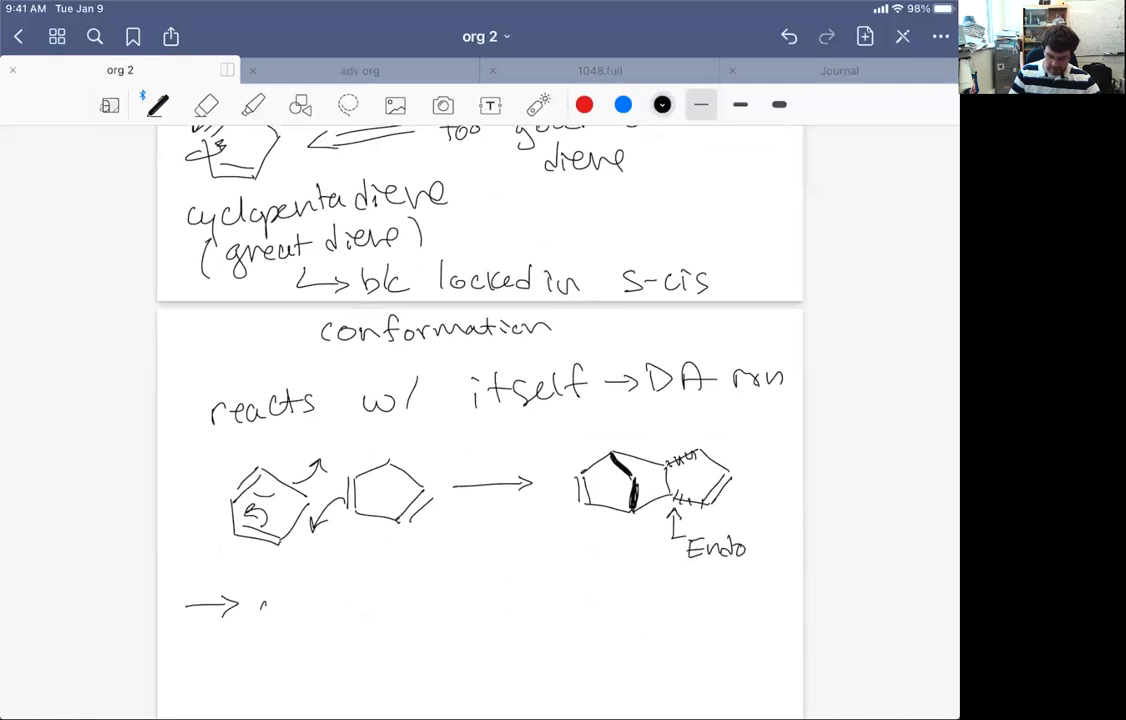
text(cyclopentadie)
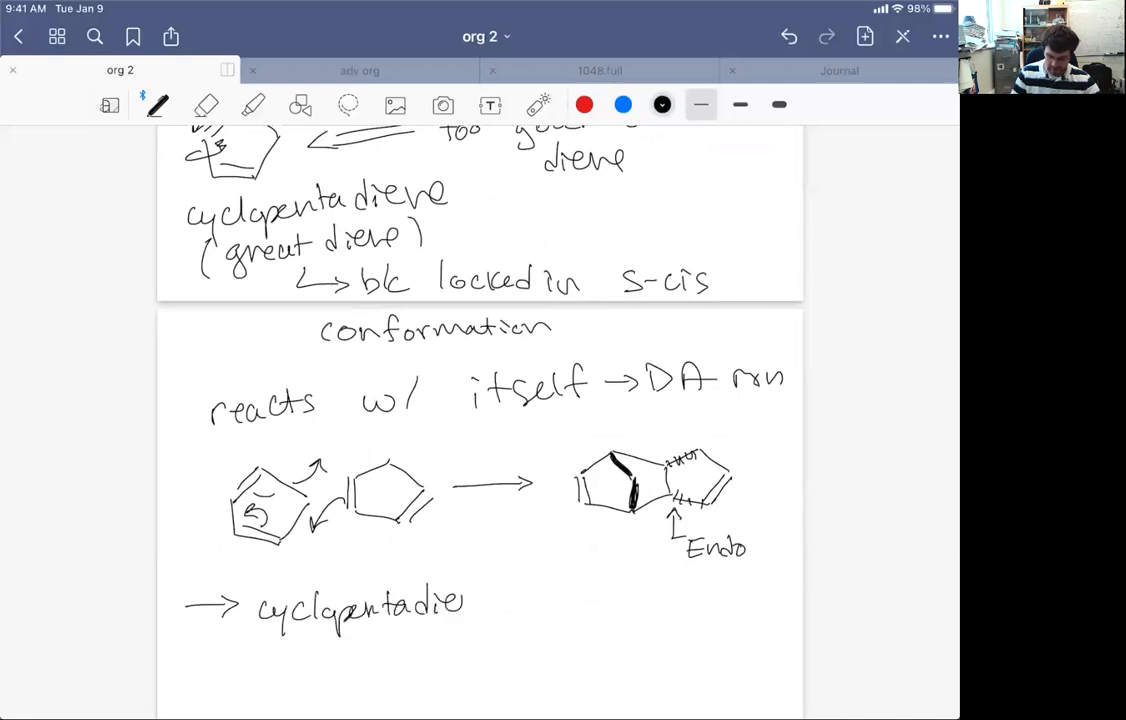
text(reacts w/)
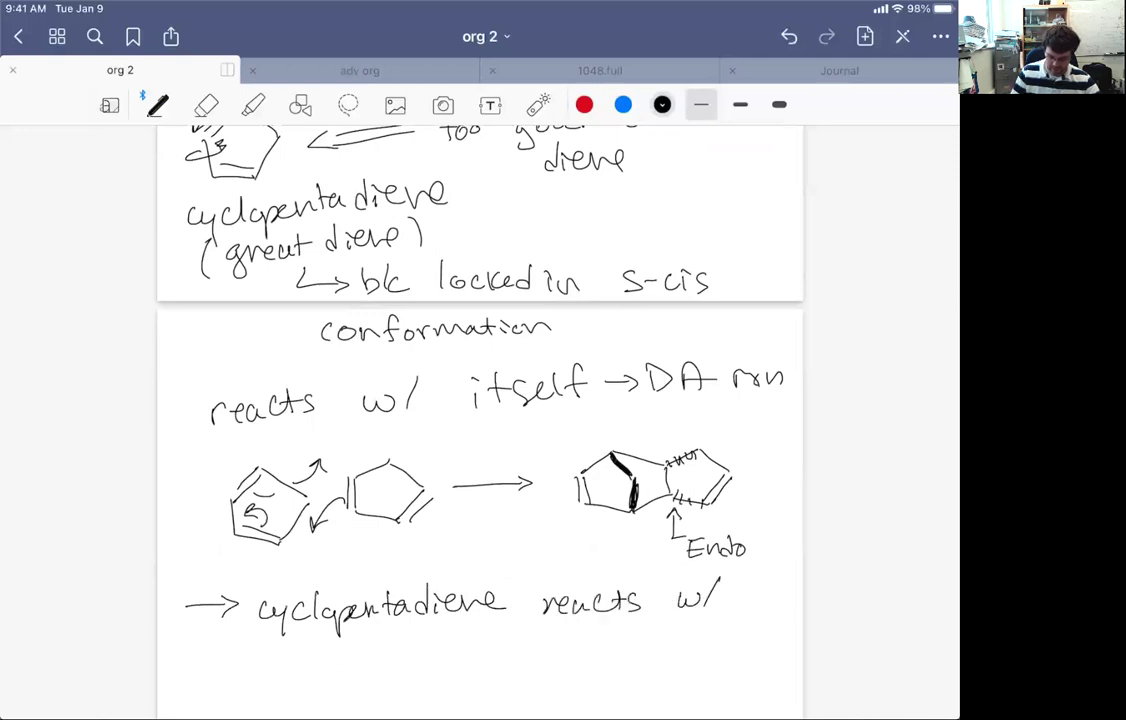
text(itself)
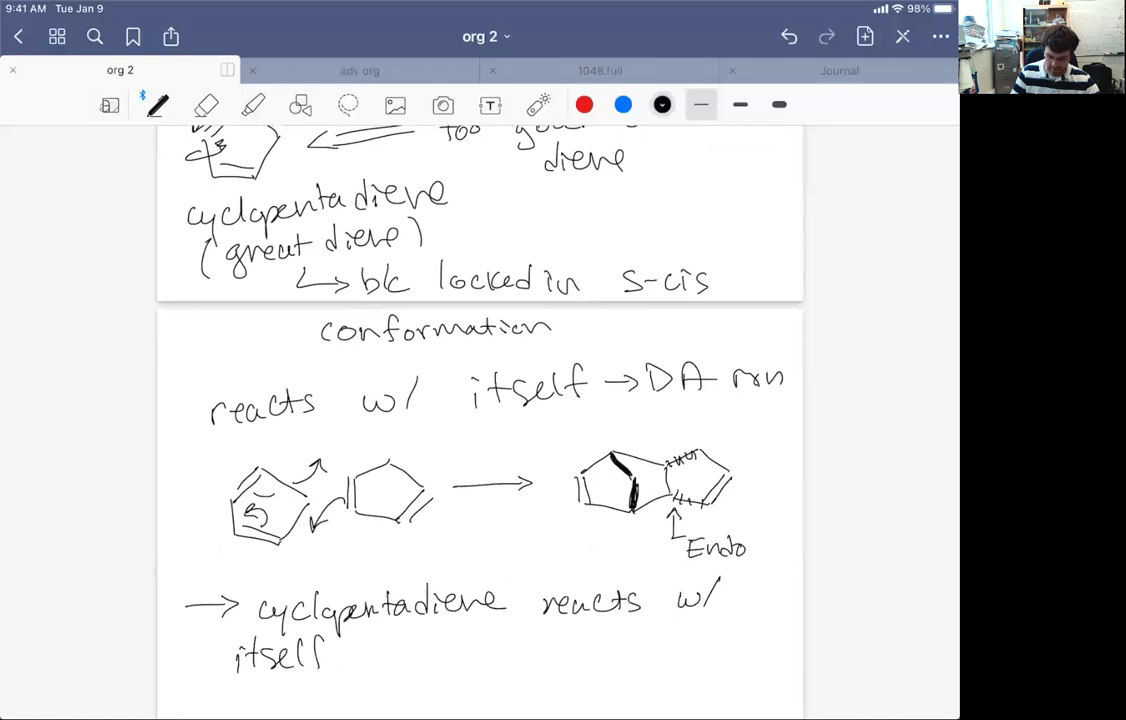
text(in a)
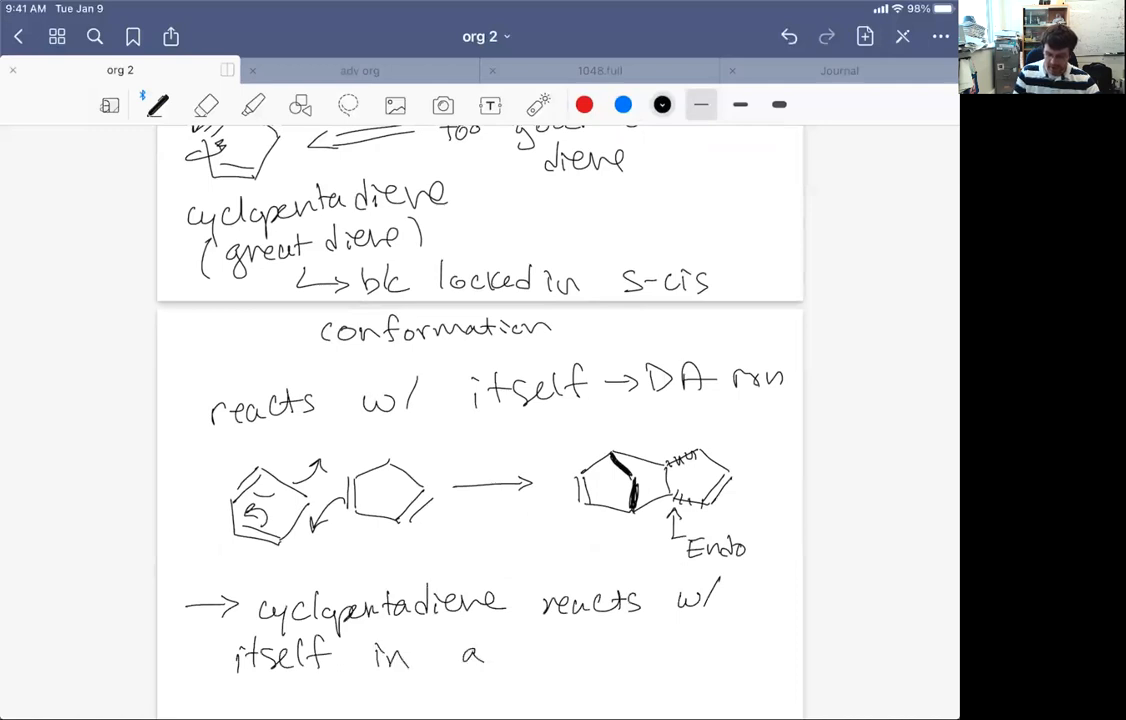
text(D.A. rxn)
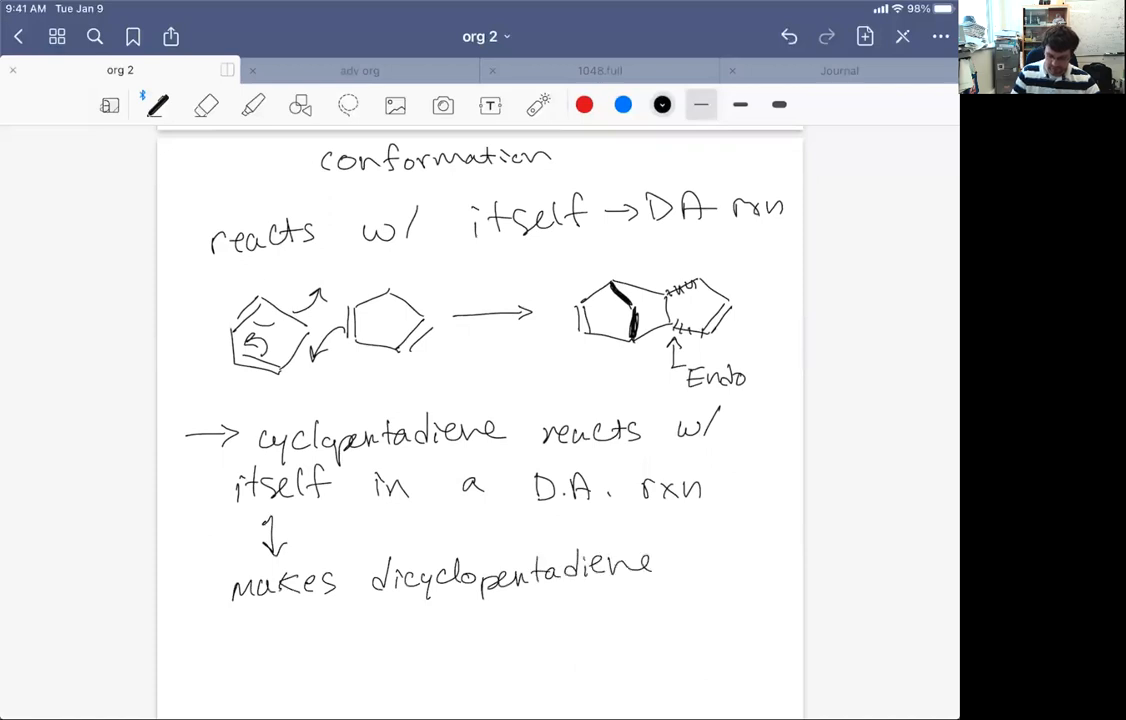
drag(375, 600, 660, 600)
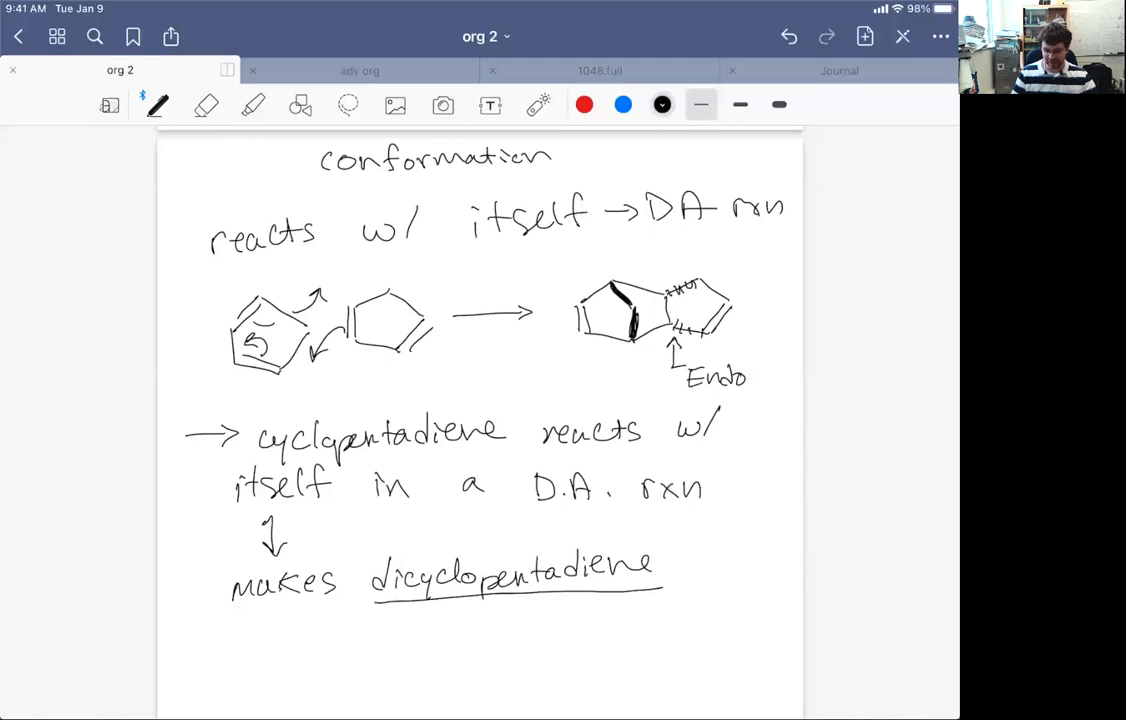
scroll(down, 3)
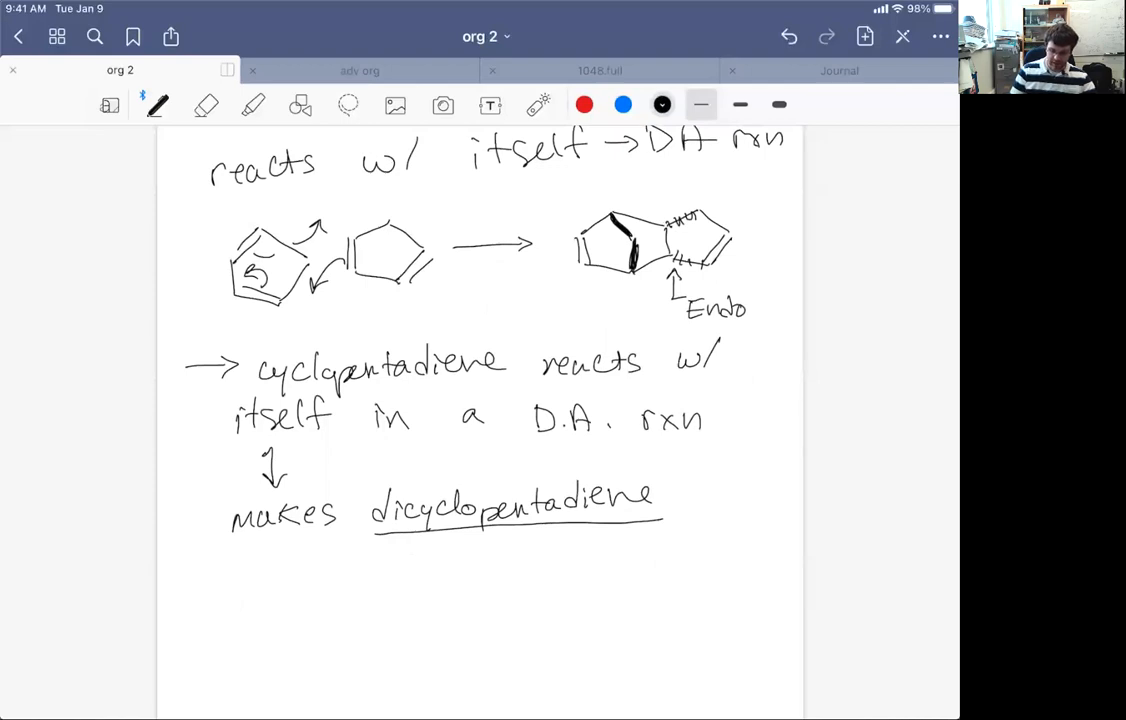
Write 'to get cyclopentadiene' with a ring sketch, then 'we need to crack → dicyclopentadiene'
drag(185, 580, 265, 575)
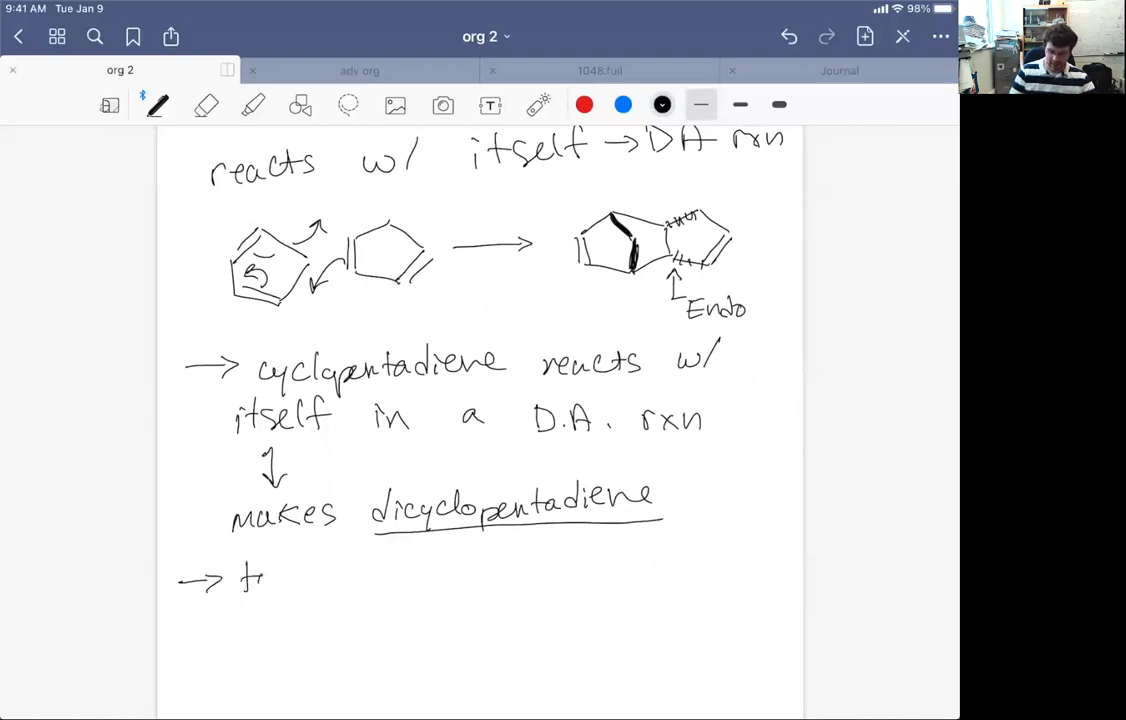
text(to get cycl)
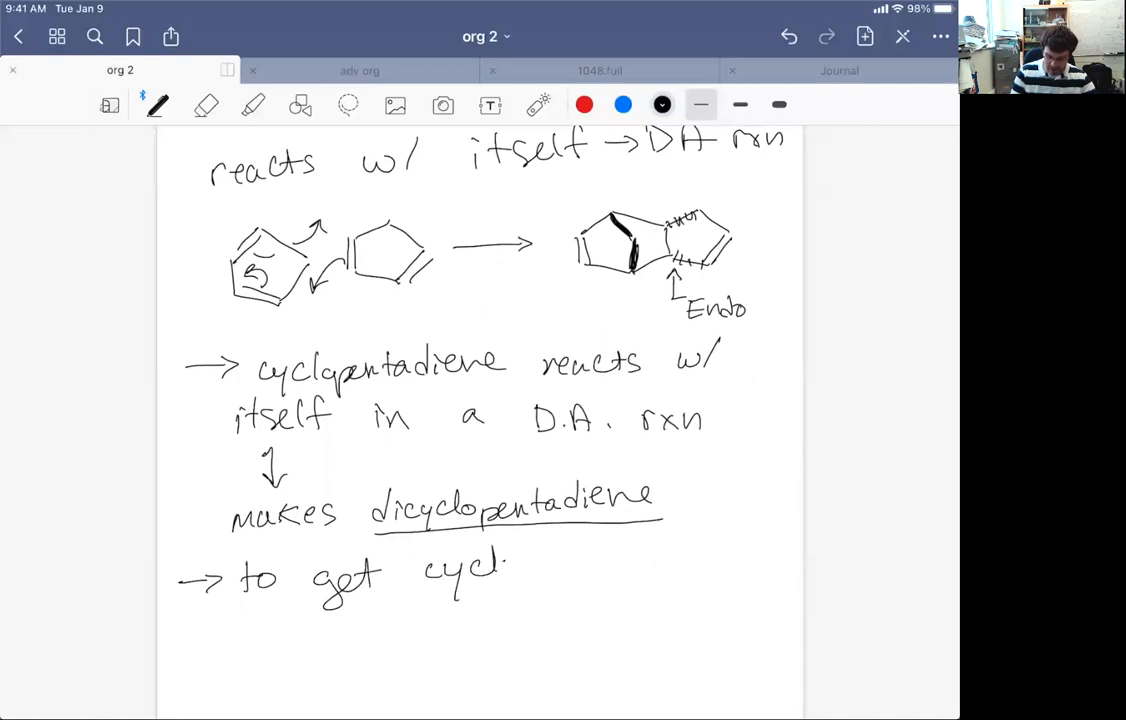
drag(510, 575, 600, 575)
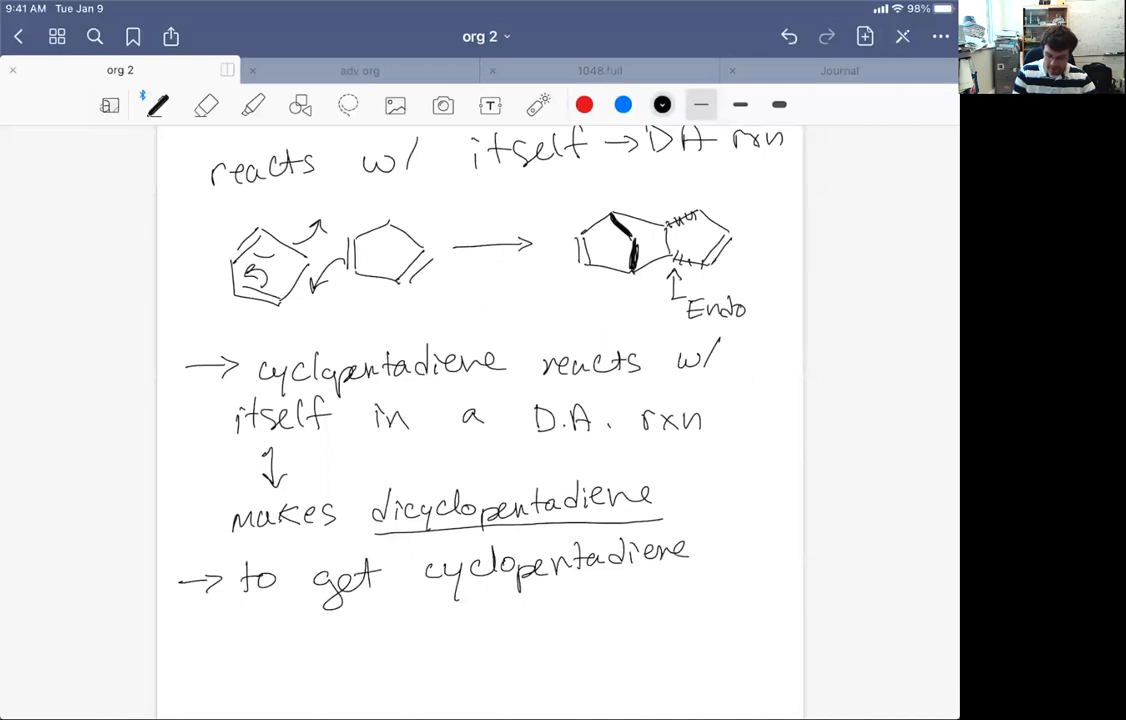
drag(740, 540, 760, 570)
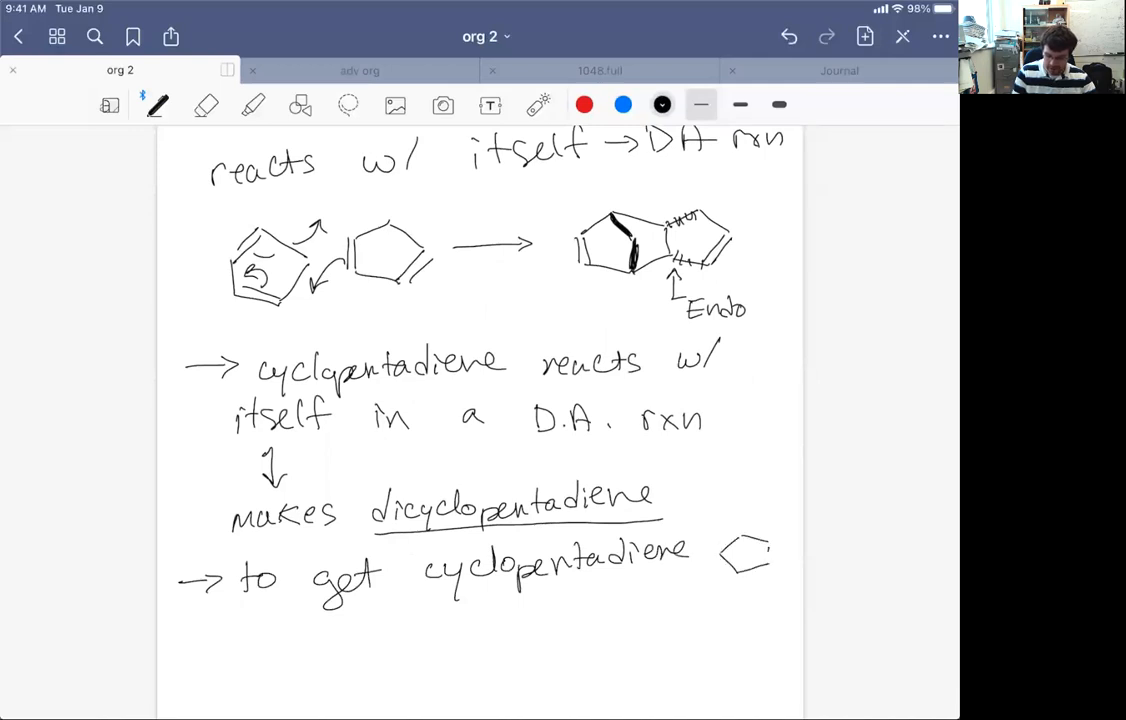
drag(770, 545, 780, 560)
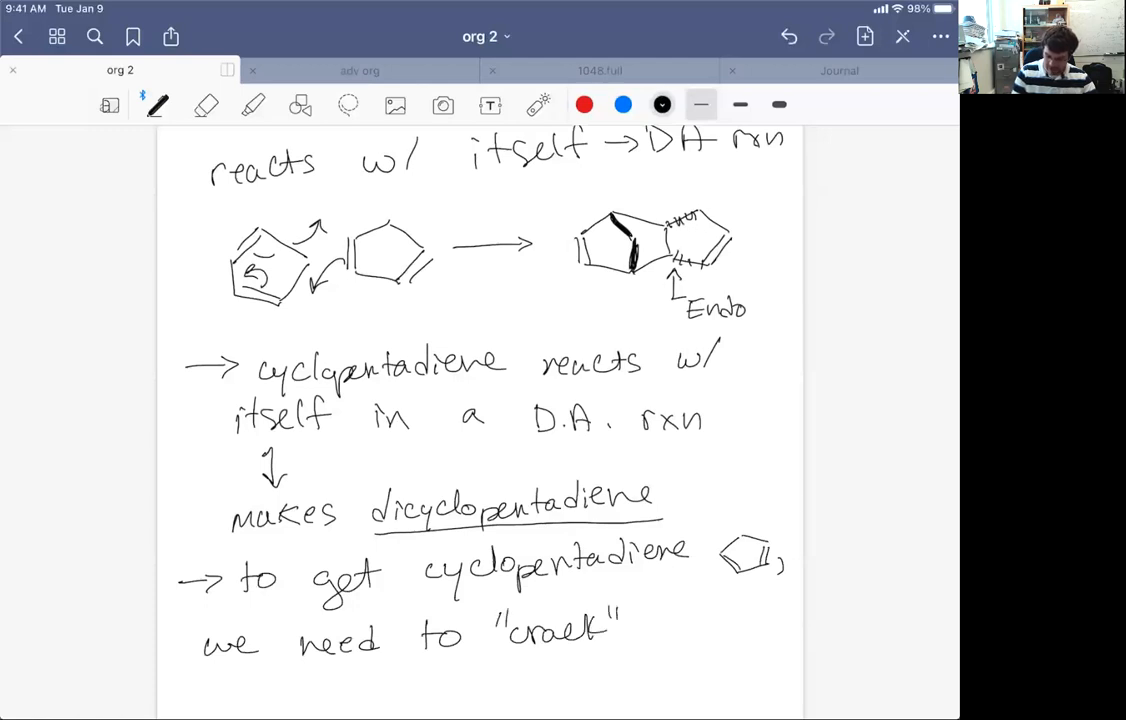
drag(655, 625, 700, 618)
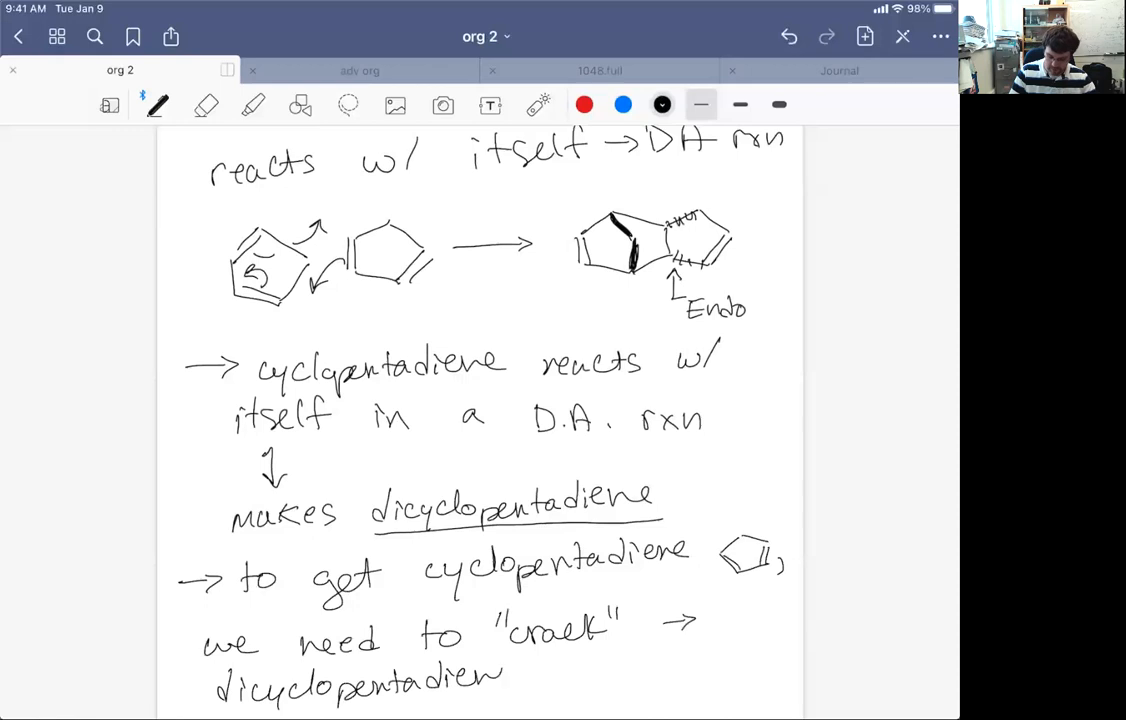
Sketch solid dicyclopentadiene labelled 'Sod' with a heated reaction arrow after it
scroll(down, 3)
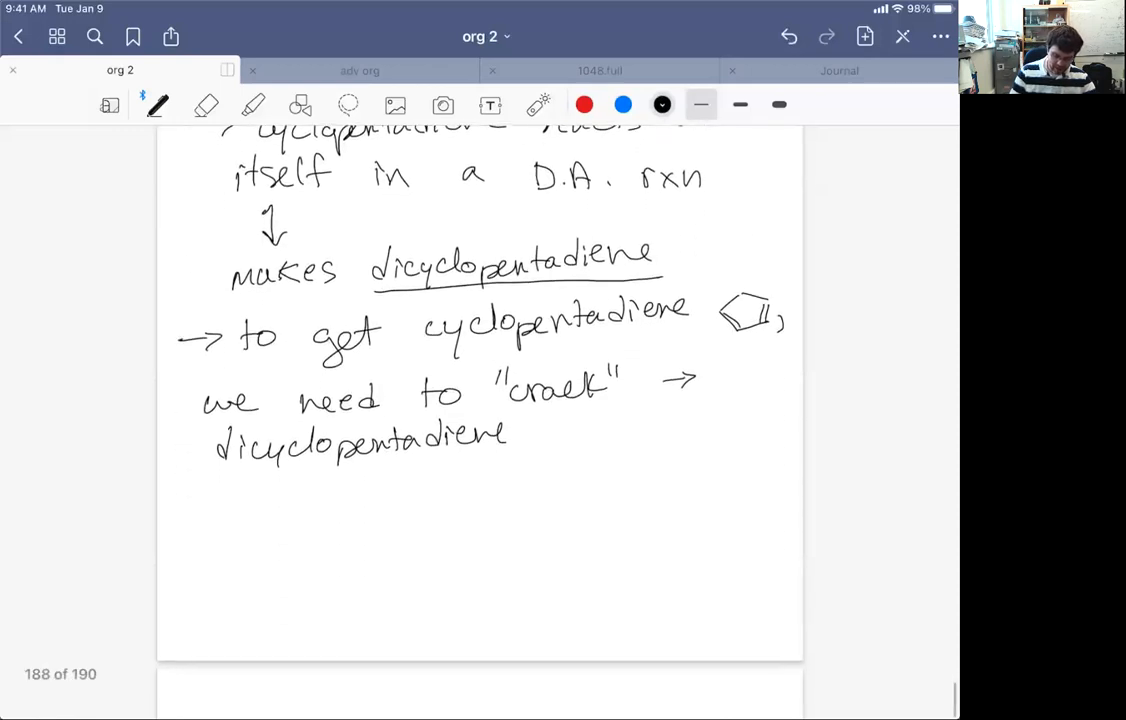
drag(228, 540, 320, 512)
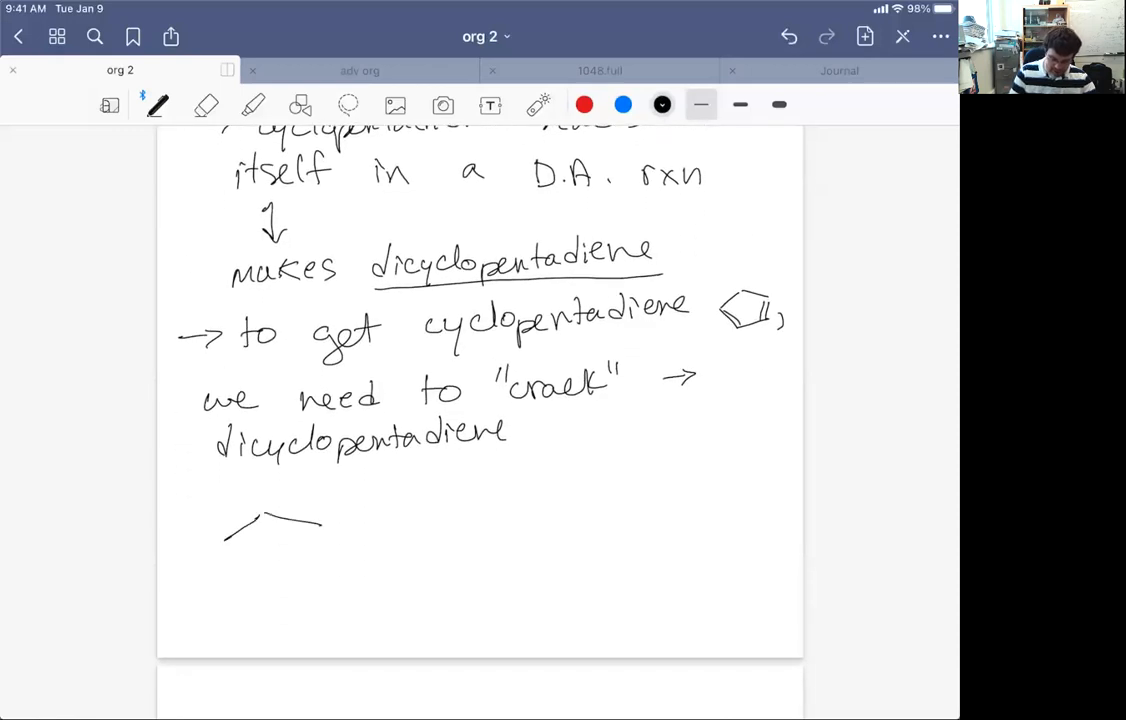
drag(230, 535, 290, 580)
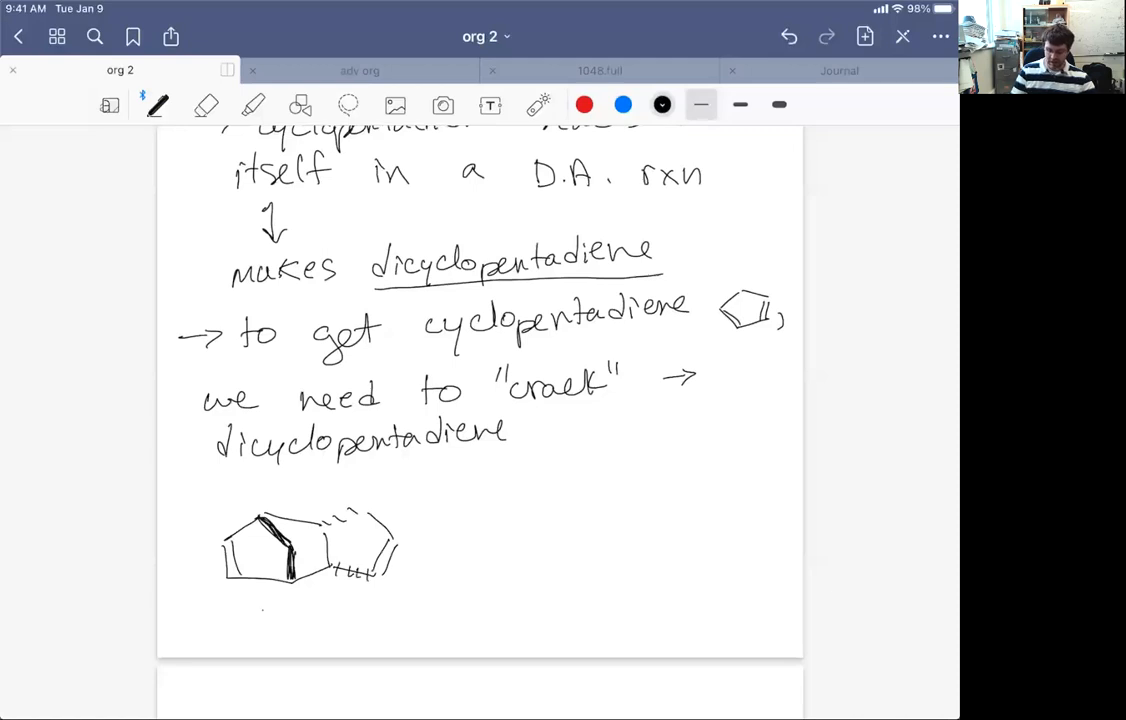
text(Sodi)
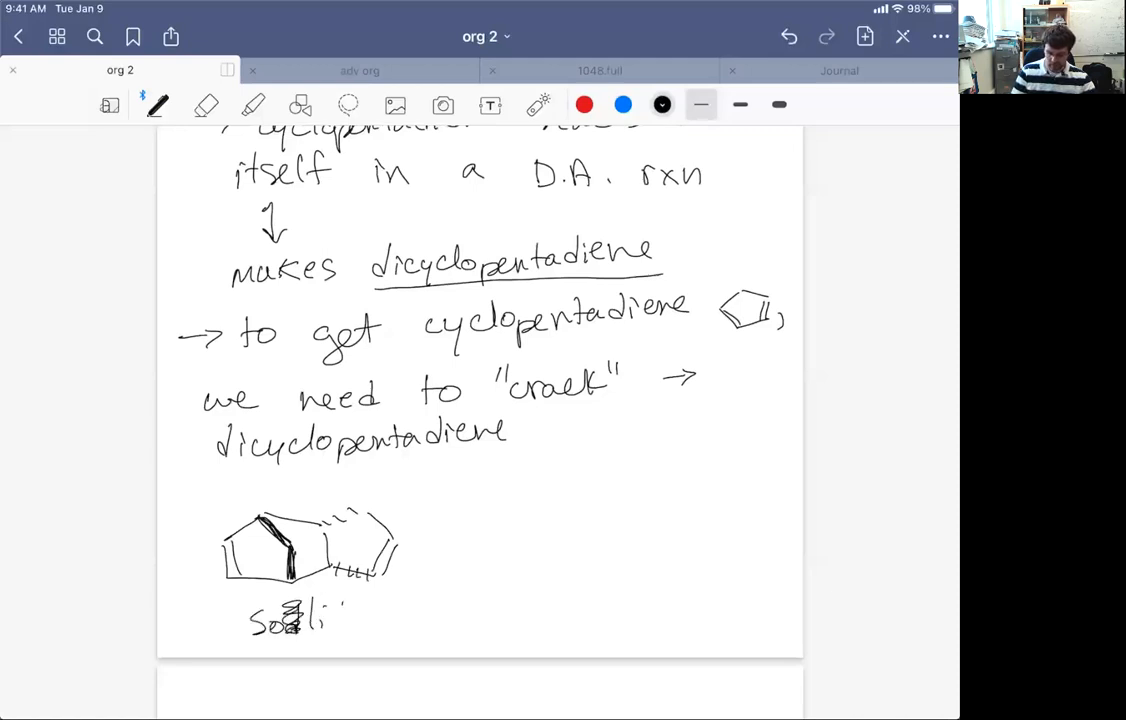
drag(410, 540, 530, 540)
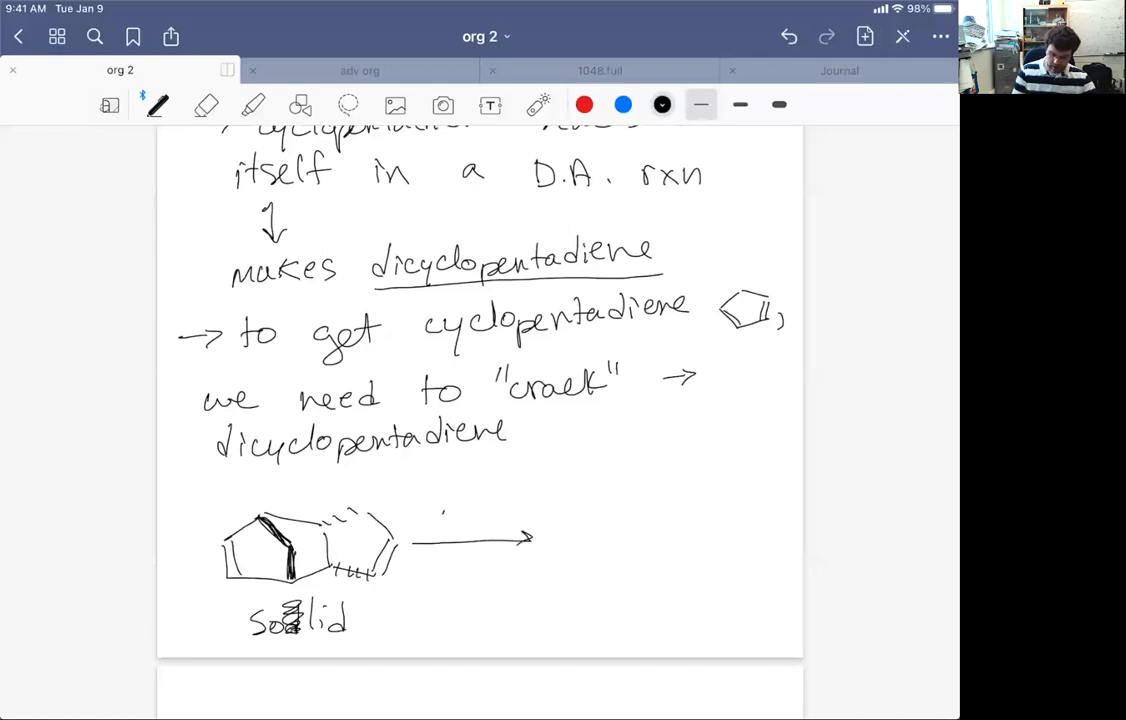
drag(435, 520, 490, 520)
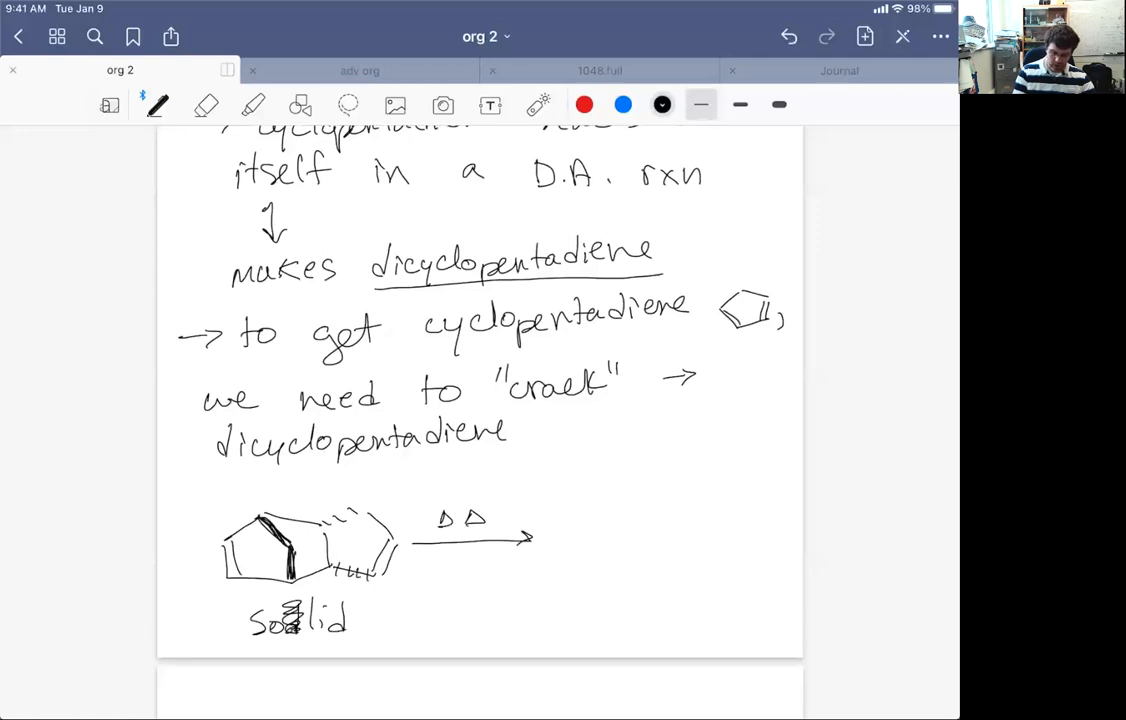
Add red electron-pushing arrows, the 'retro D.A. rxn' label and the second cyclopentadiene product ring
click(586, 104)
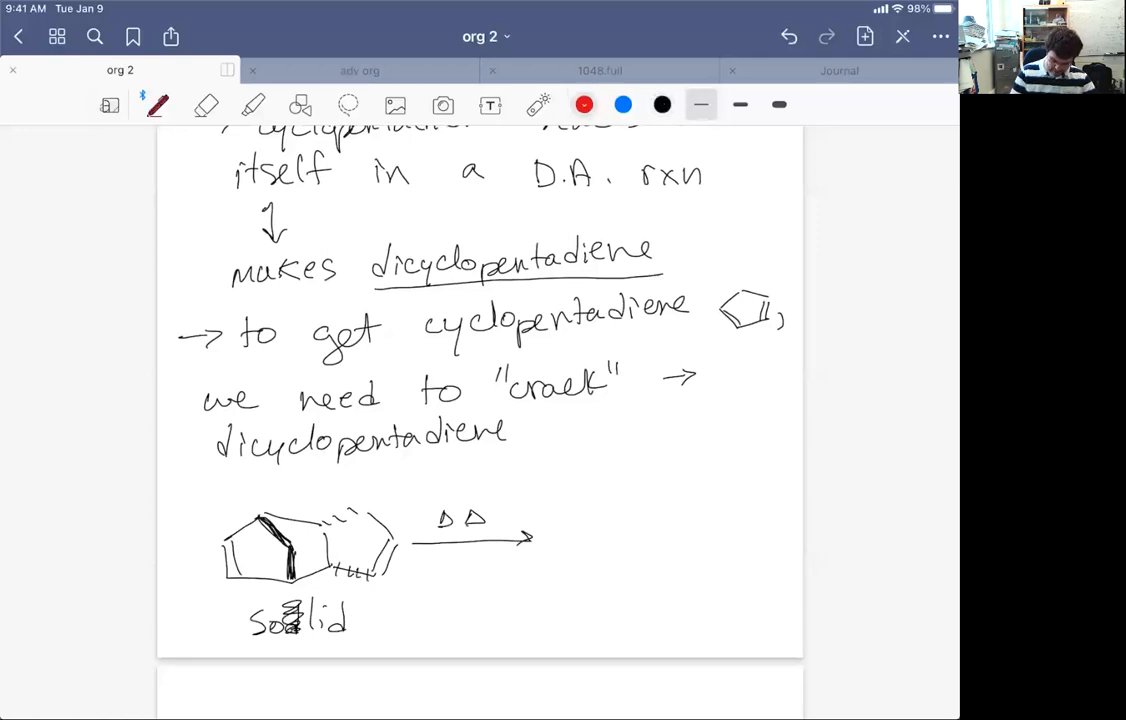
drag(255, 560, 248, 540)
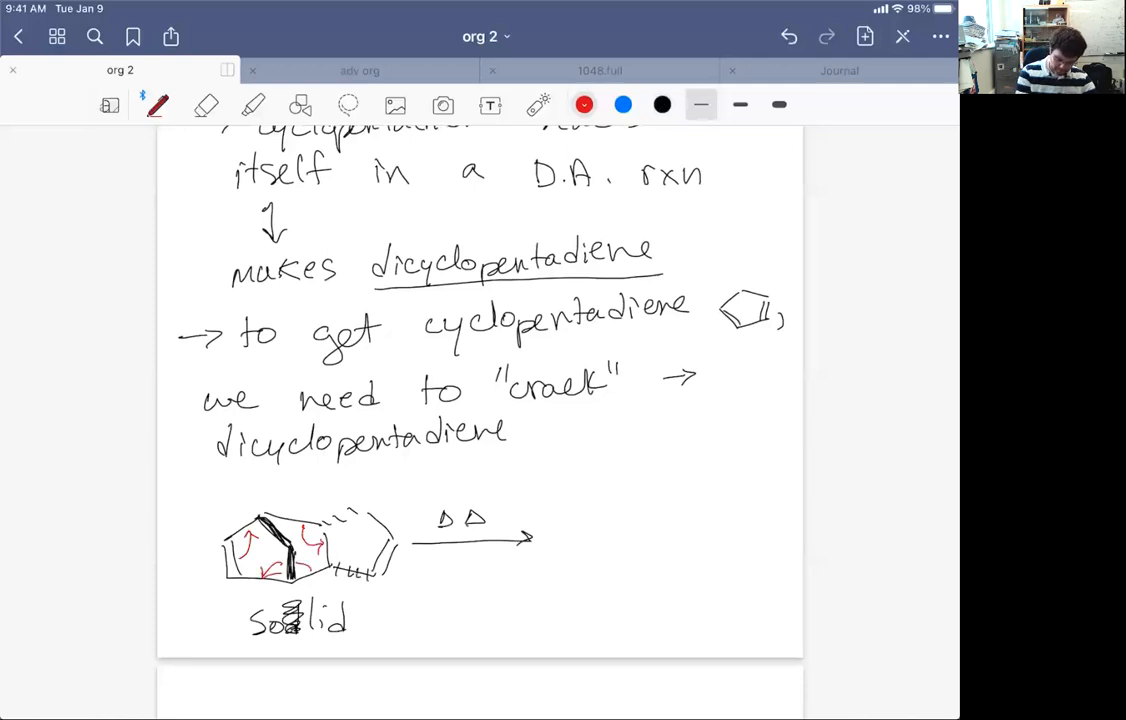
text(rel)
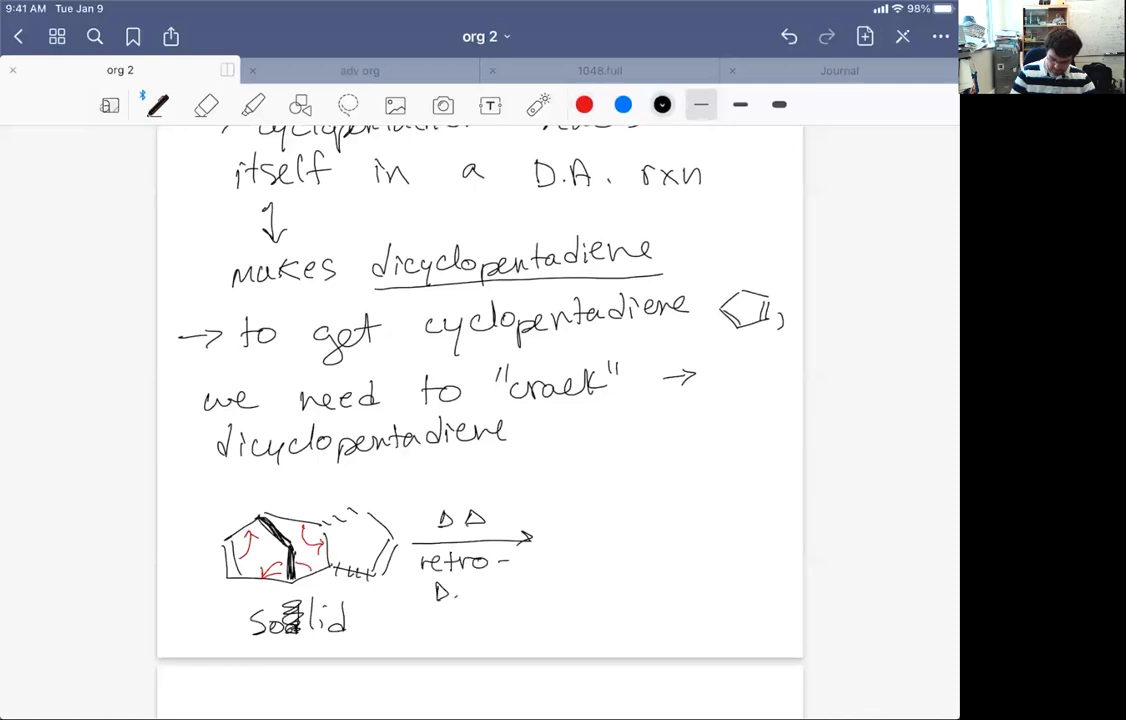
text(D.A. rxn)
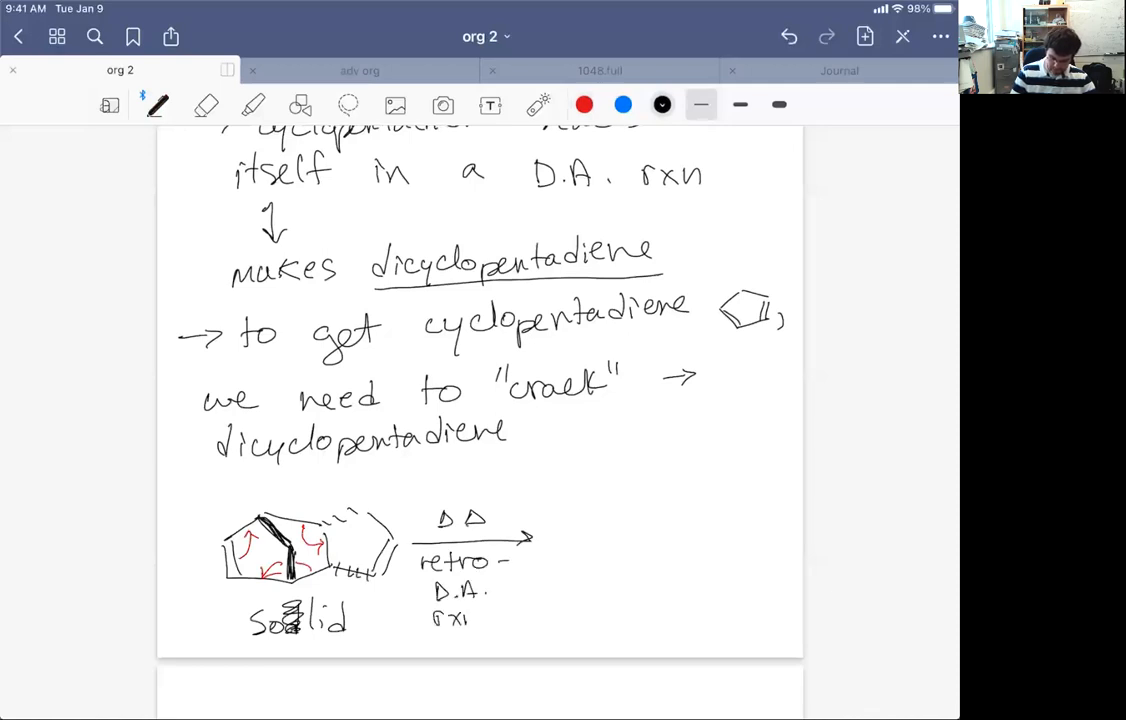
drag(570, 520, 620, 575)
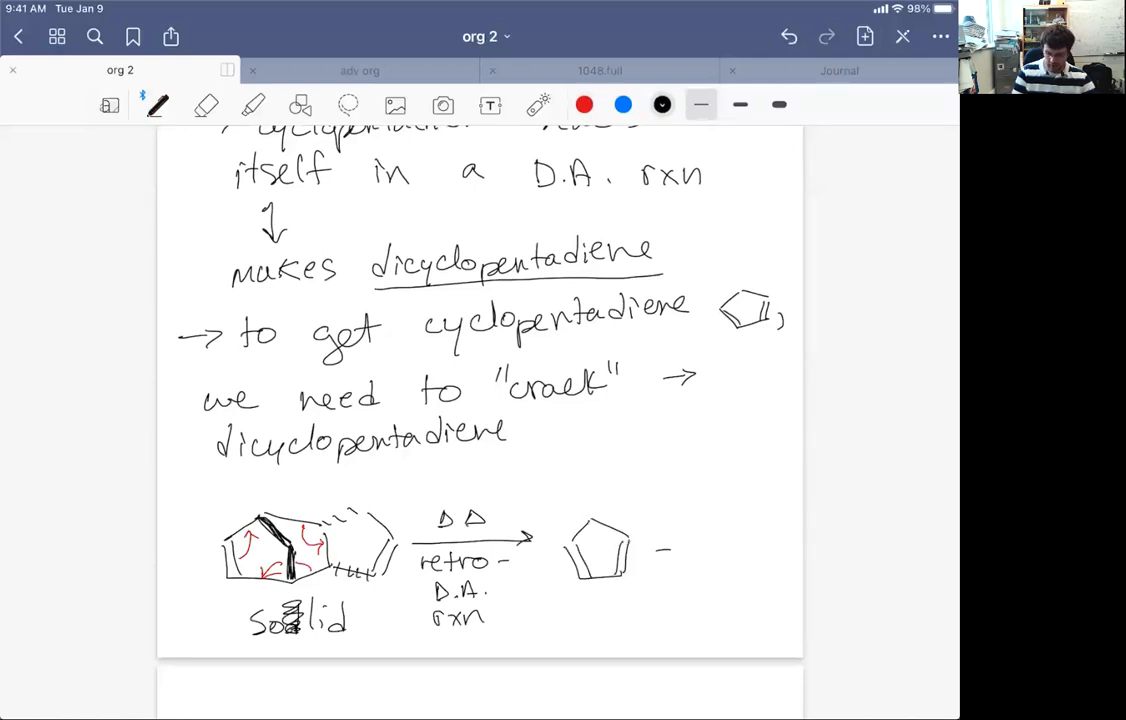
drag(660, 550, 760, 550)
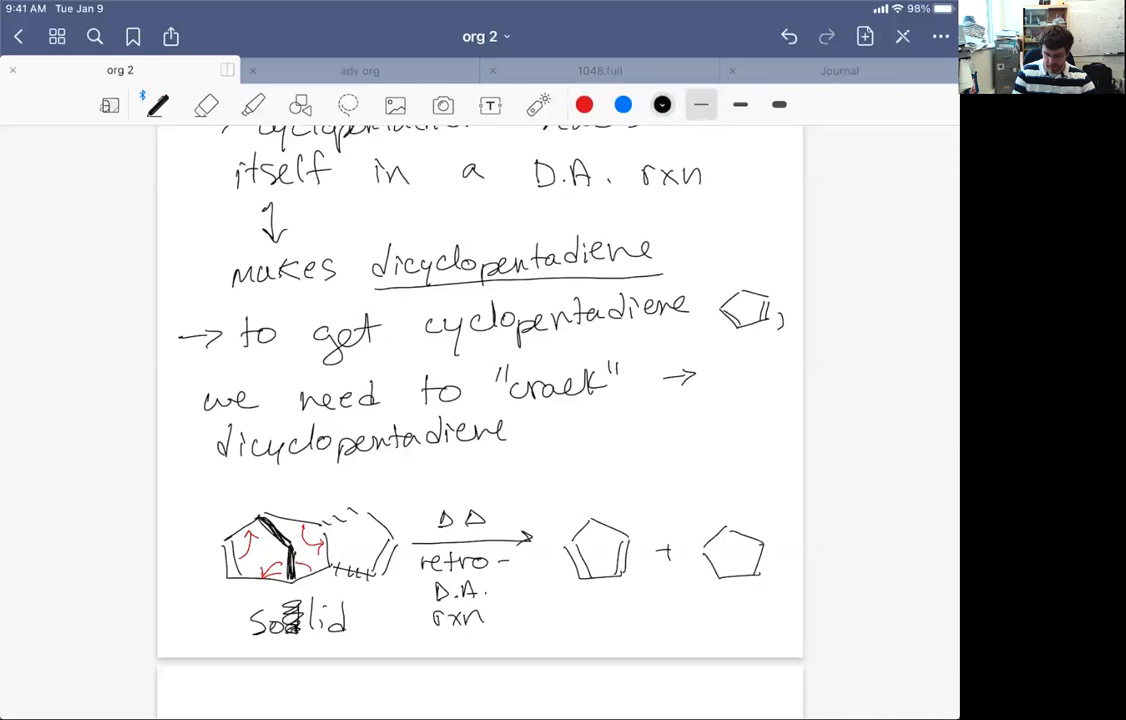
Erase a stray stroke on the first cyclopentadiene product ring
click(206, 105)
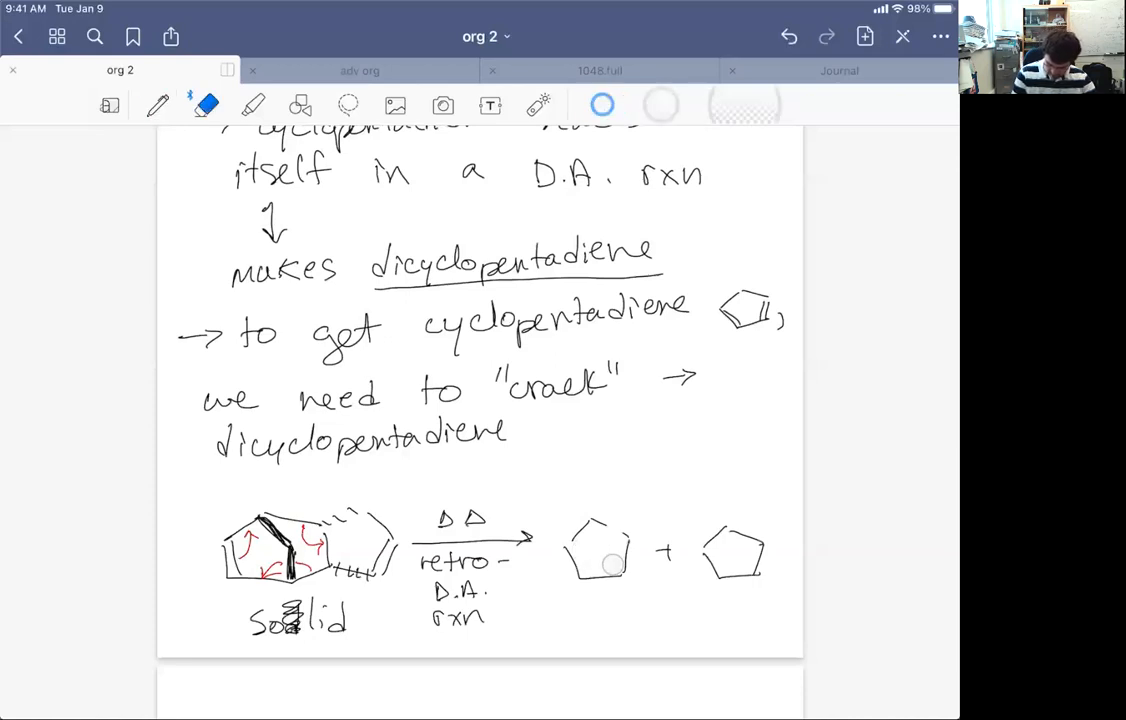
click(157, 105)
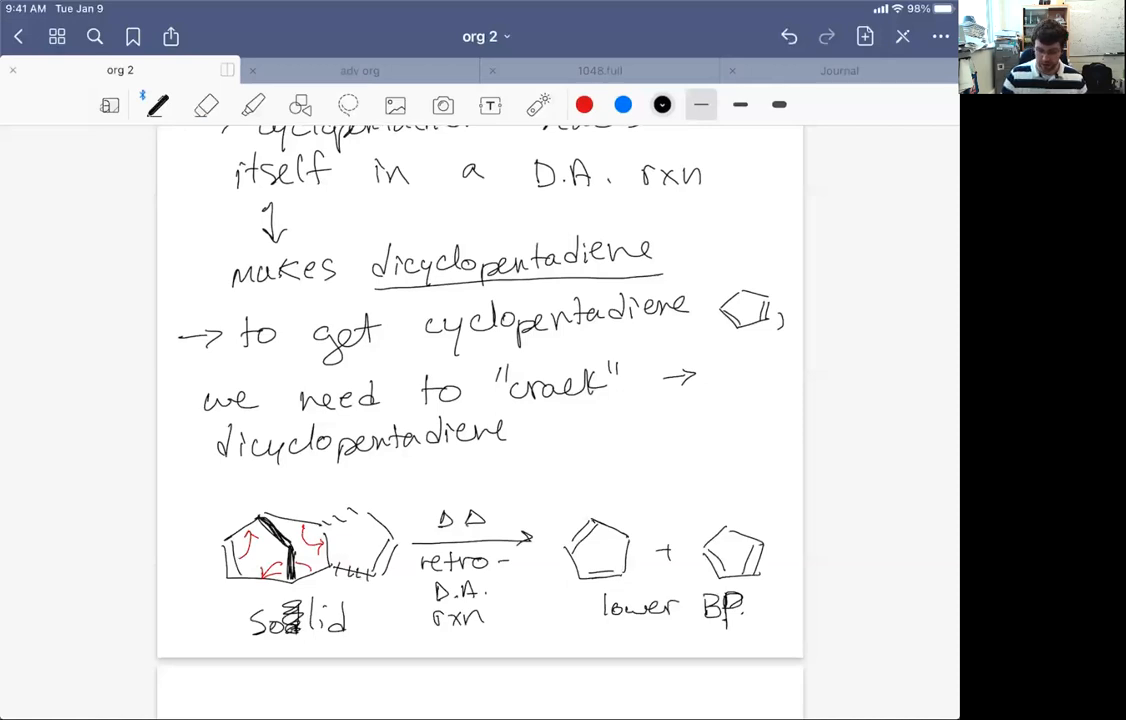
Rule off the cracking scheme and sketch cyclopentadiene with its double bonds on the new page
scroll(down, 3)
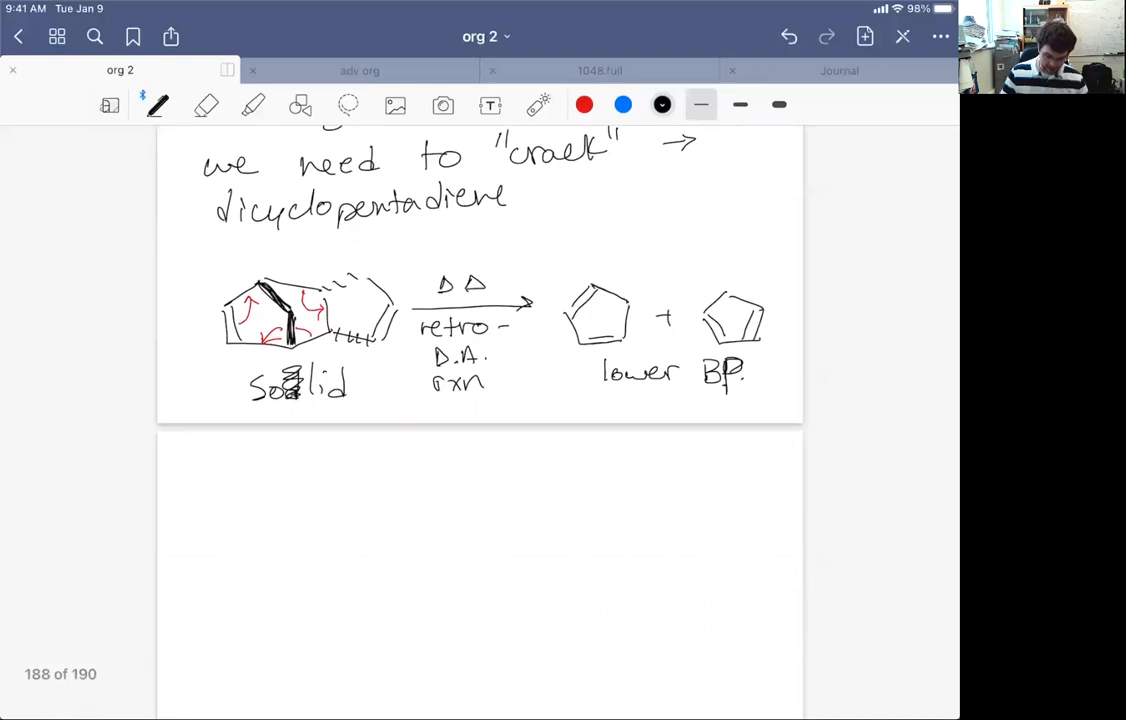
drag(180, 408, 788, 405)
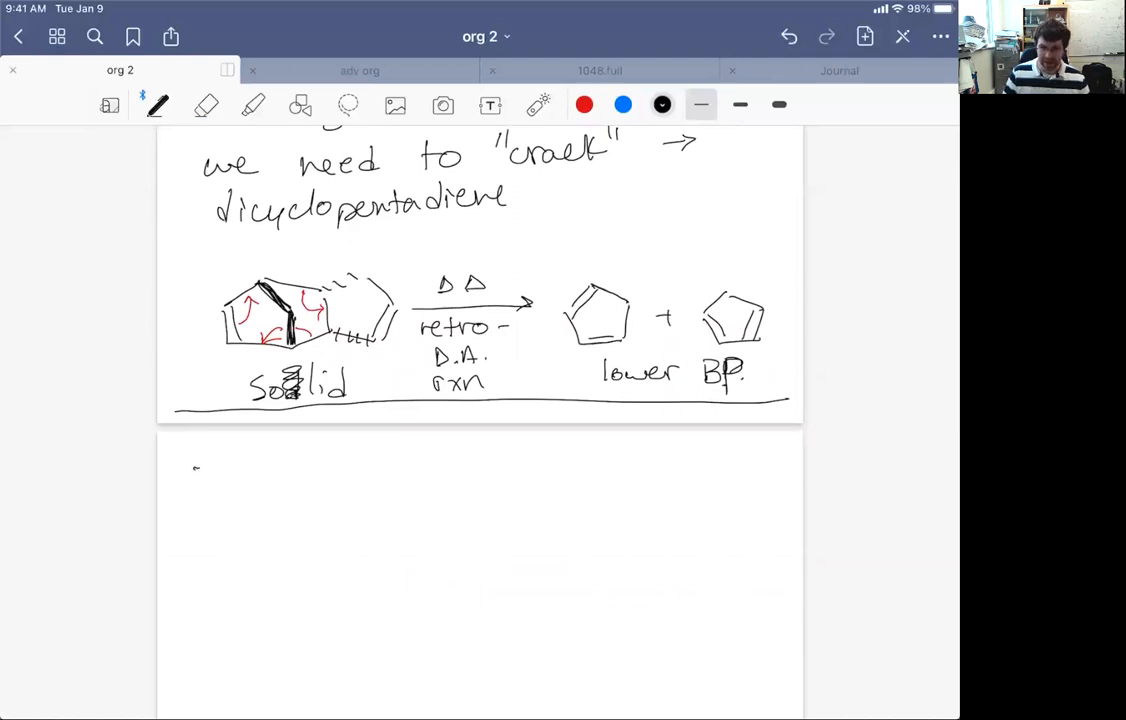
drag(200, 500, 260, 470)
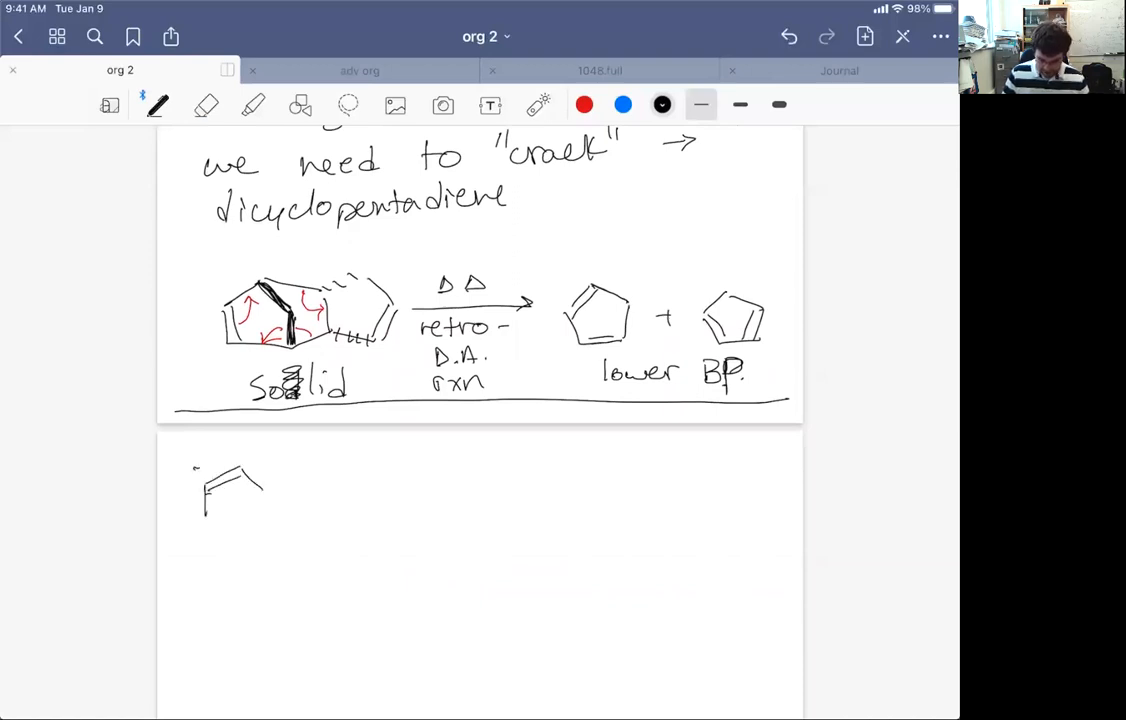
drag(205, 510, 260, 510)
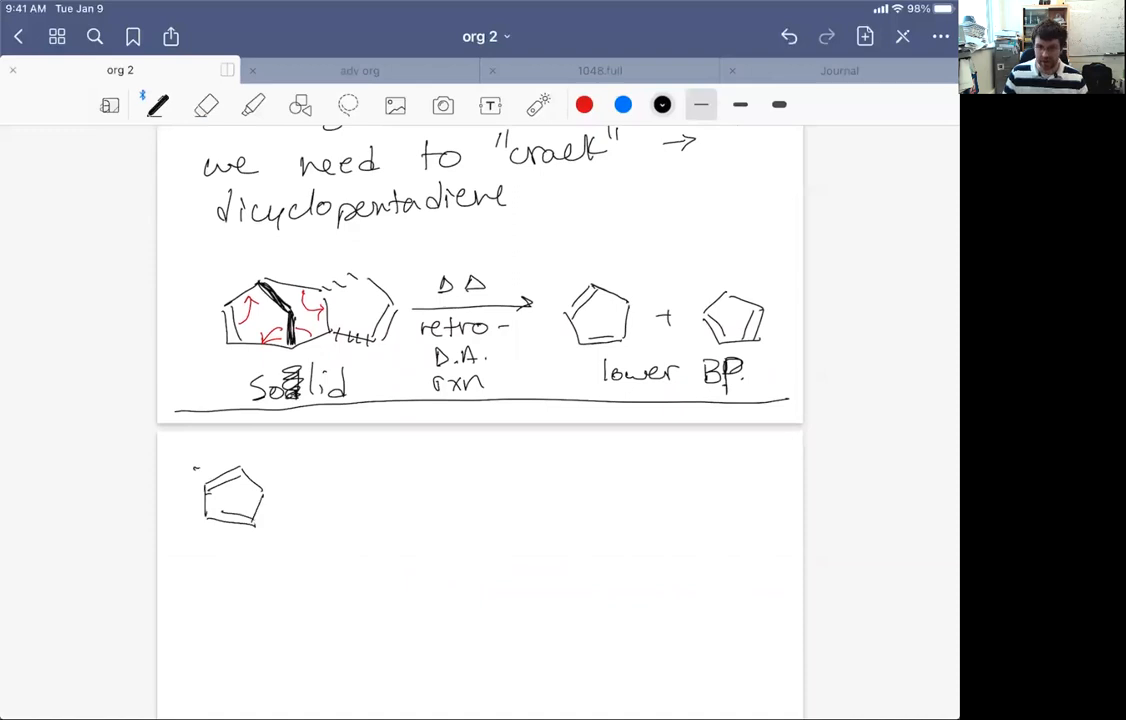
drag(320, 460, 390, 490)
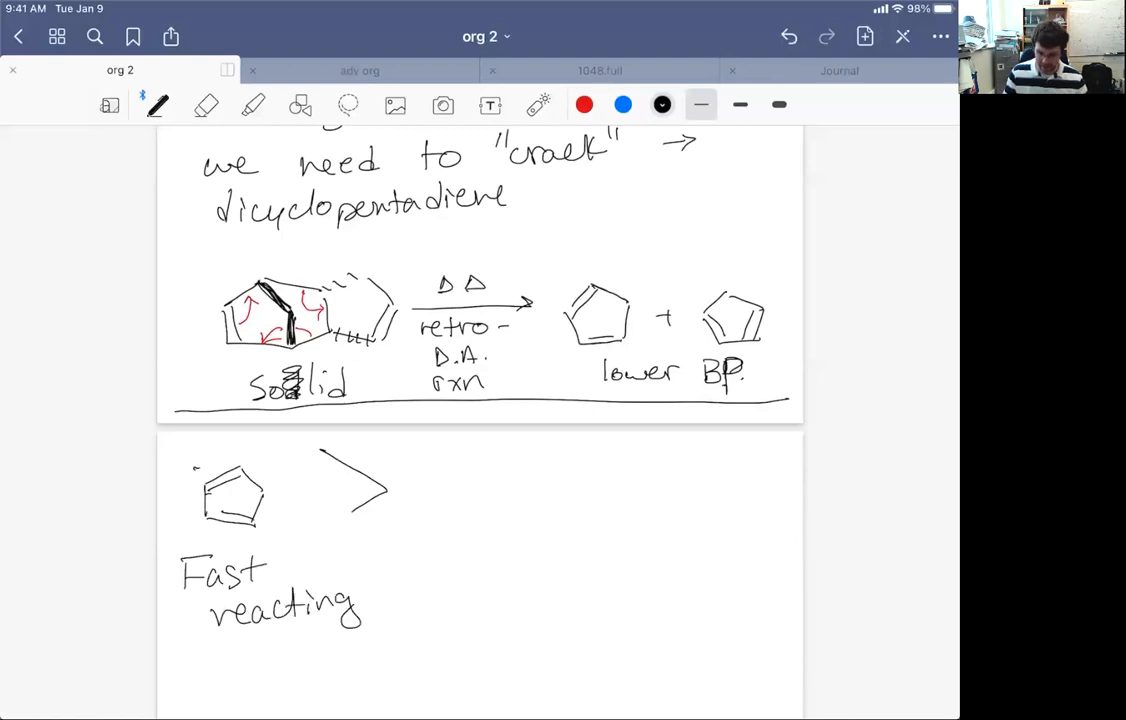
Draw the open-chain diene's s-trans and s-cis forms, label the 'active' 's-cis' form with an arrow and a much-greater-than sign
drag(425, 470, 530, 470)
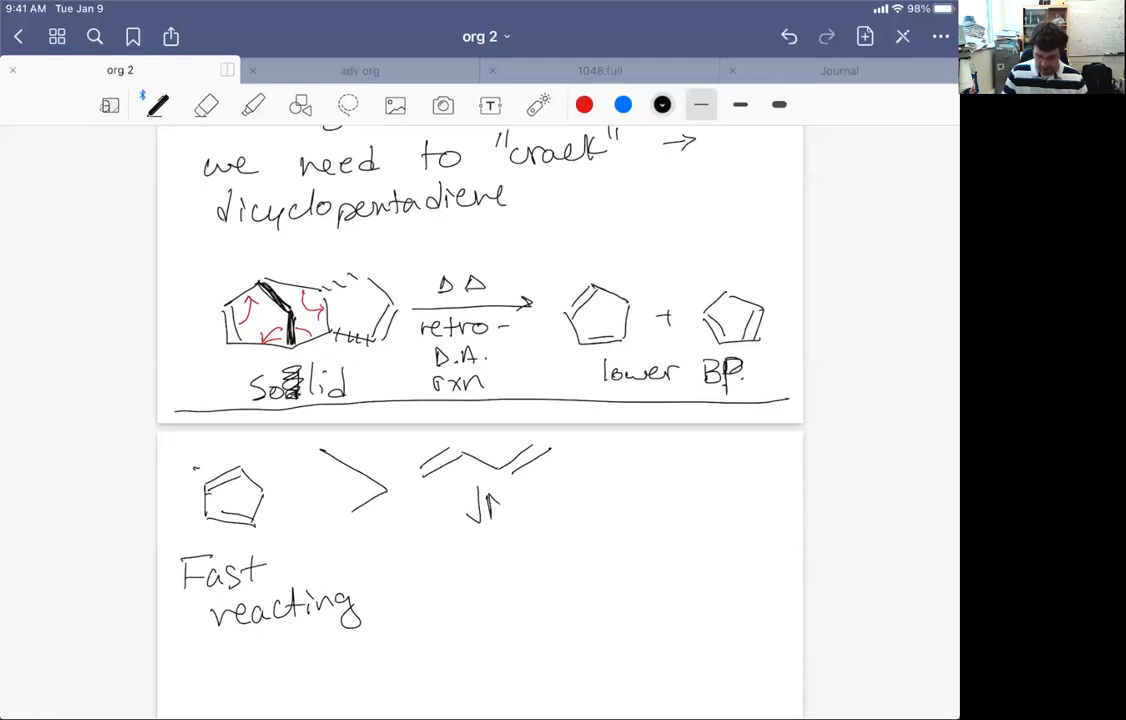
drag(440, 560, 545, 590)
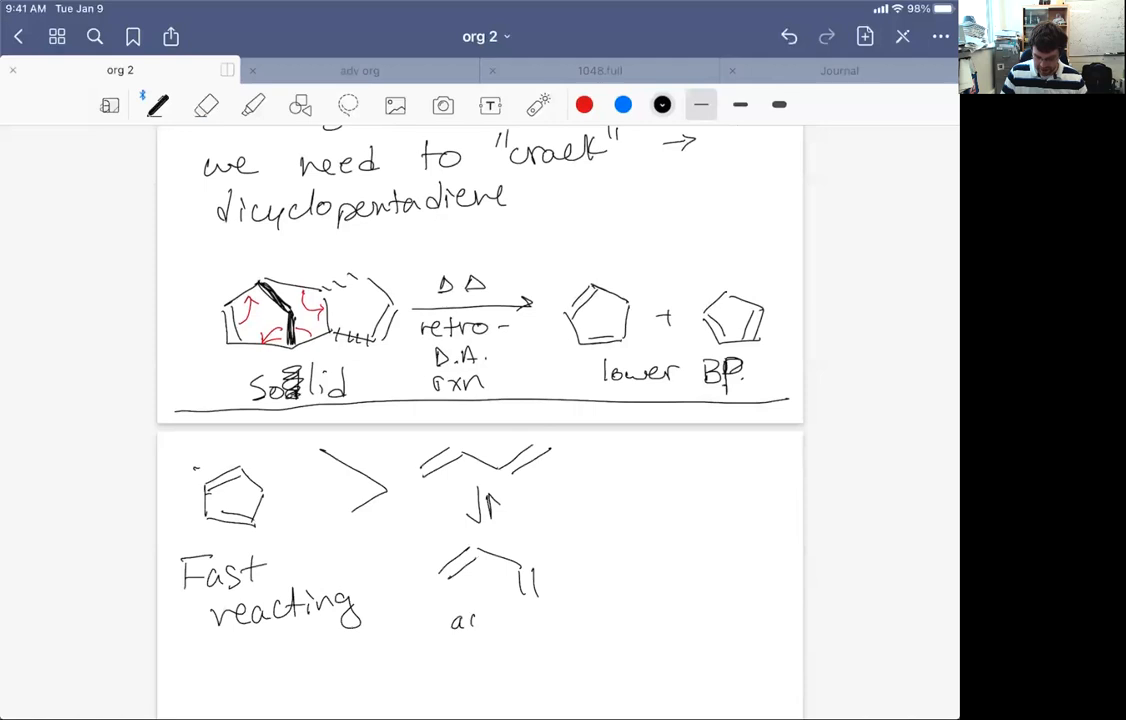
text(active)
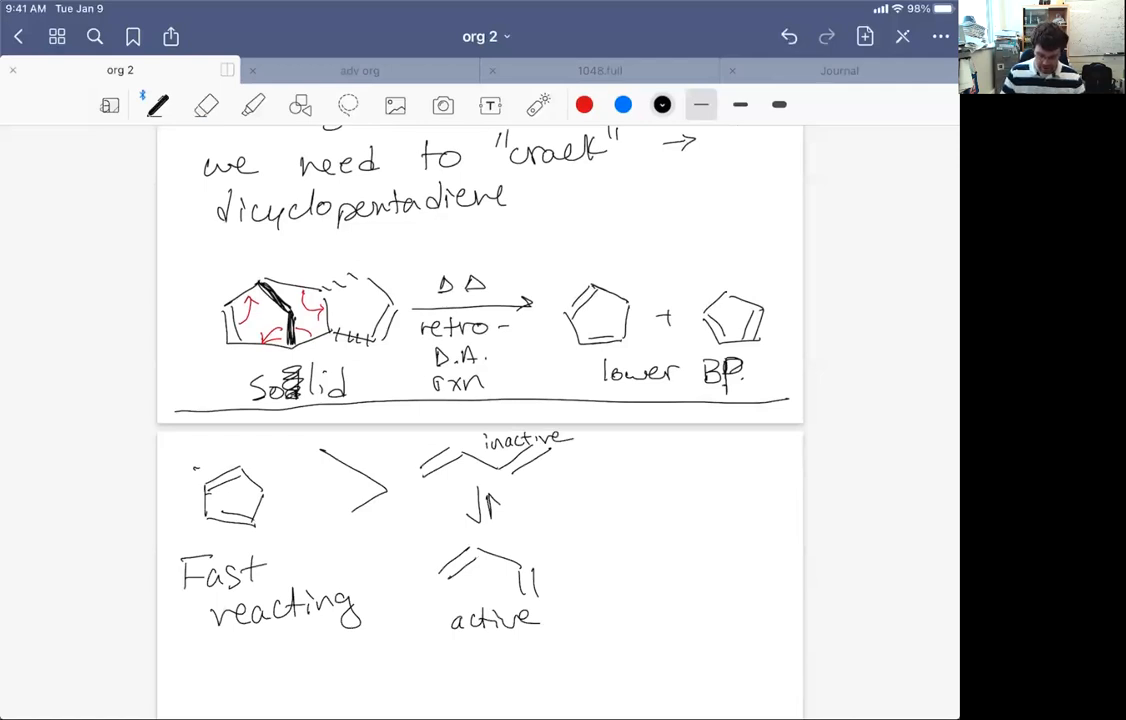
drag(450, 560, 400, 490)
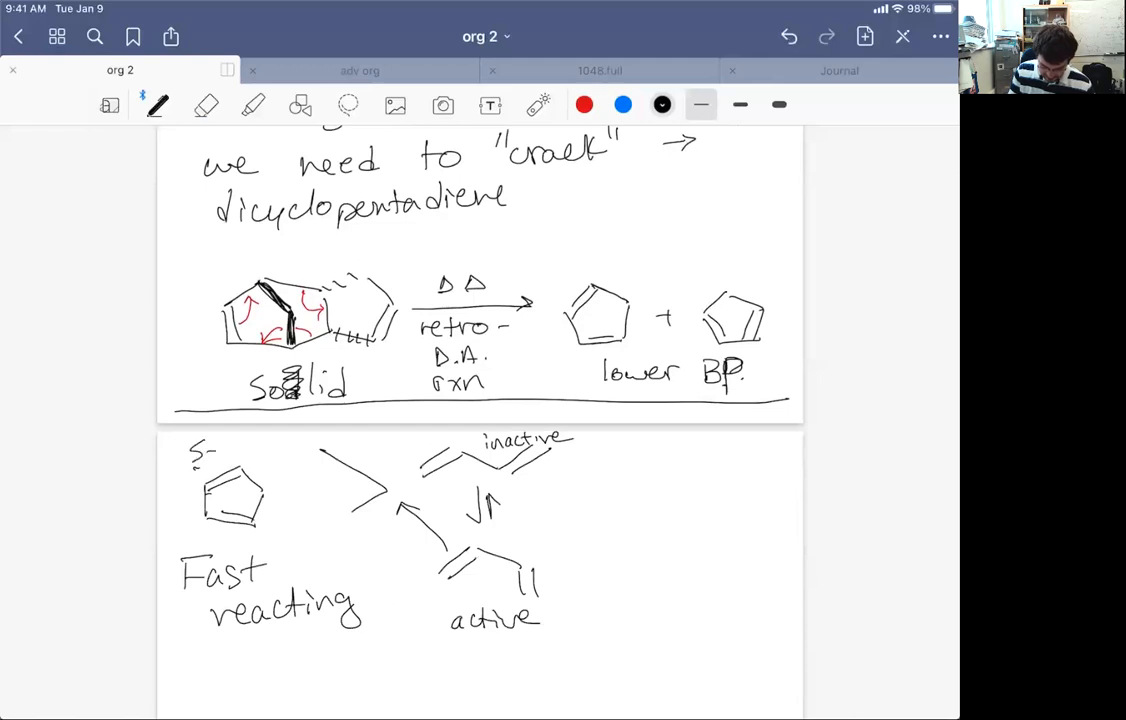
text(cis)
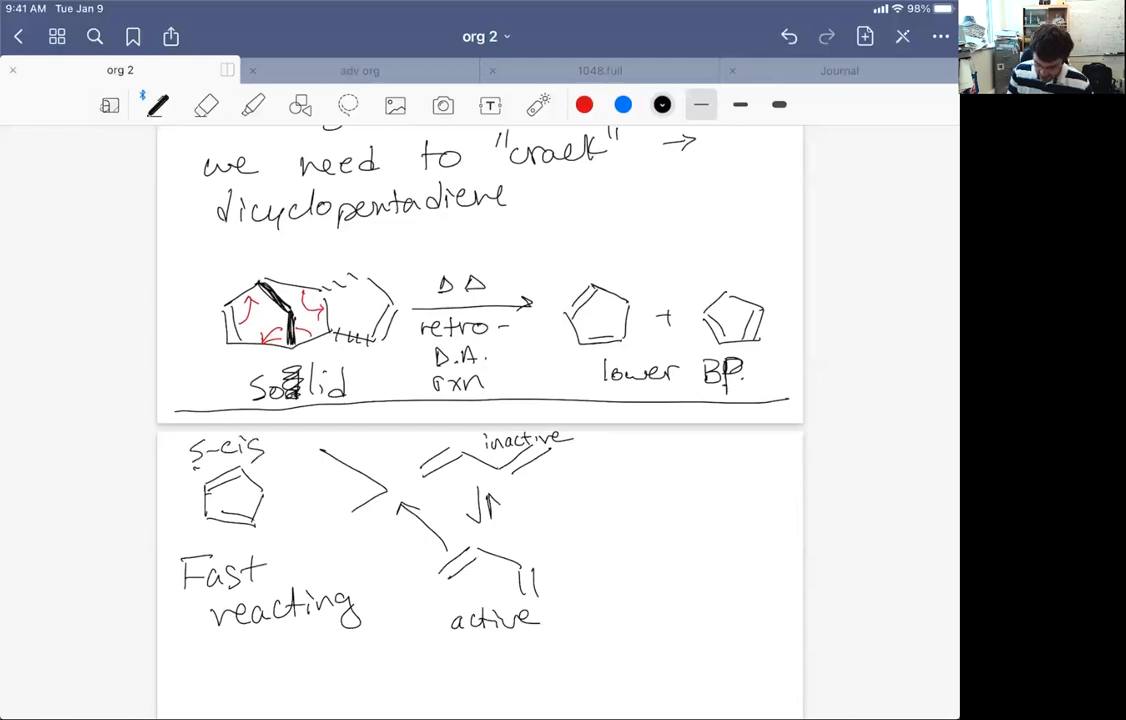
text(s-ci)
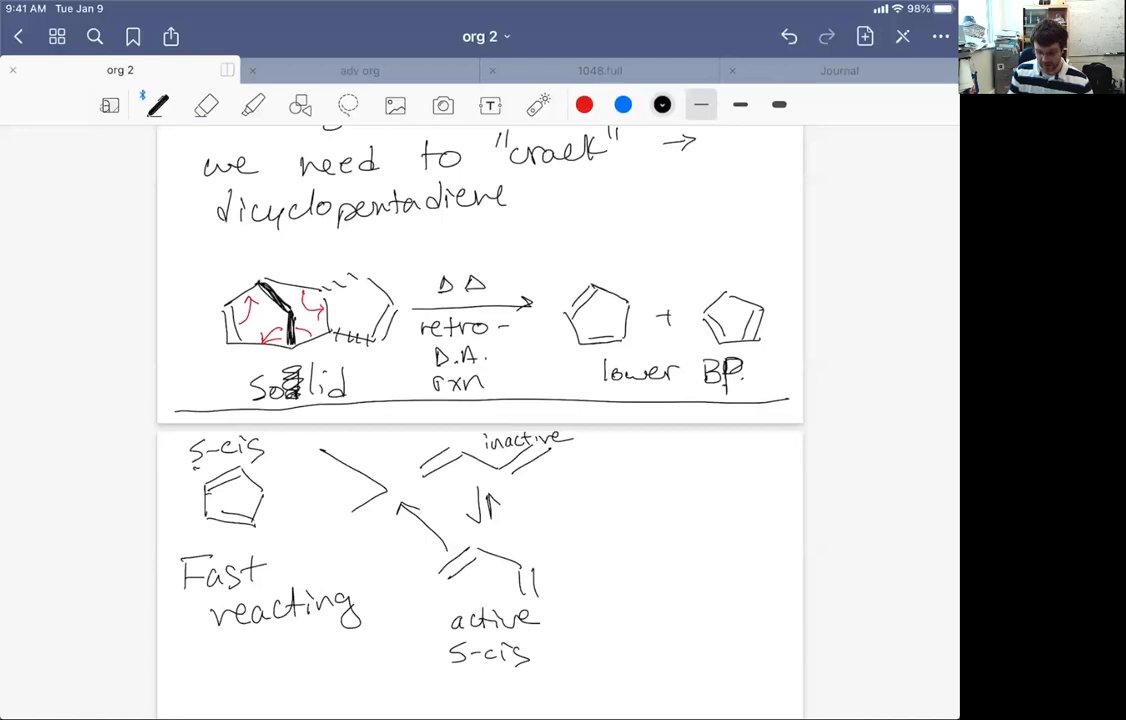
drag(590, 500, 650, 490)
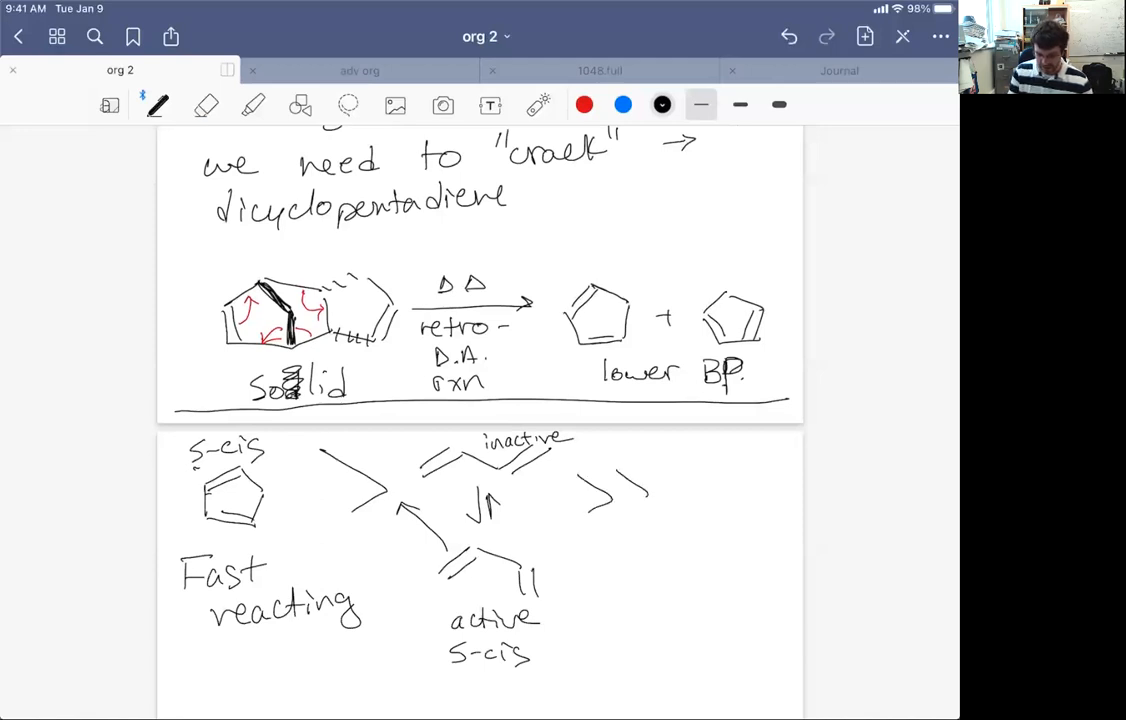
Draw the ring-locked diene and label it completely unreactive, 'Fixed in' s-trans
drag(690, 495, 750, 480)
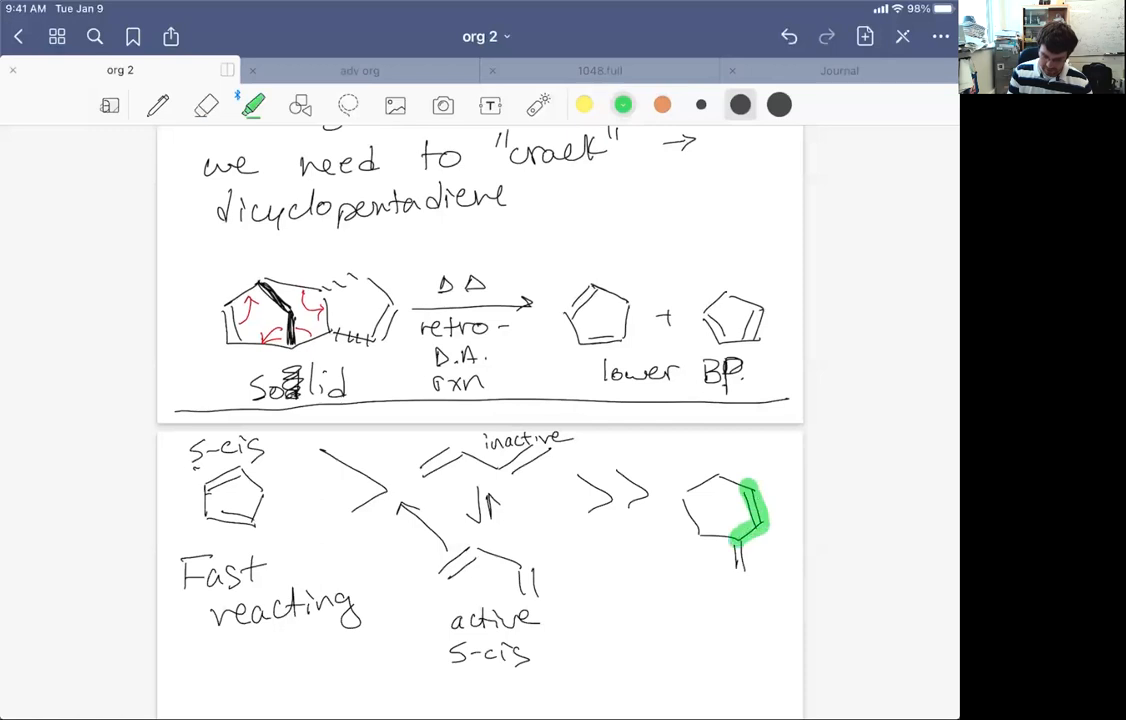
click(157, 105)
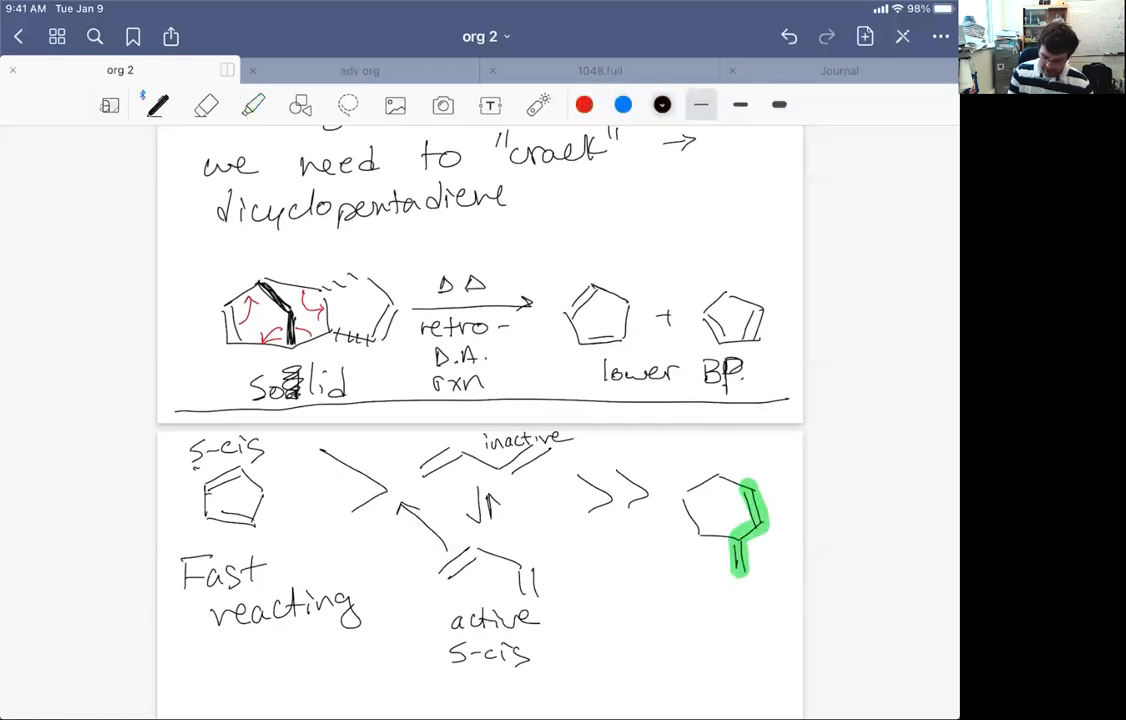
text(completely)
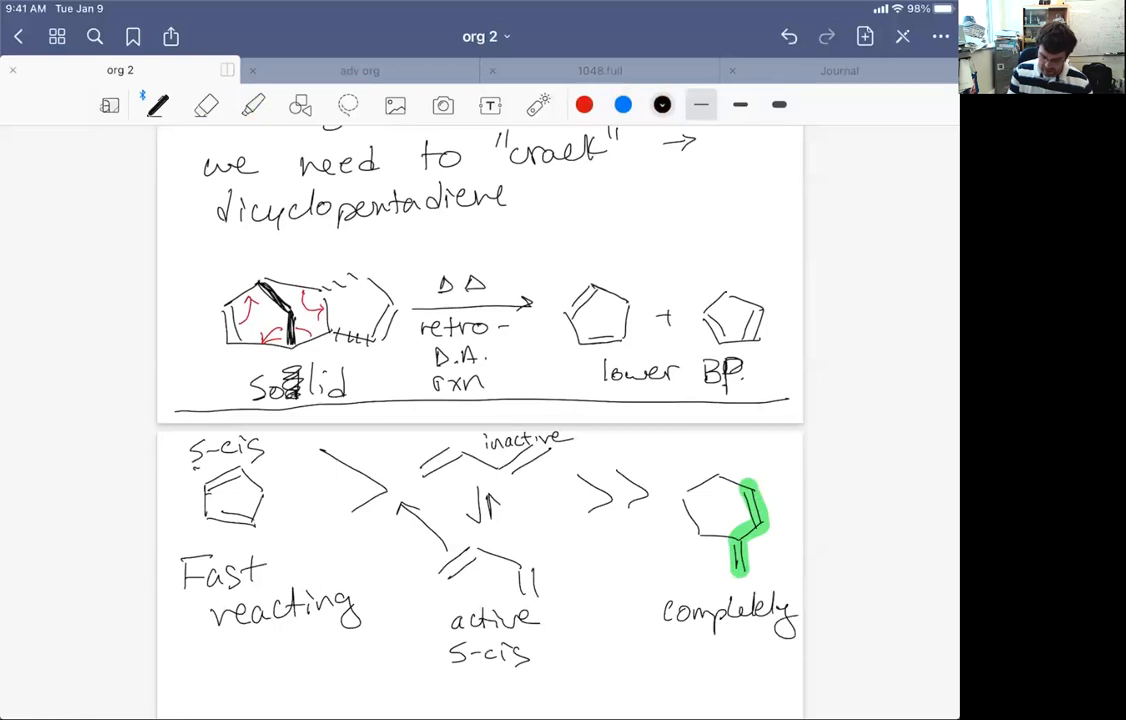
text(unreactive)
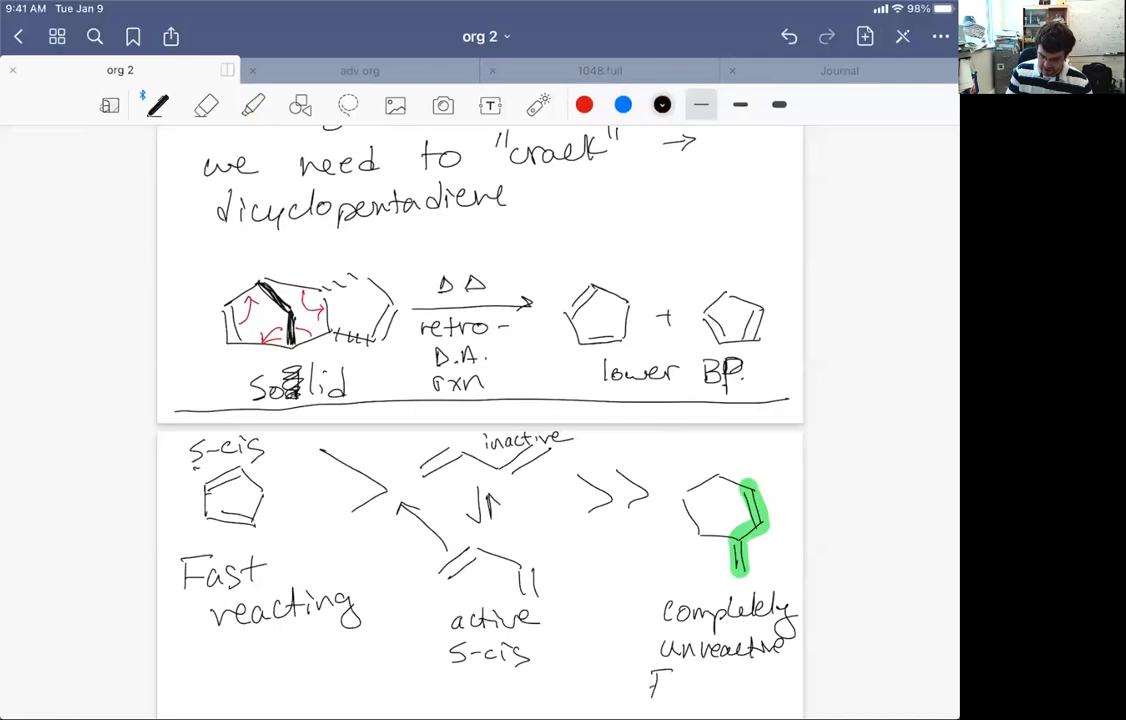
text(Fixed i)
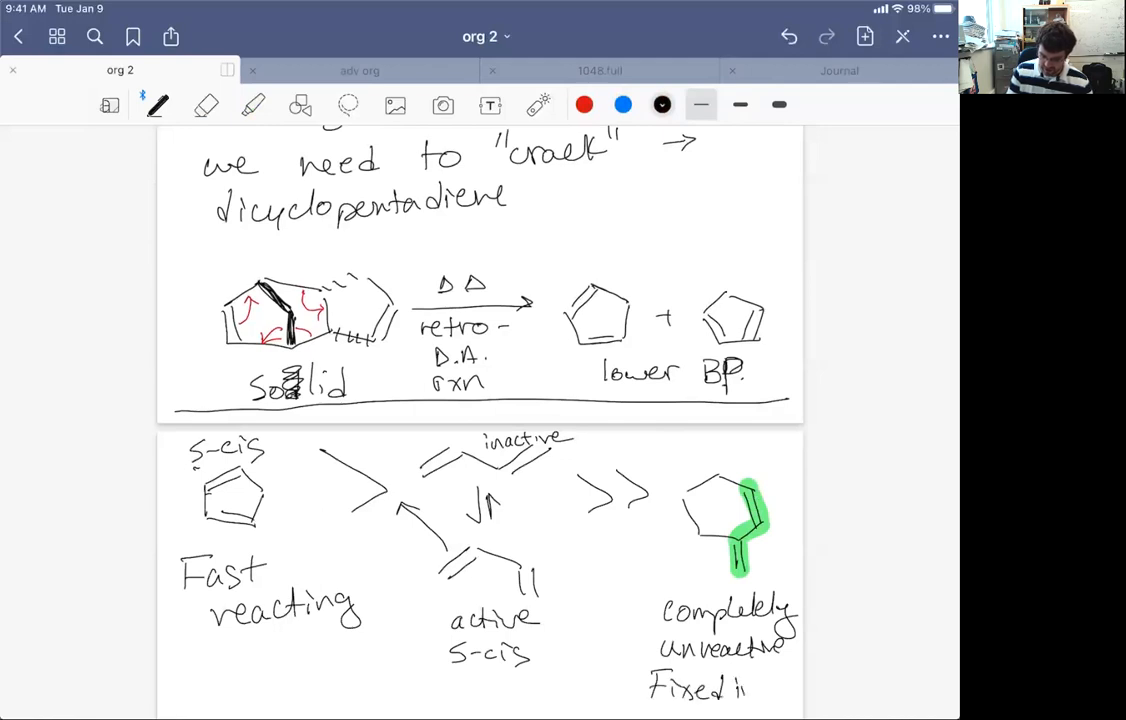
Write 'Fixed in S-cis conforma…' under cyclopentadiene
scroll(down, 3)
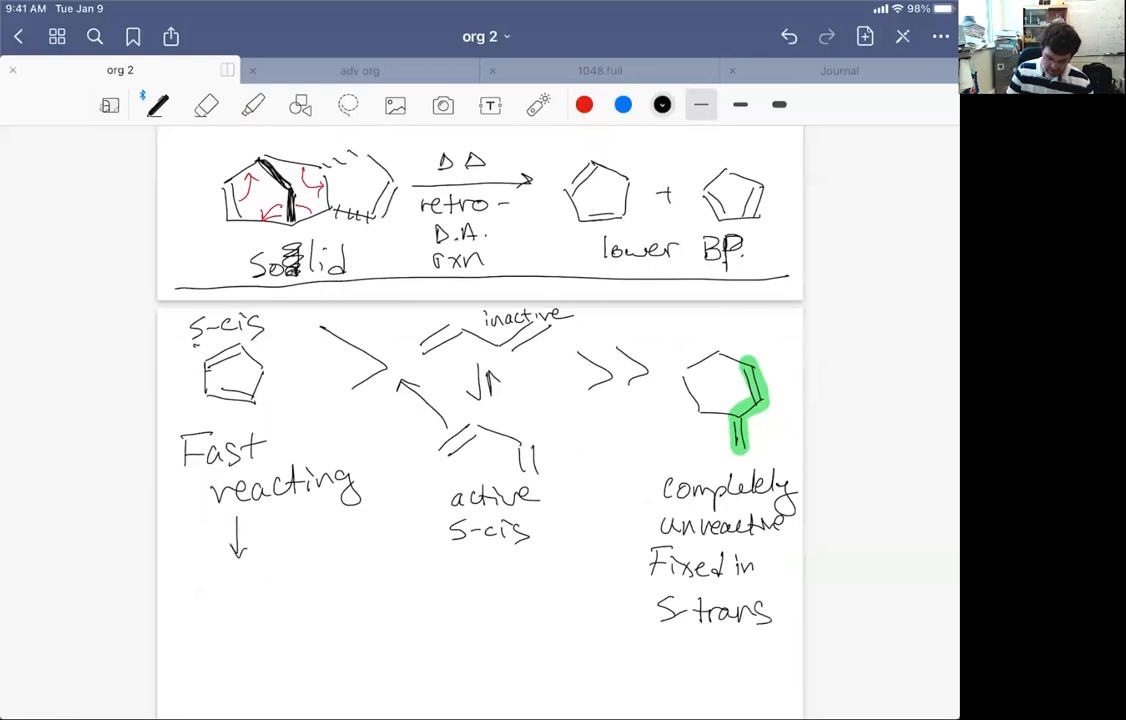
text(Fixel)
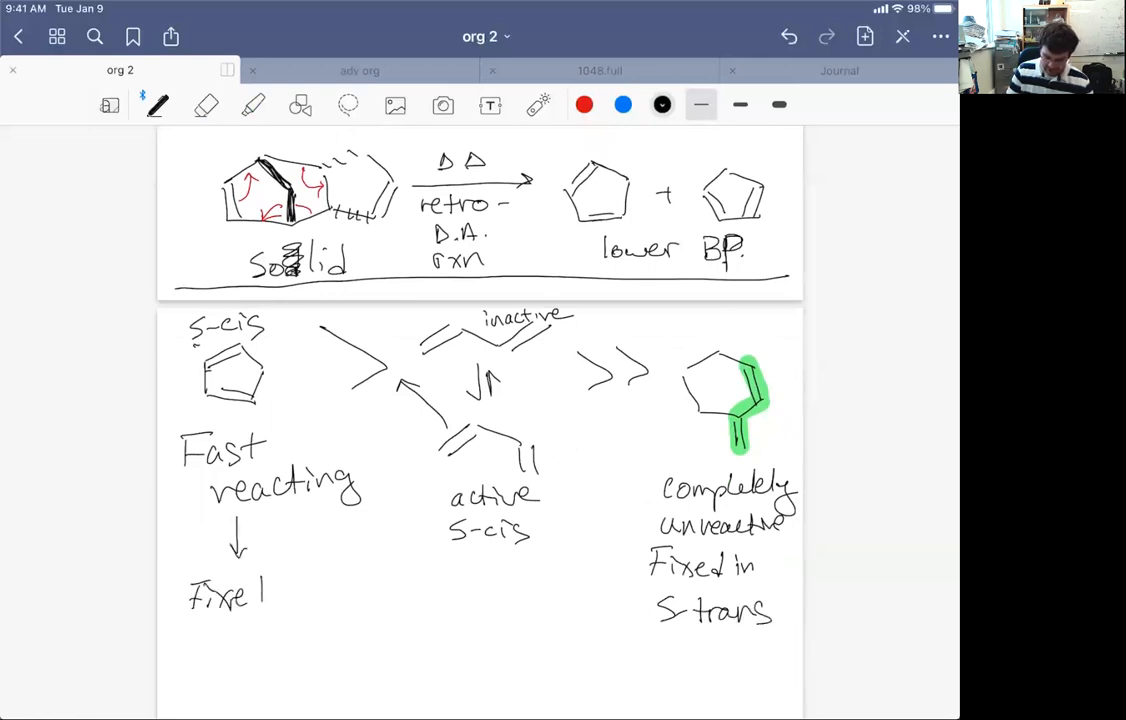
text(in S-cis cor)
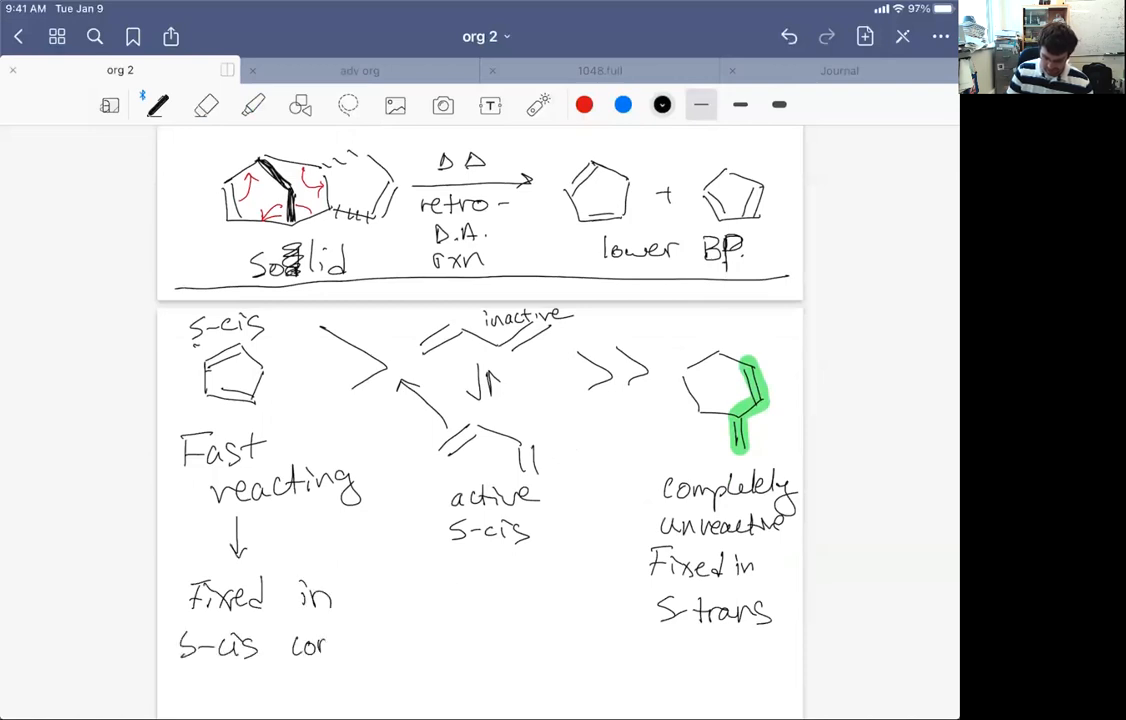
text(conforma)
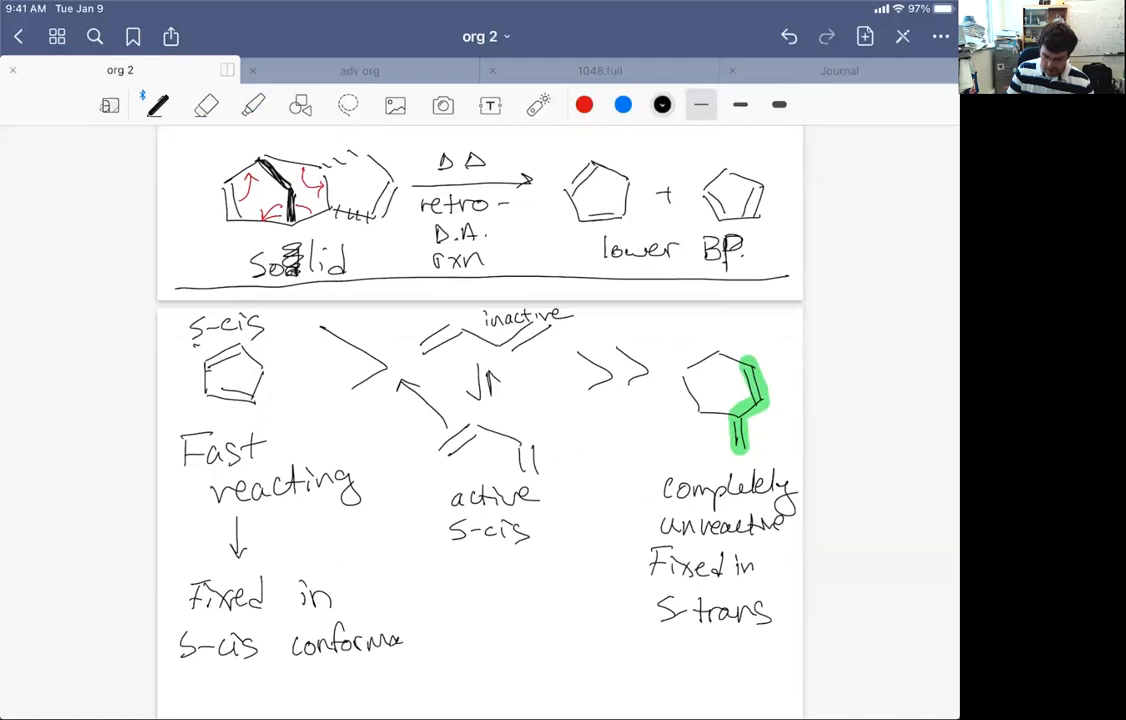